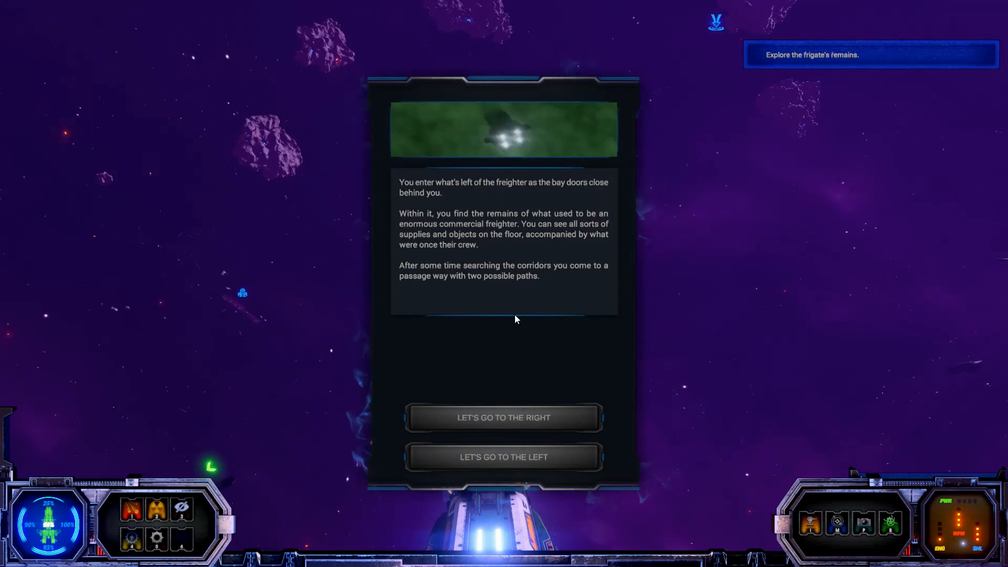
mouse_move(506, 208)
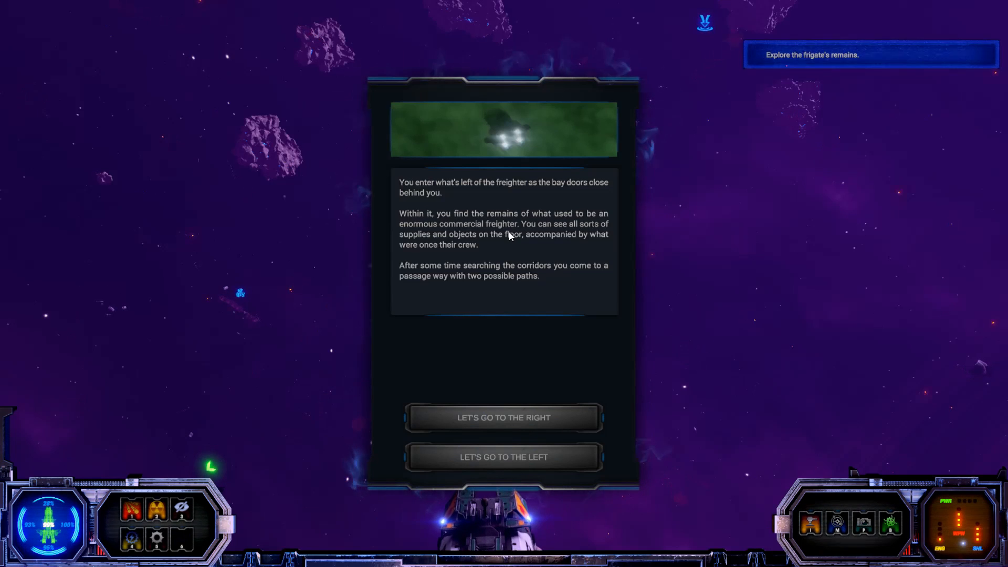
mouse_move(508, 248)
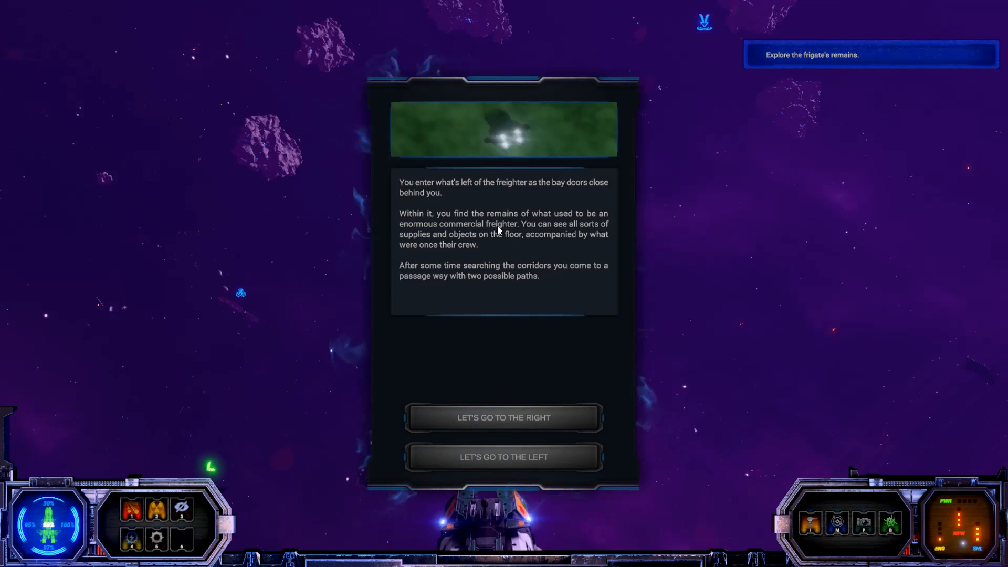
mouse_move(502, 255)
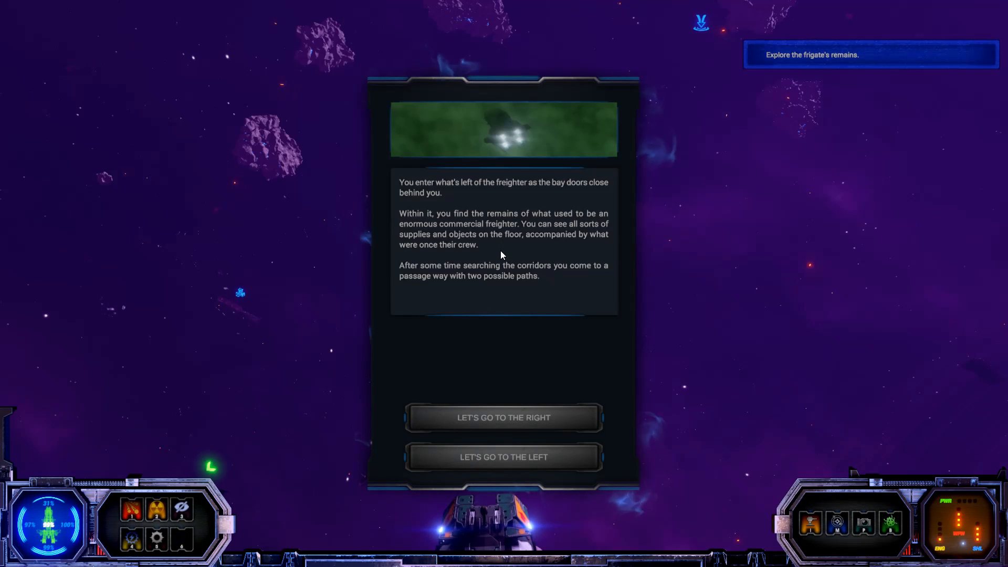
mouse_move(487, 292)
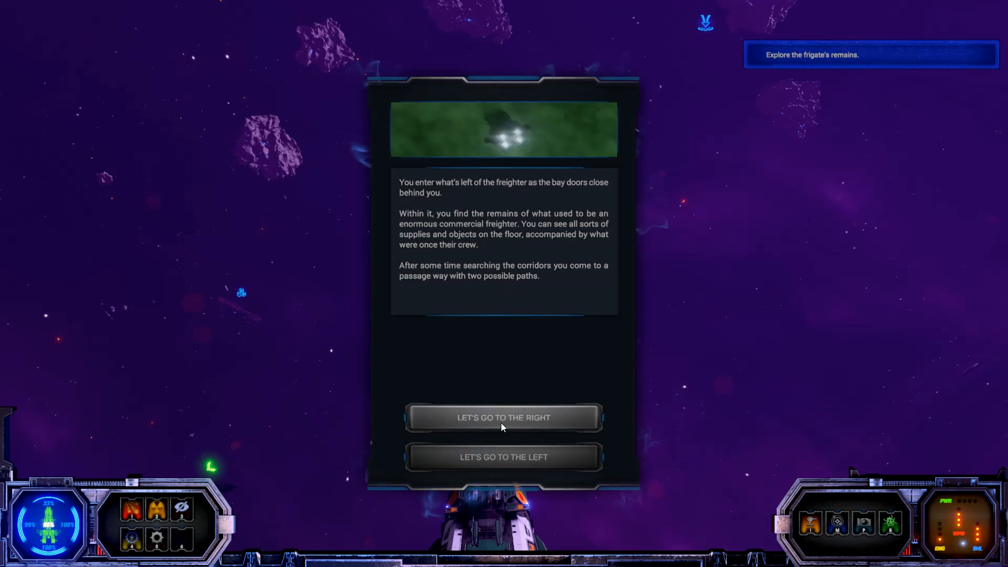
mouse_move(490, 472)
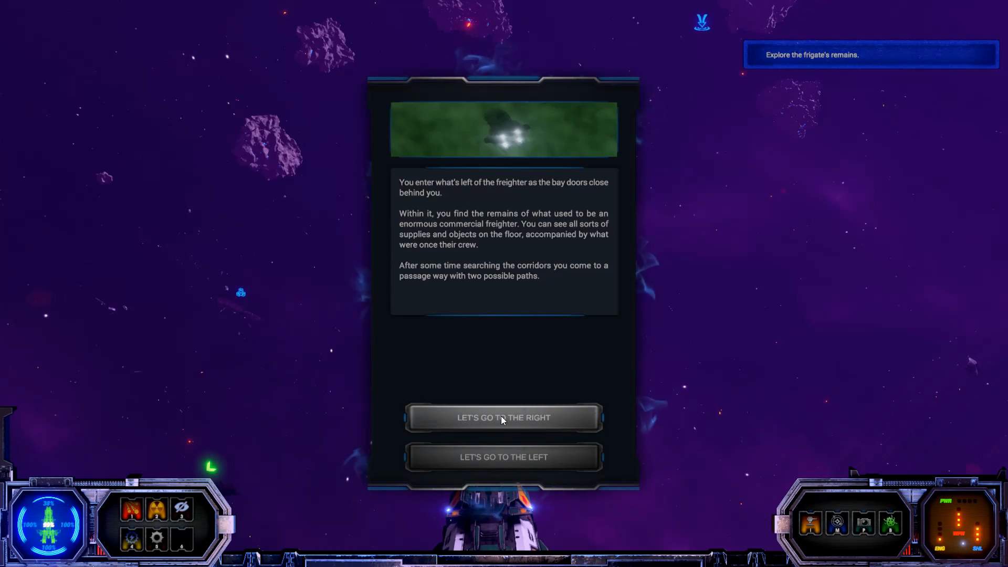
- Take the right-hand corridor and agree to enter the freighter through the bay door
click(504, 418)
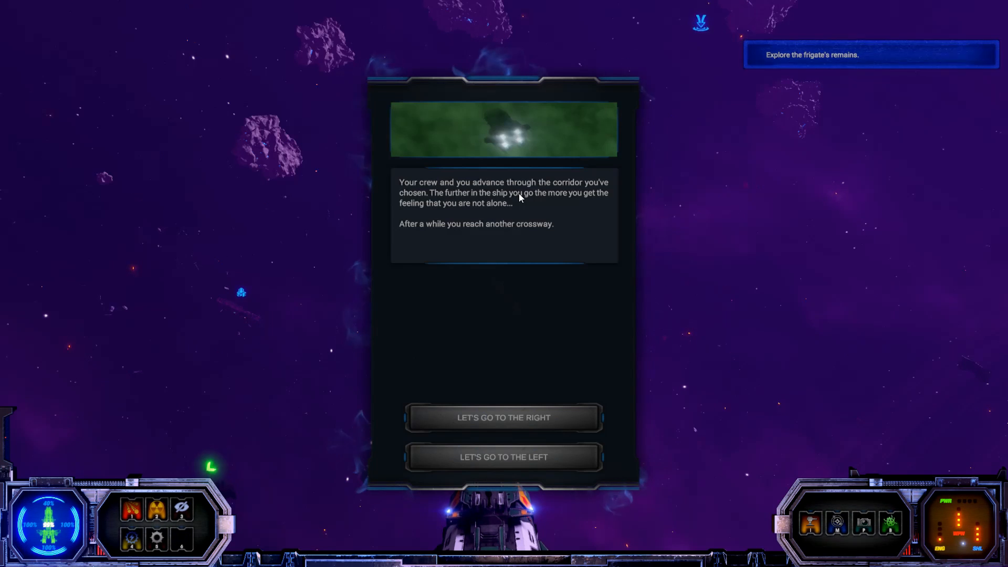
mouse_move(493, 218)
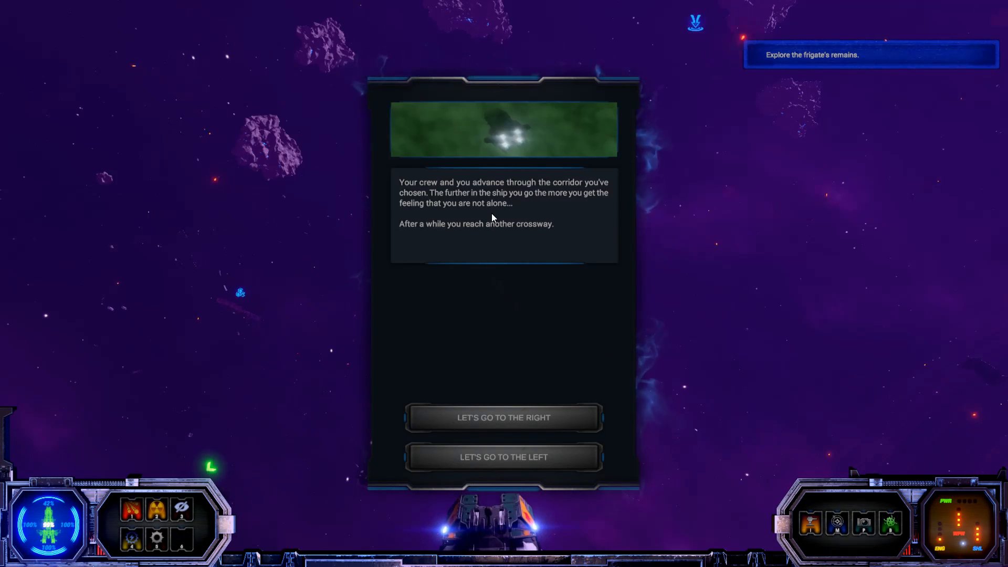
mouse_move(506, 416)
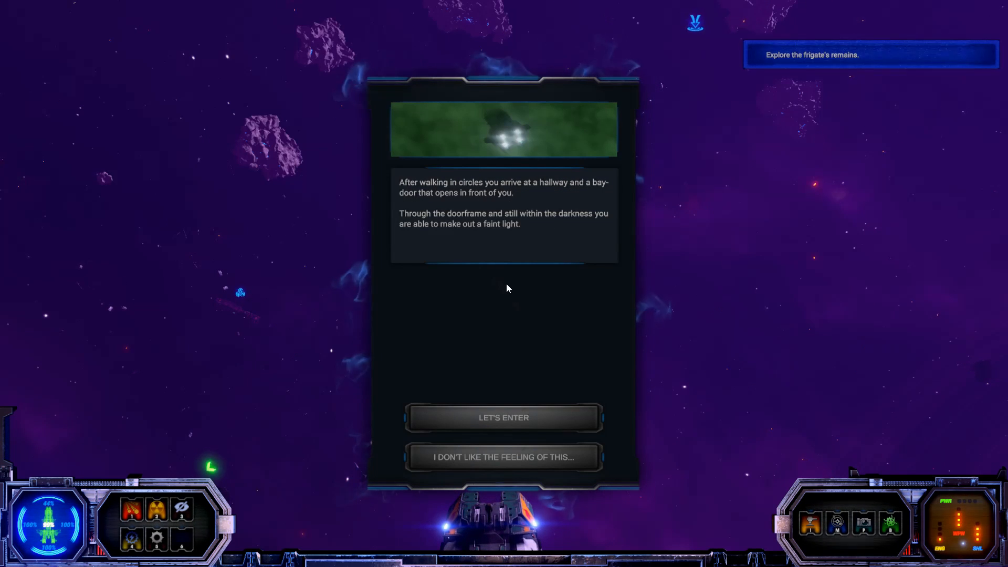
mouse_move(498, 254)
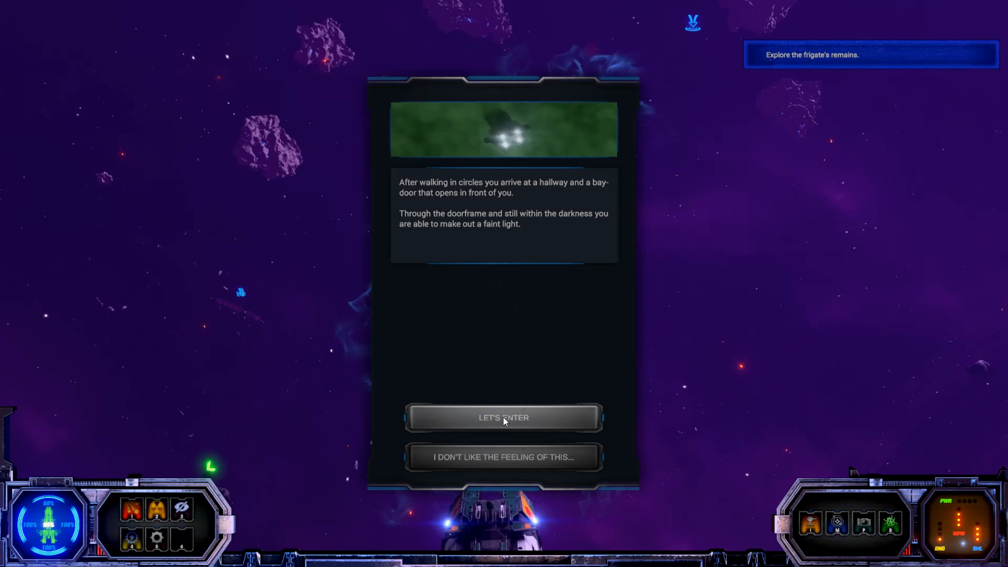
click(504, 418)
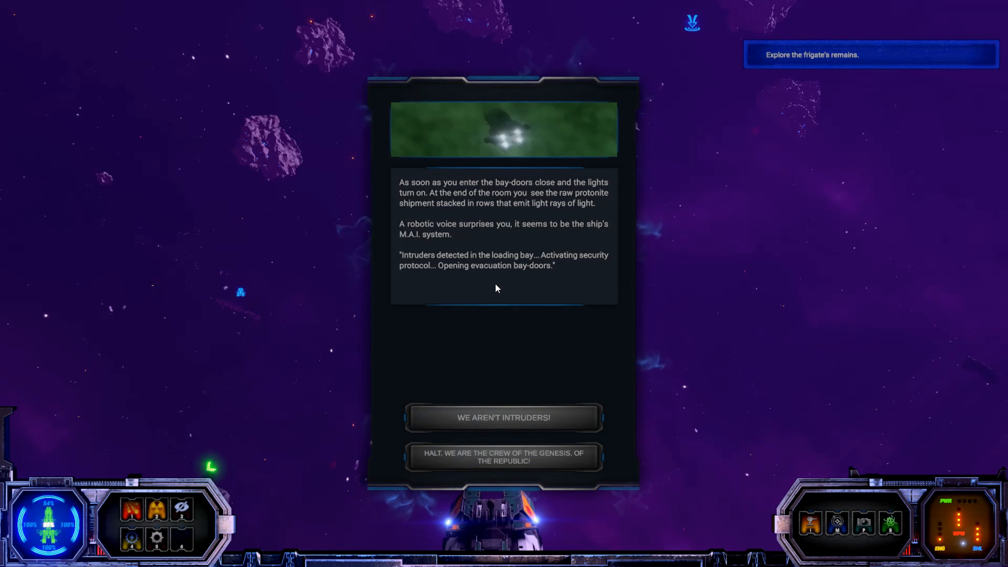
mouse_move(460, 246)
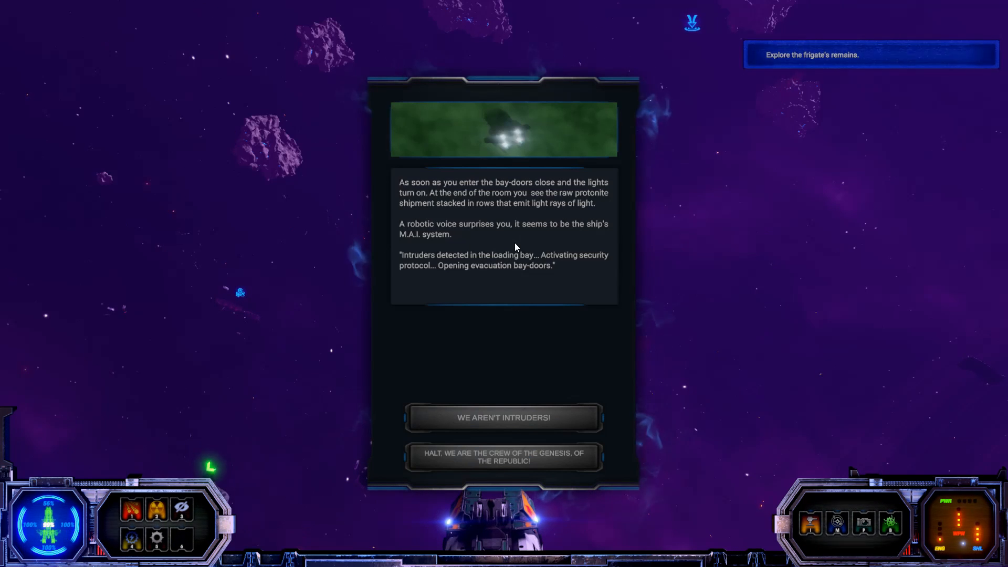
mouse_move(502, 287)
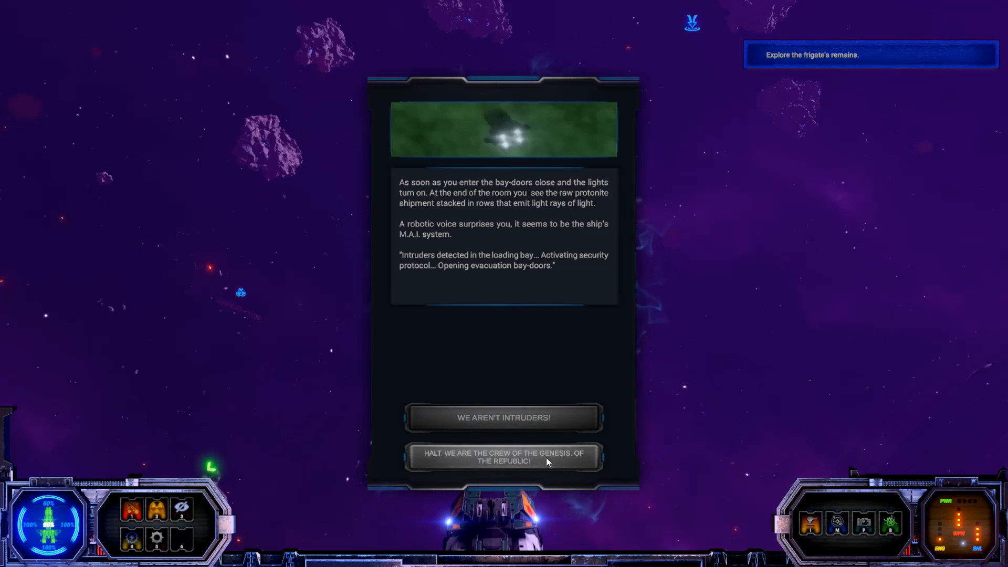
- Tell the AI you are the Genesis crew and insist you came to rescue the freighter
click(504, 457)
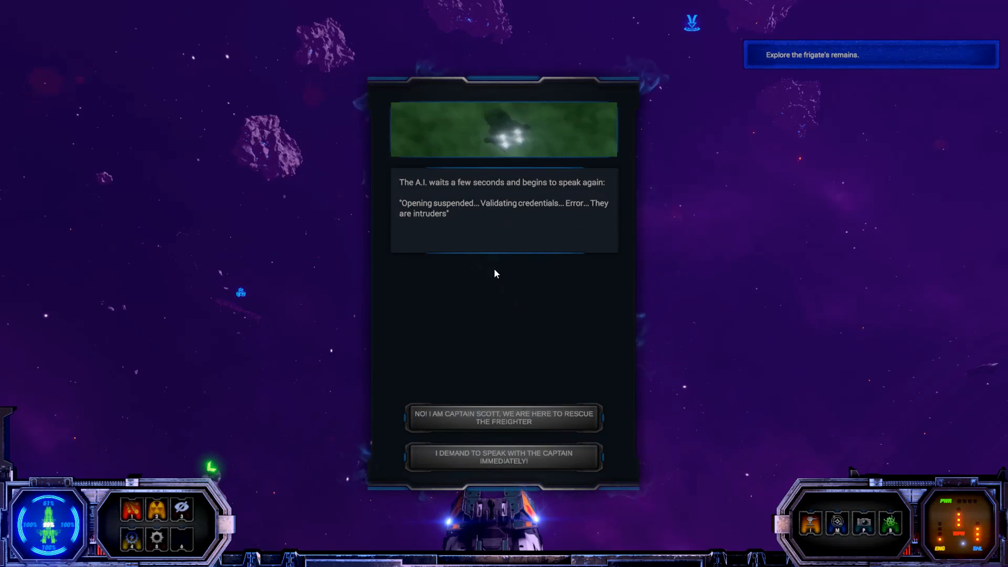
mouse_move(506, 242)
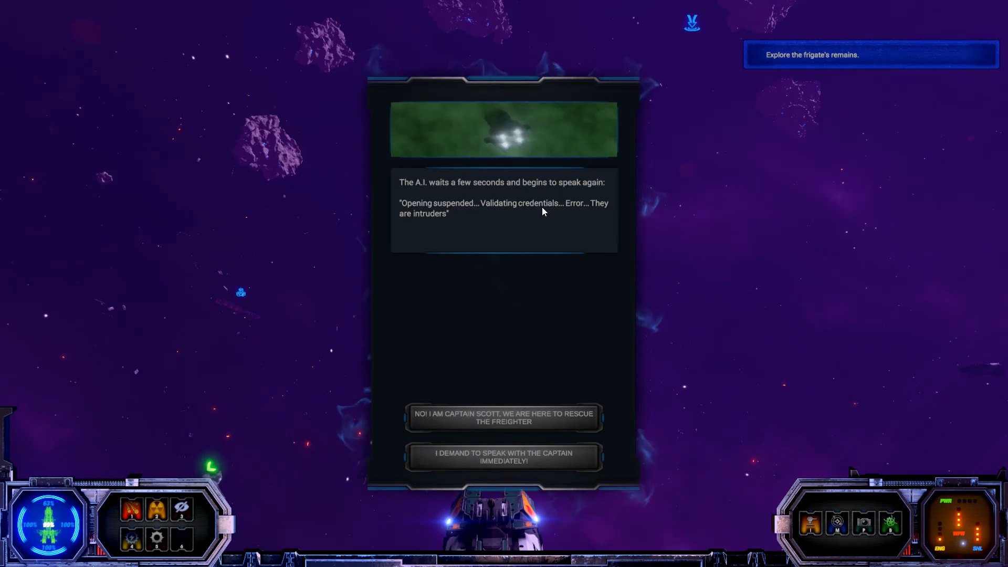
mouse_move(556, 212)
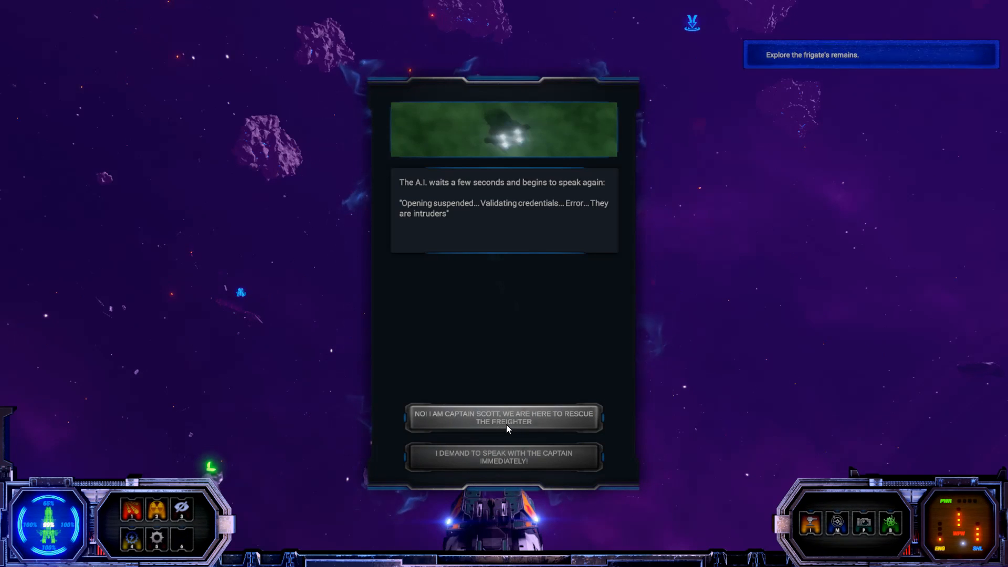
mouse_move(569, 422)
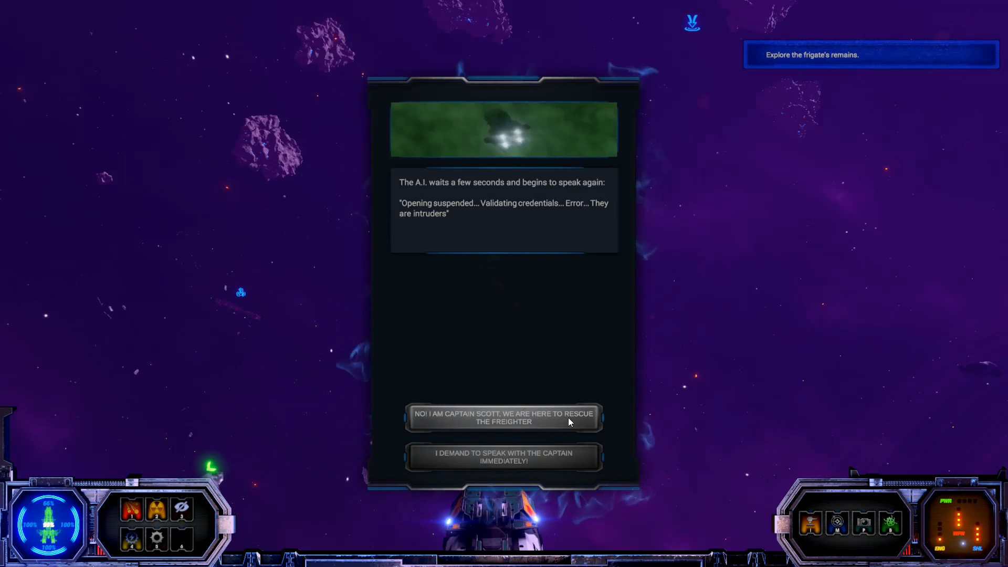
click(505, 418)
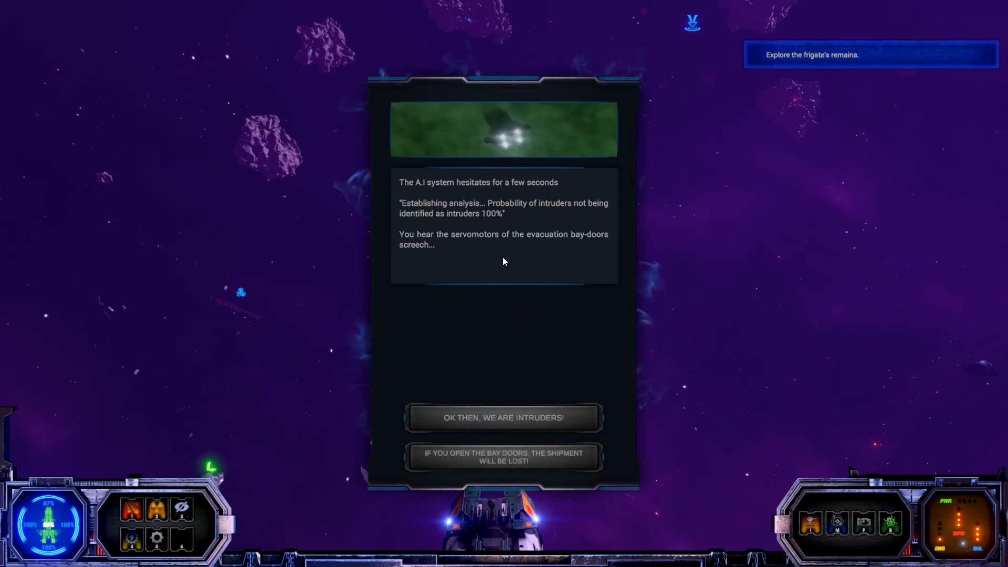
mouse_move(486, 226)
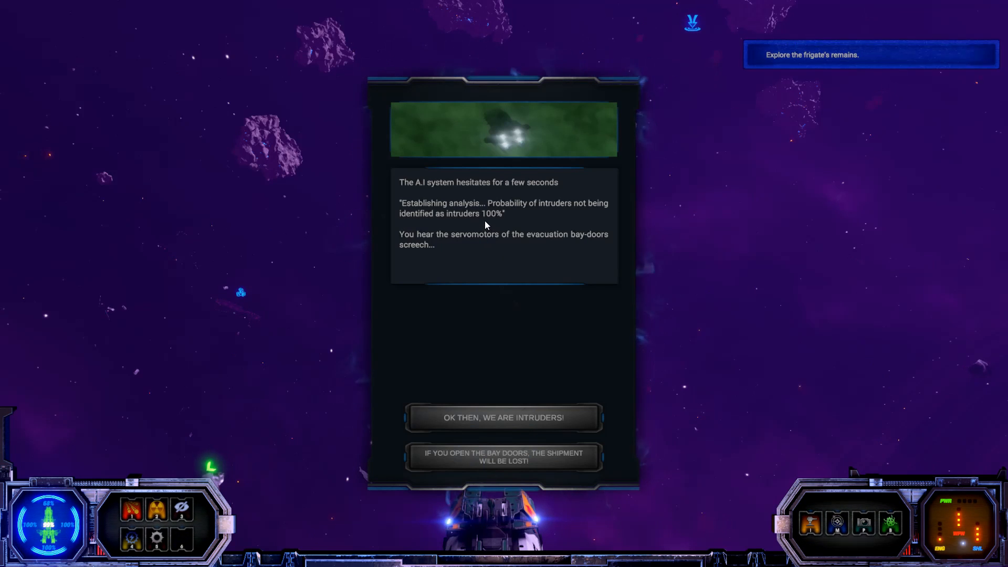
mouse_move(487, 231)
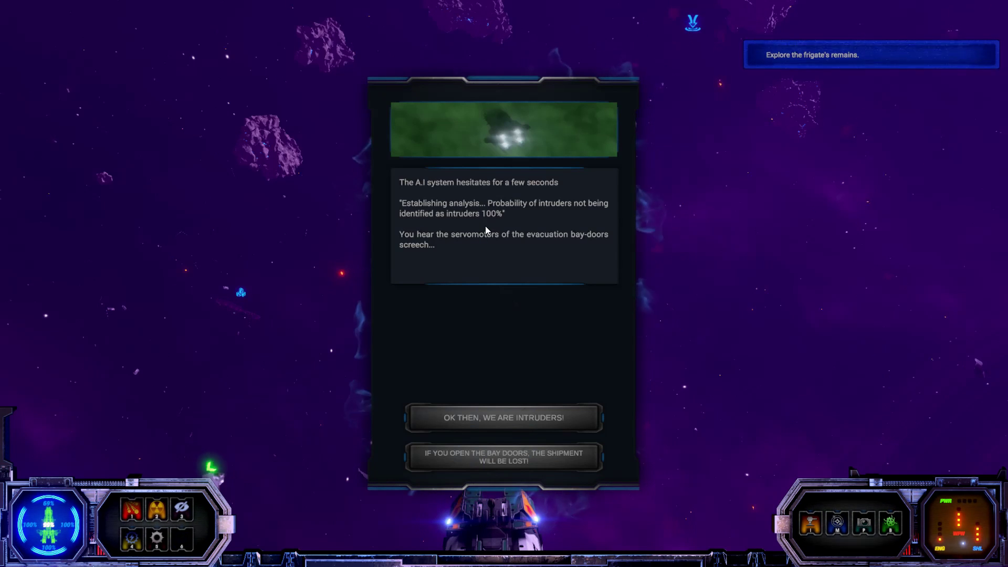
mouse_move(502, 222)
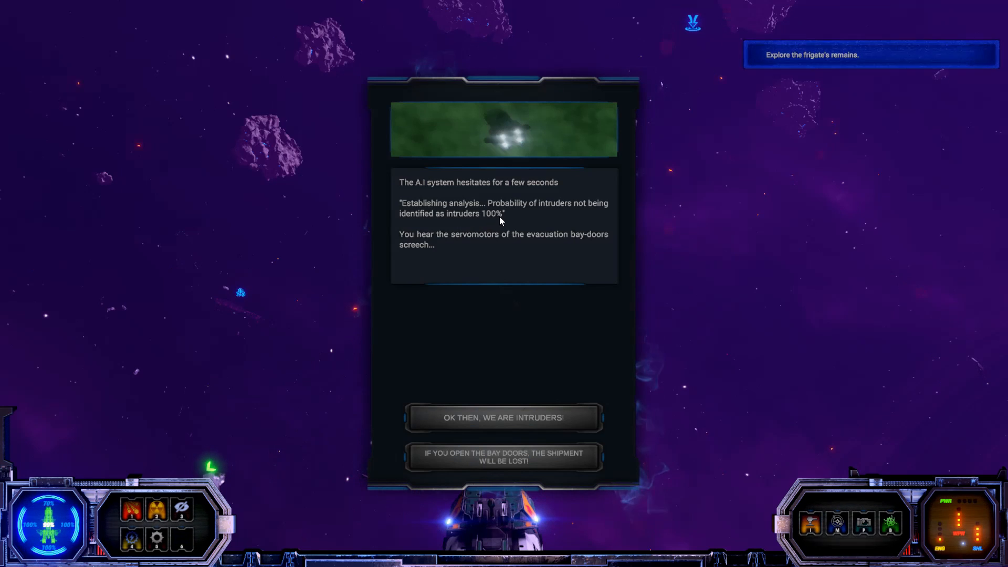
mouse_move(490, 278)
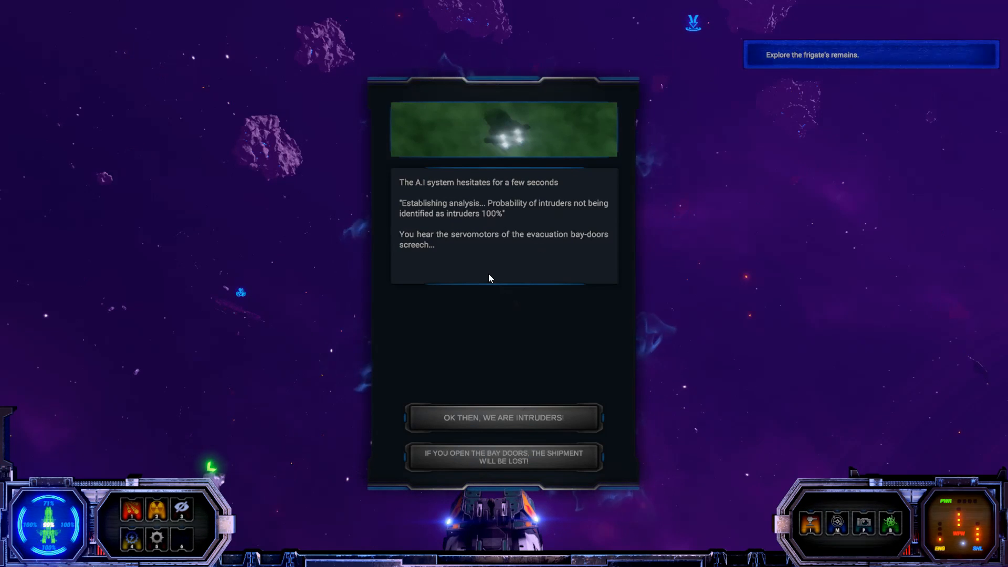
mouse_move(502, 277)
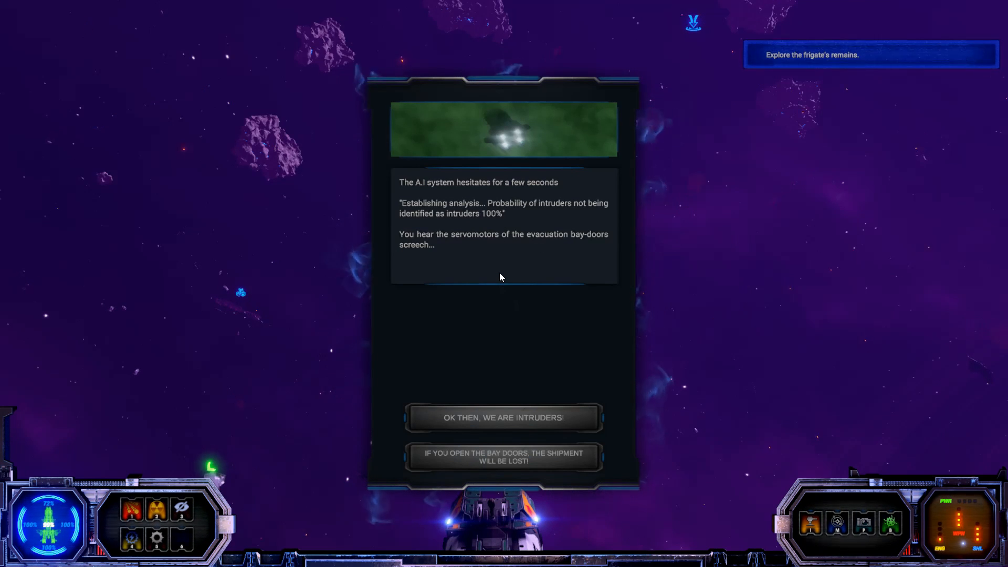
mouse_move(456, 253)
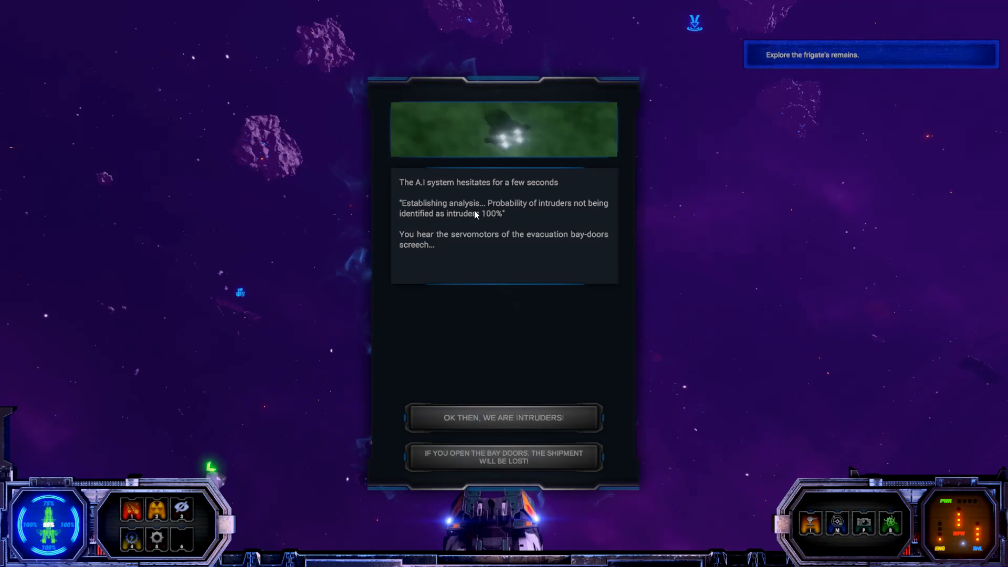
mouse_move(589, 210)
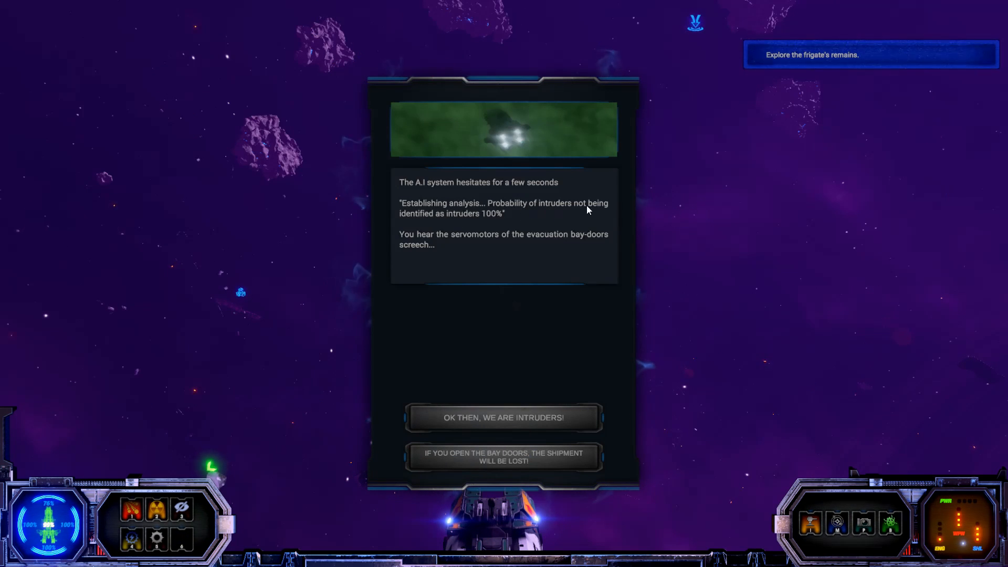
mouse_move(500, 223)
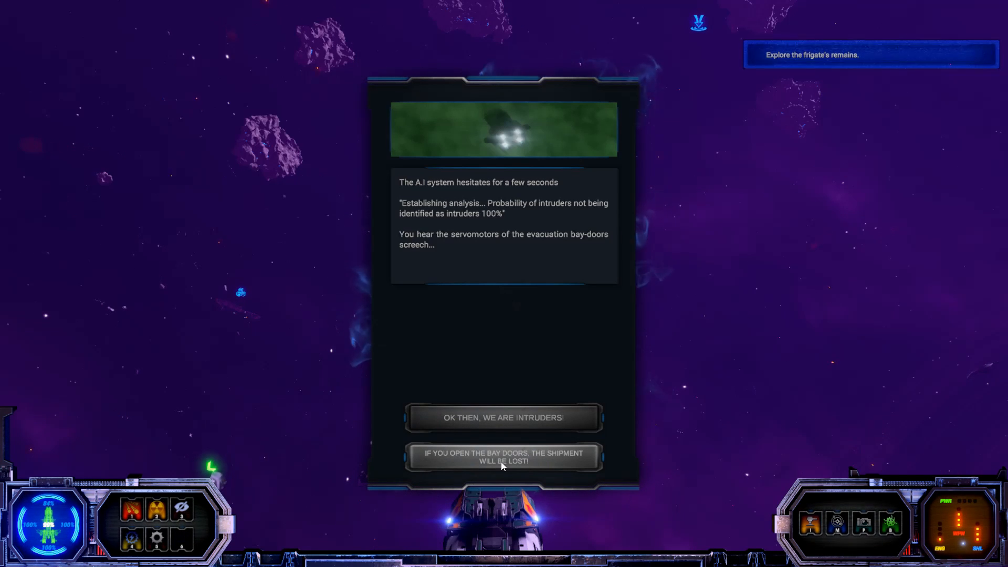
- Warn about the shipment, crash the AI with the intruder paradox and load the protonite crates aboard
click(504, 457)
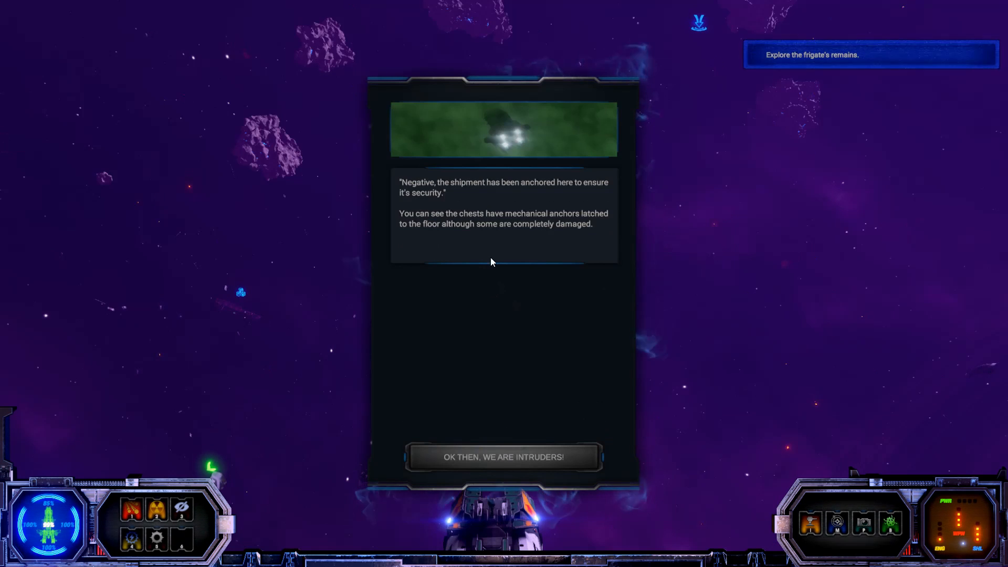
mouse_move(495, 243)
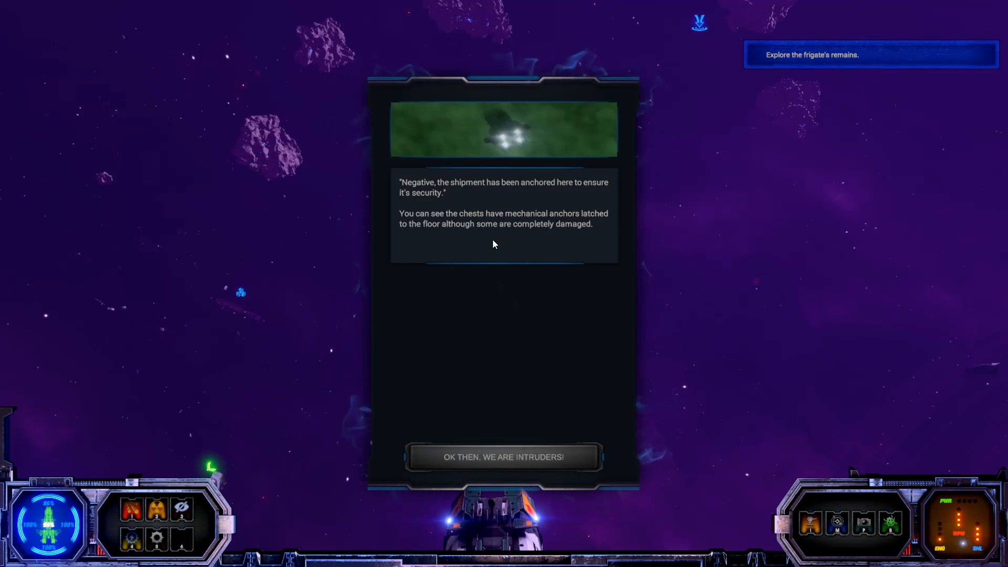
mouse_move(499, 245)
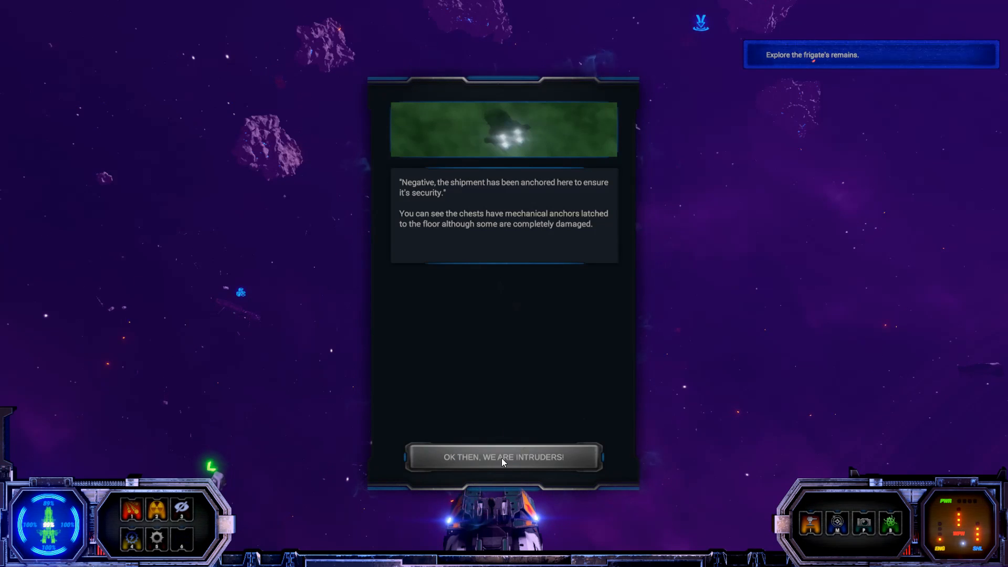
click(505, 457)
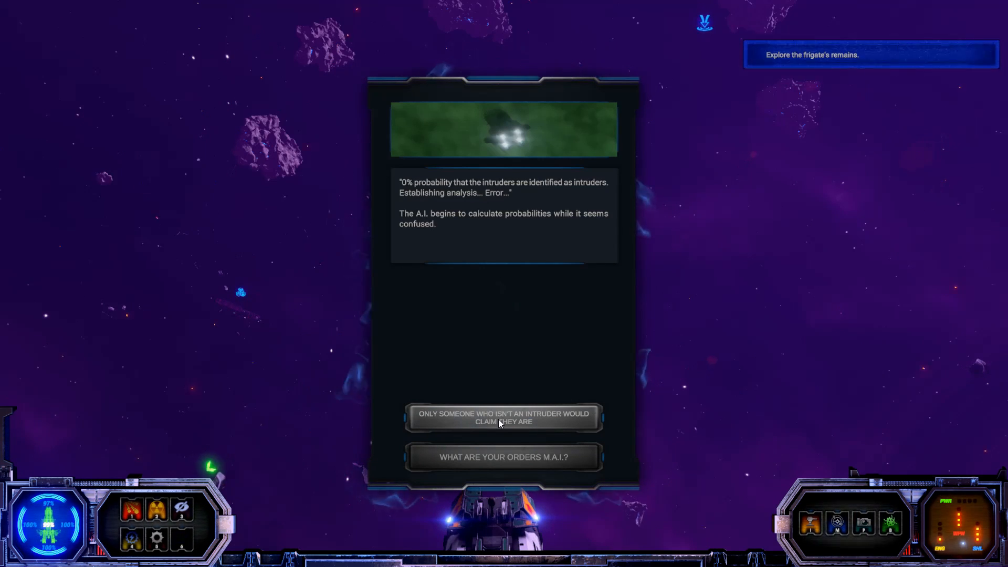
click(503, 418)
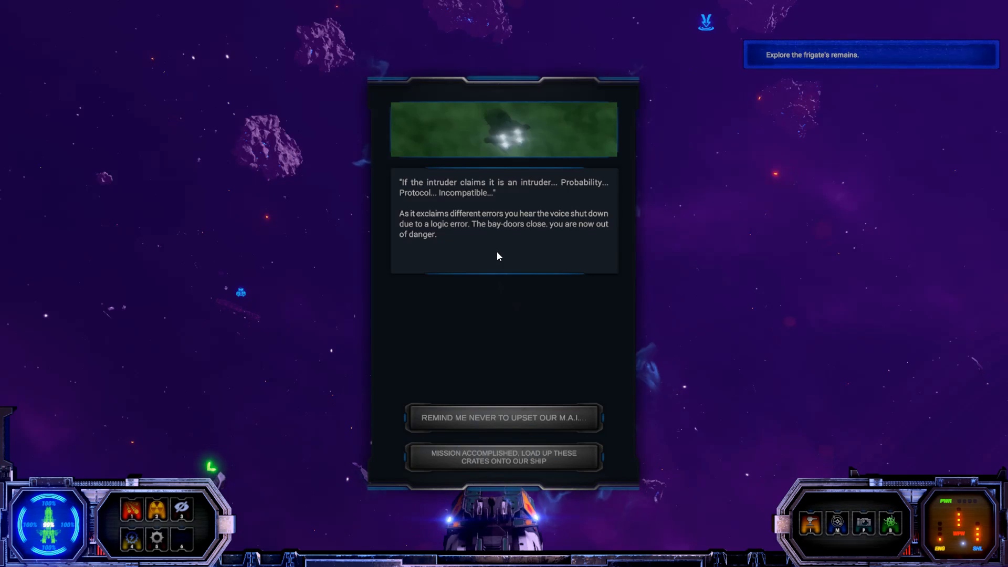
mouse_move(494, 246)
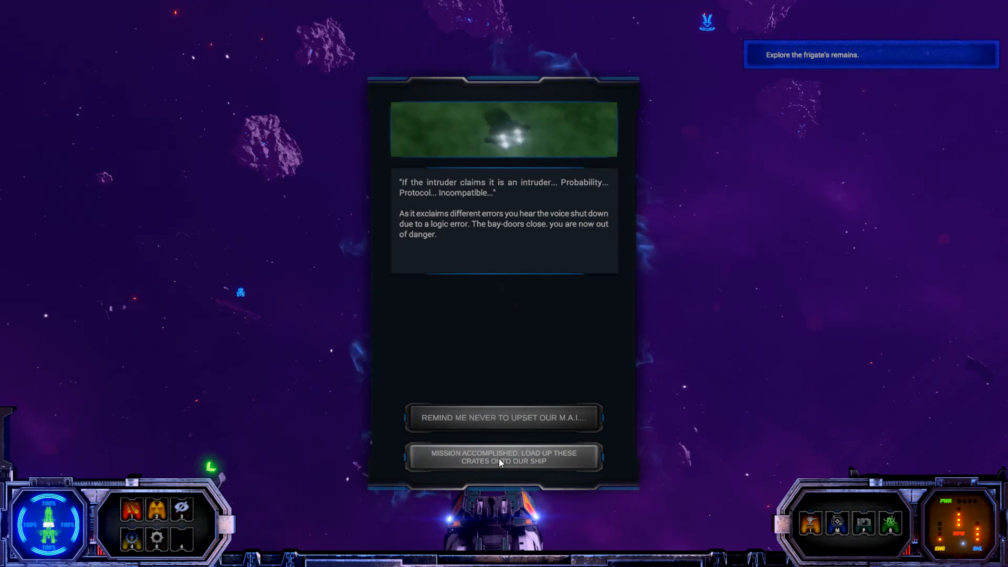
mouse_move(511, 463)
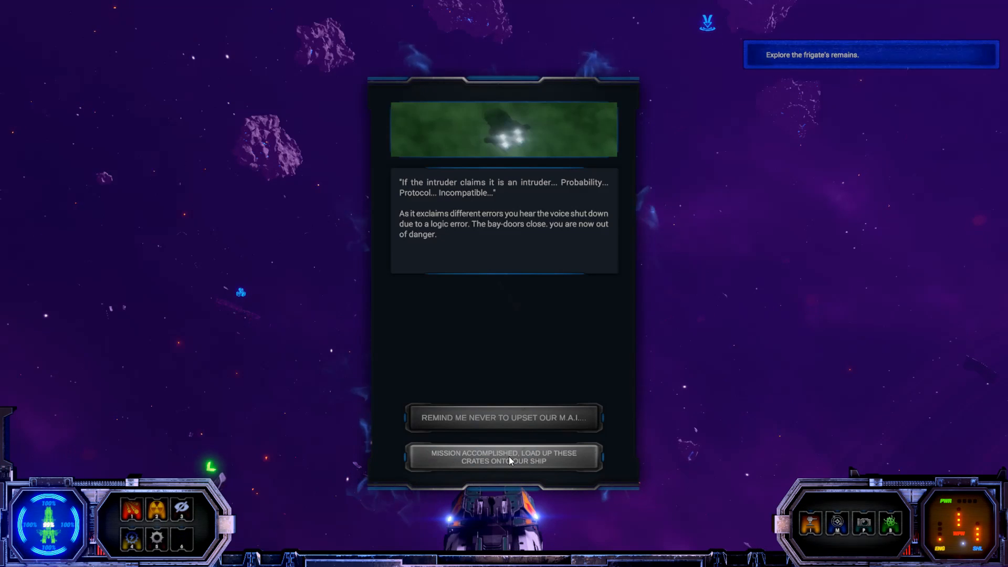
mouse_move(508, 410)
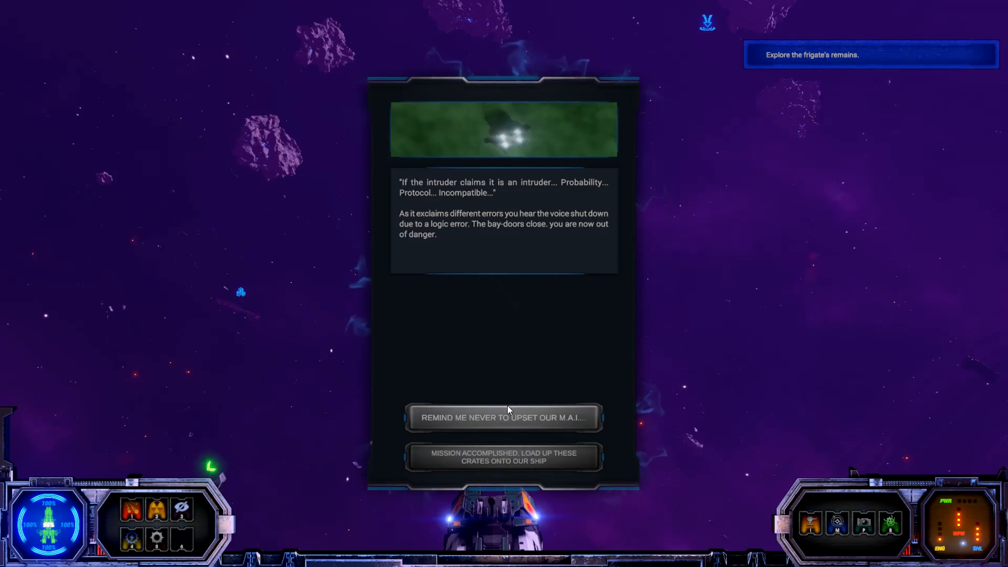
click(504, 457)
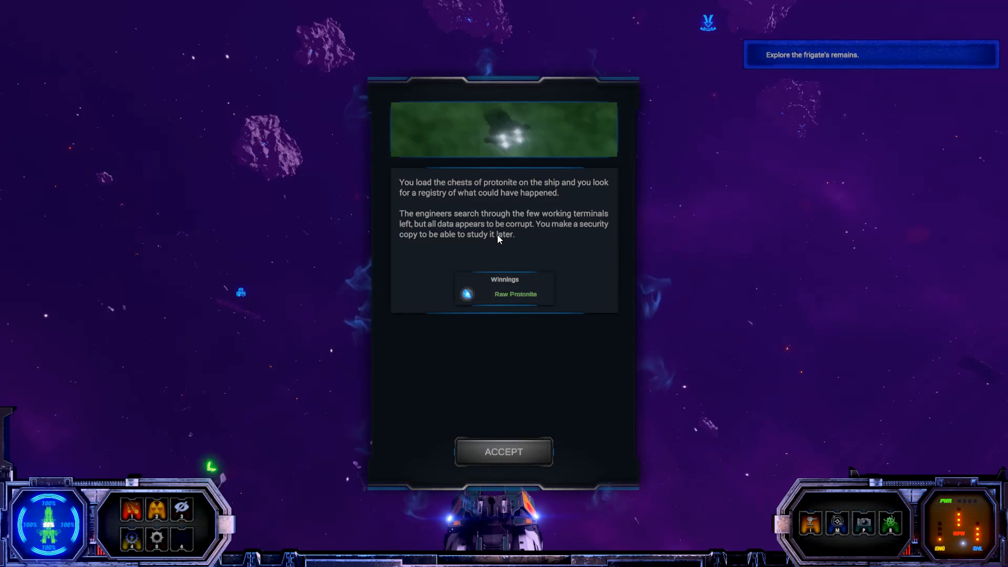
mouse_move(511, 253)
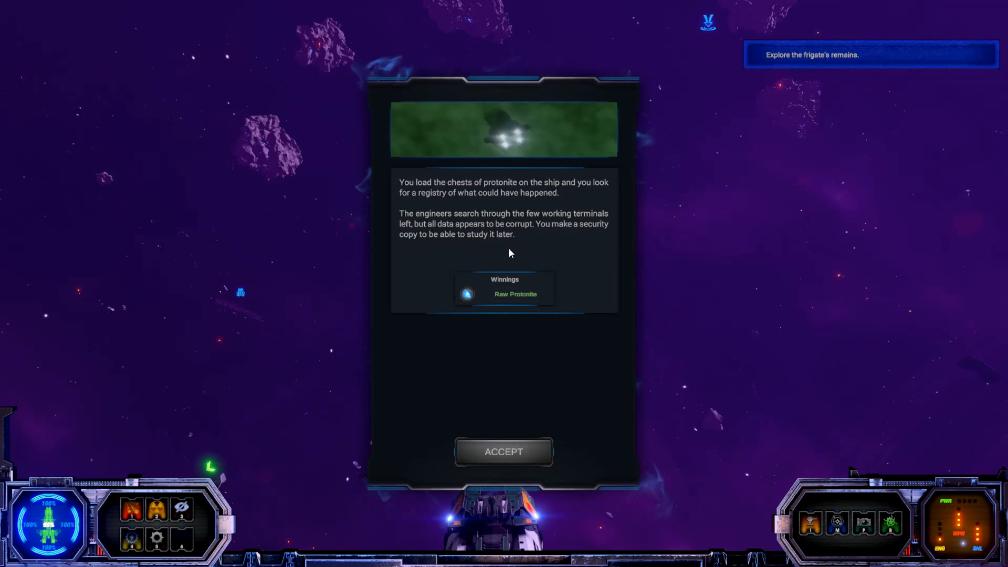
mouse_move(507, 255)
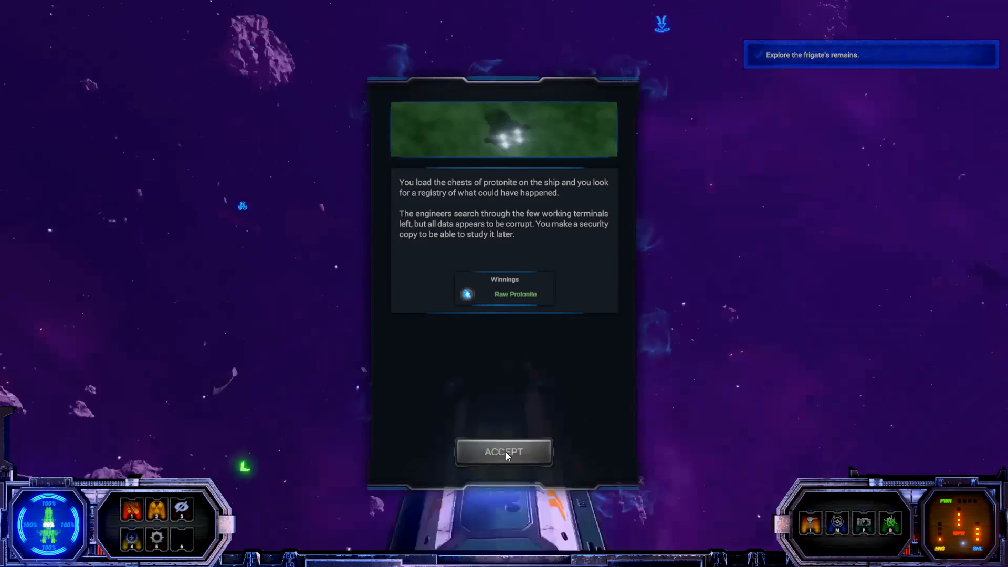
- Accept the Raw Protonite winnings and close the frigate event
click(504, 451)
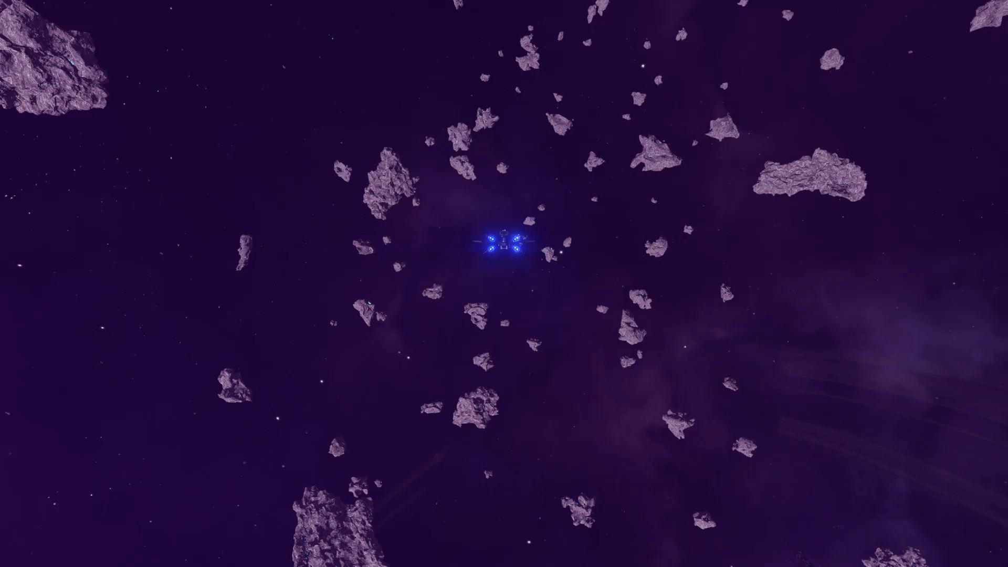
- Pause the game briefly, then continue and fly back to the station
key(Escape)
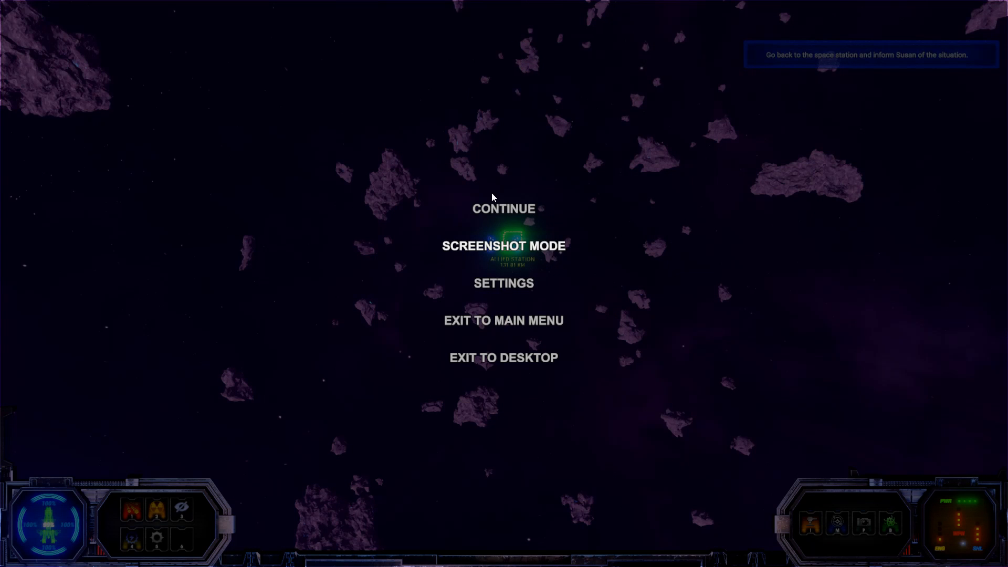
click(504, 208)
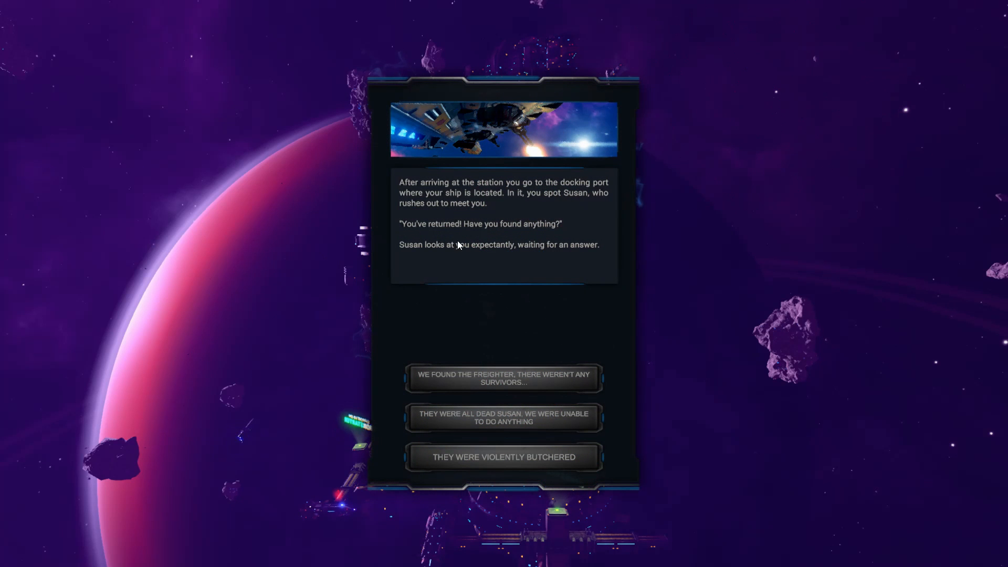
mouse_move(500, 265)
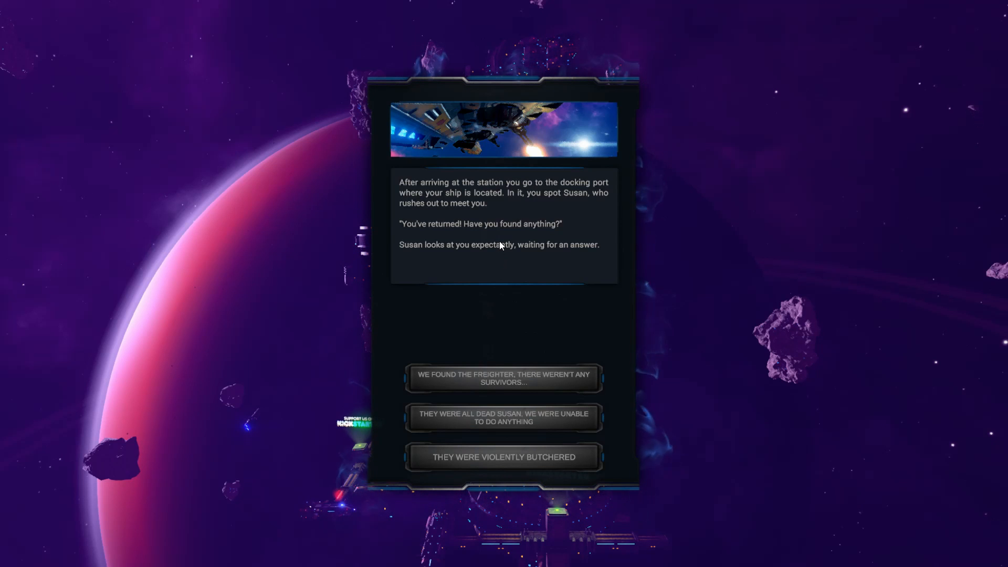
mouse_move(494, 233)
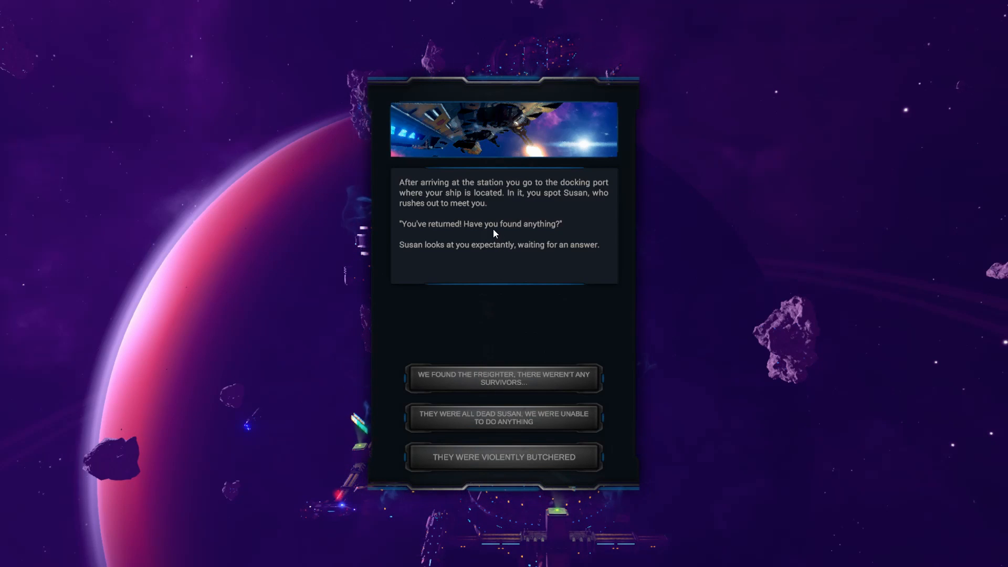
mouse_move(485, 284)
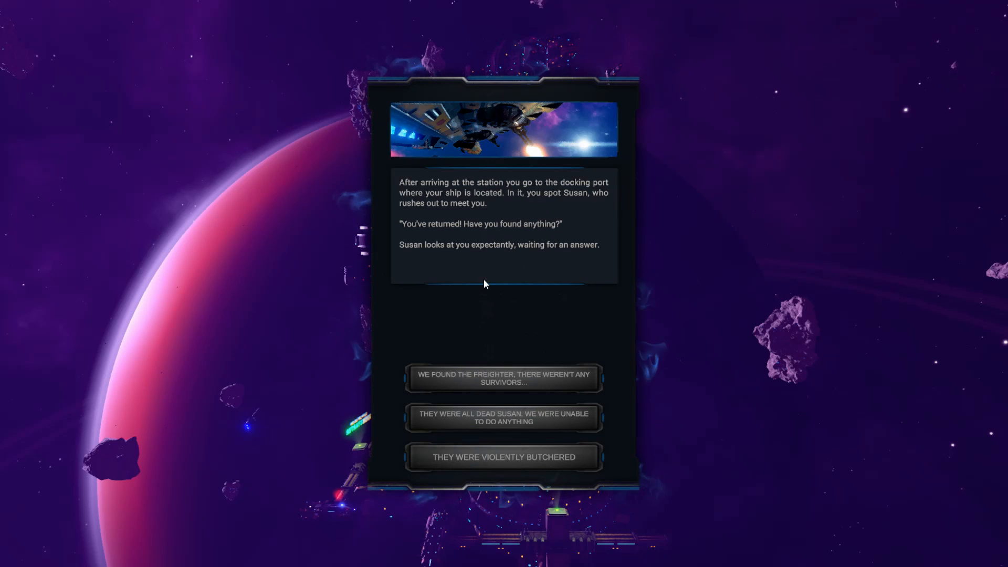
mouse_move(495, 298)
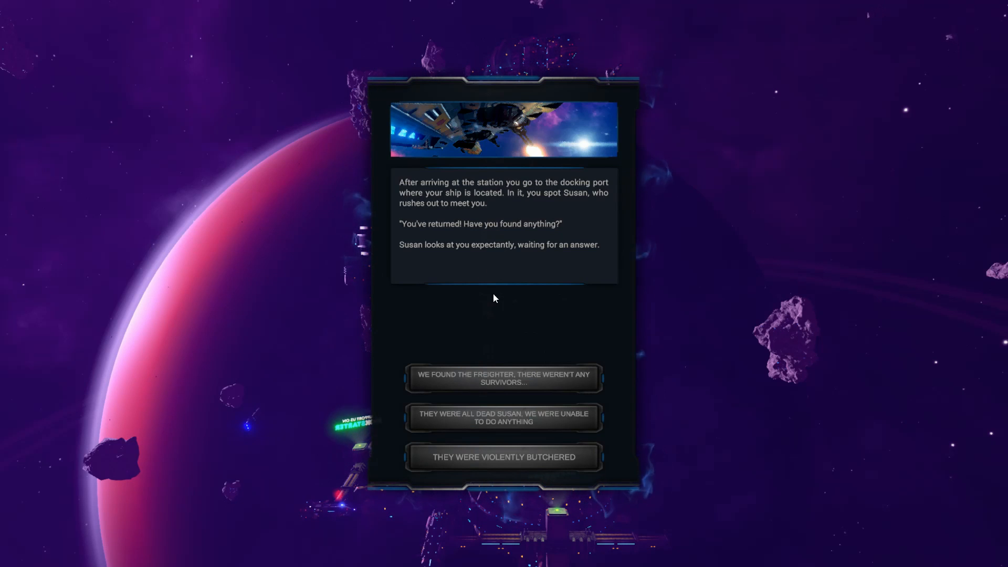
mouse_move(506, 482)
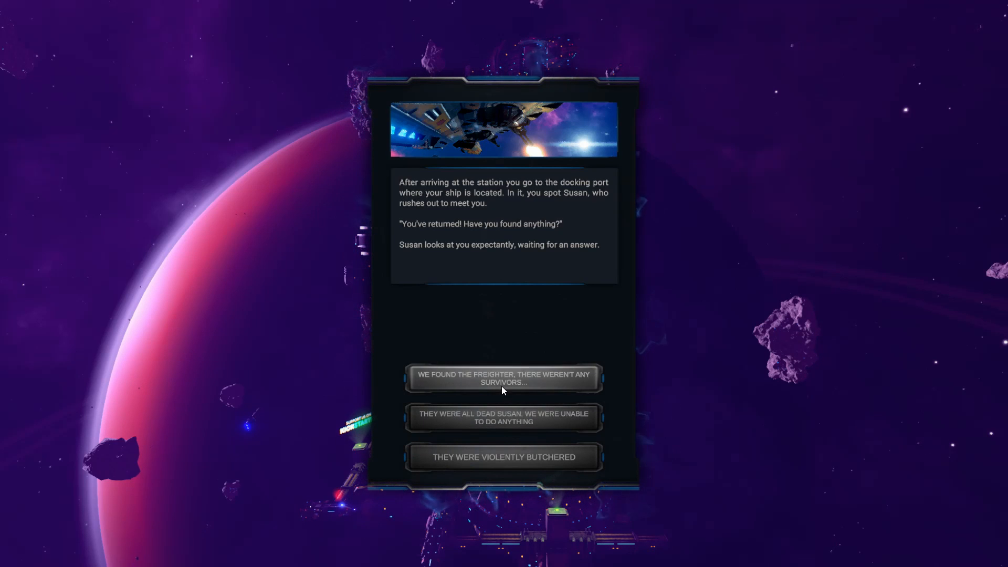
mouse_move(556, 423)
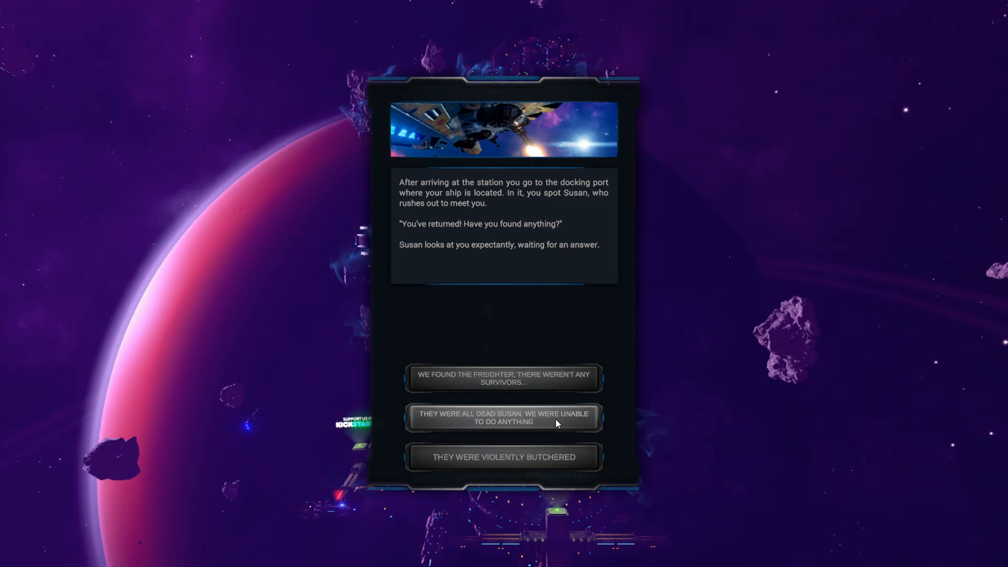
mouse_move(536, 384)
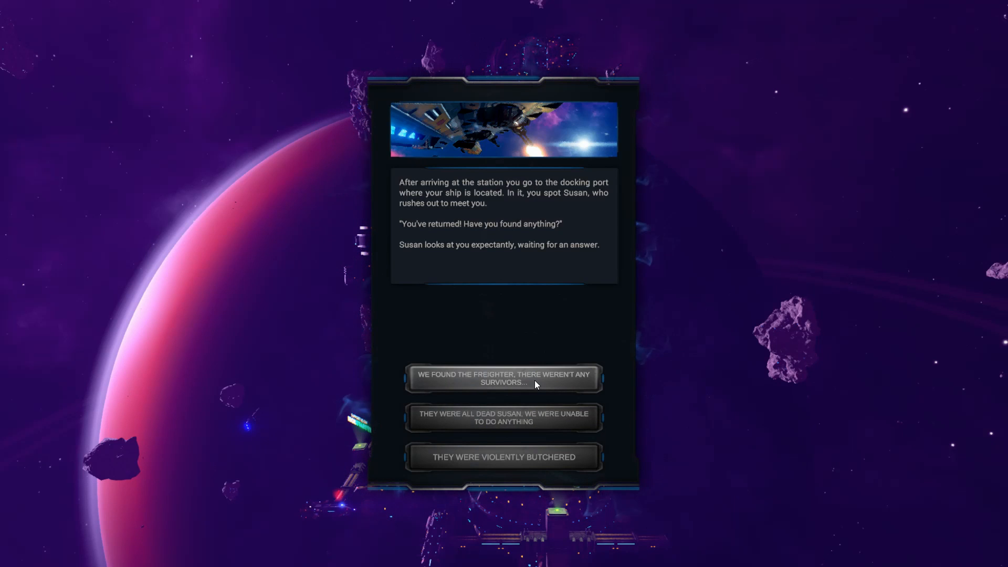
- Tell Susan there were no survivors, the cargo was recovered, and agree to build the Ion Reactor
click(504, 378)
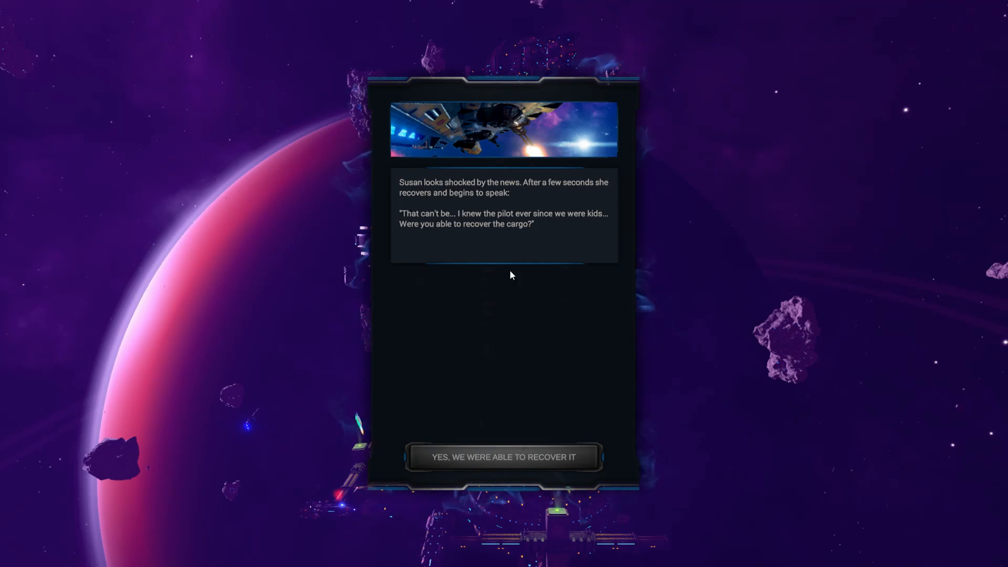
mouse_move(575, 226)
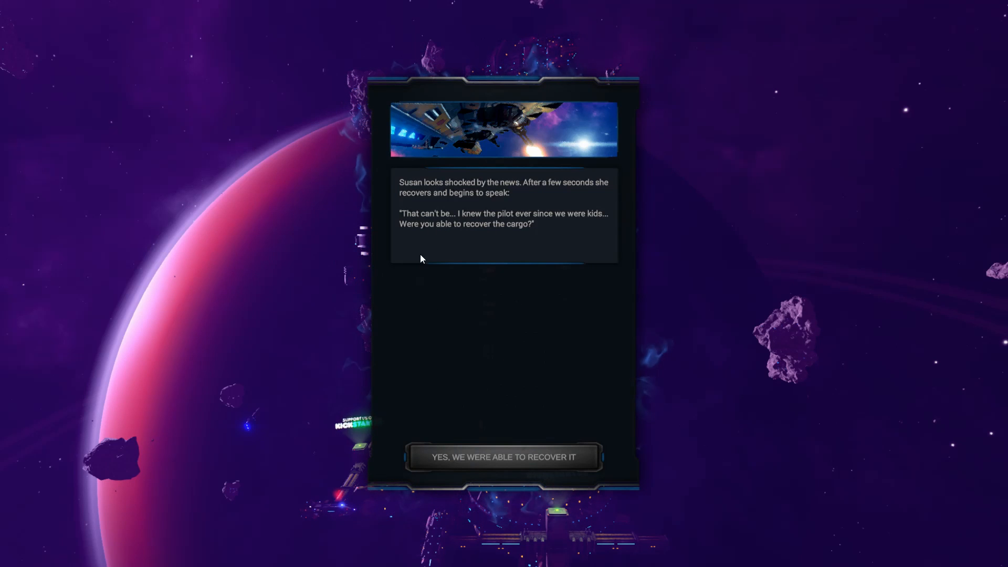
click(504, 457)
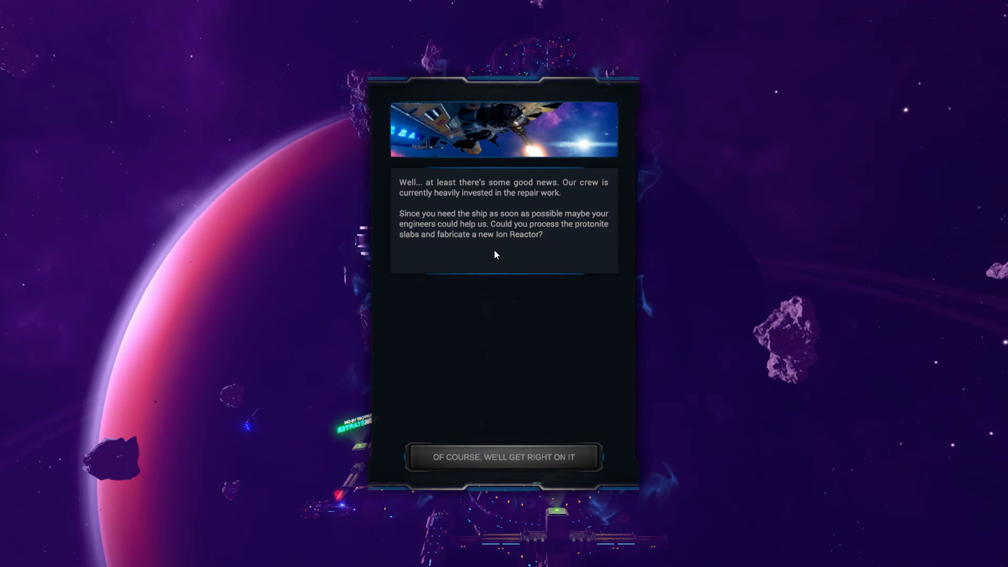
mouse_move(521, 258)
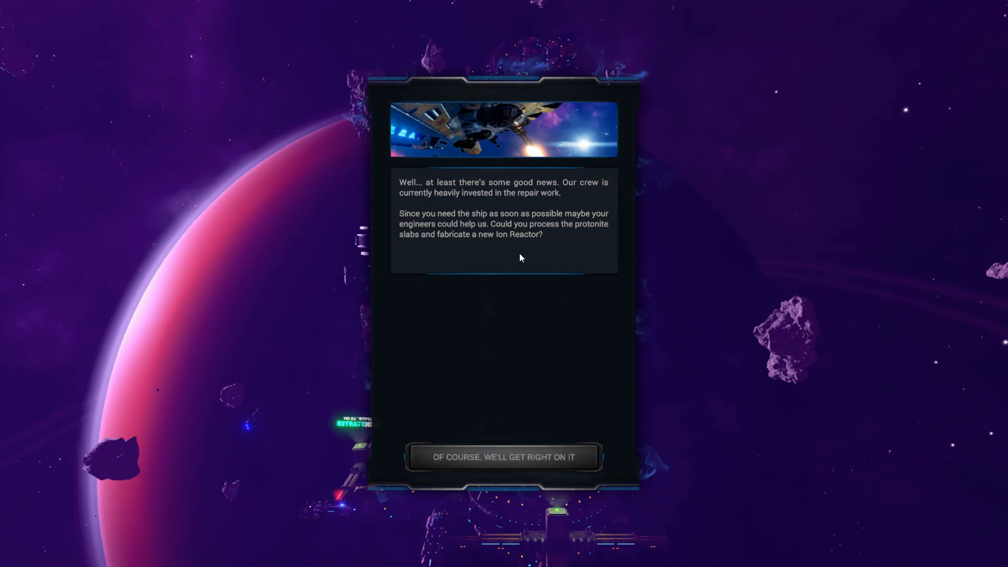
mouse_move(504, 253)
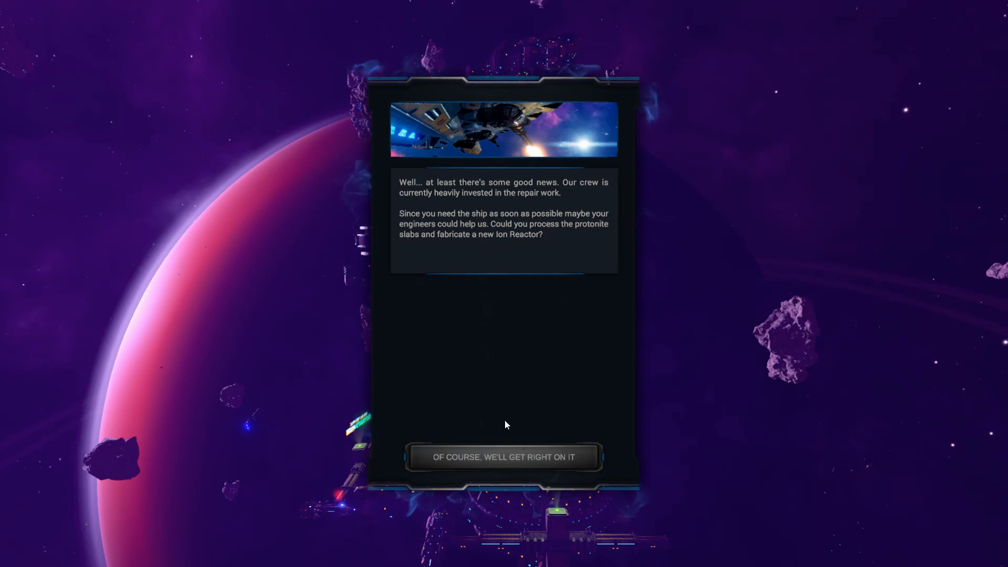
click(504, 457)
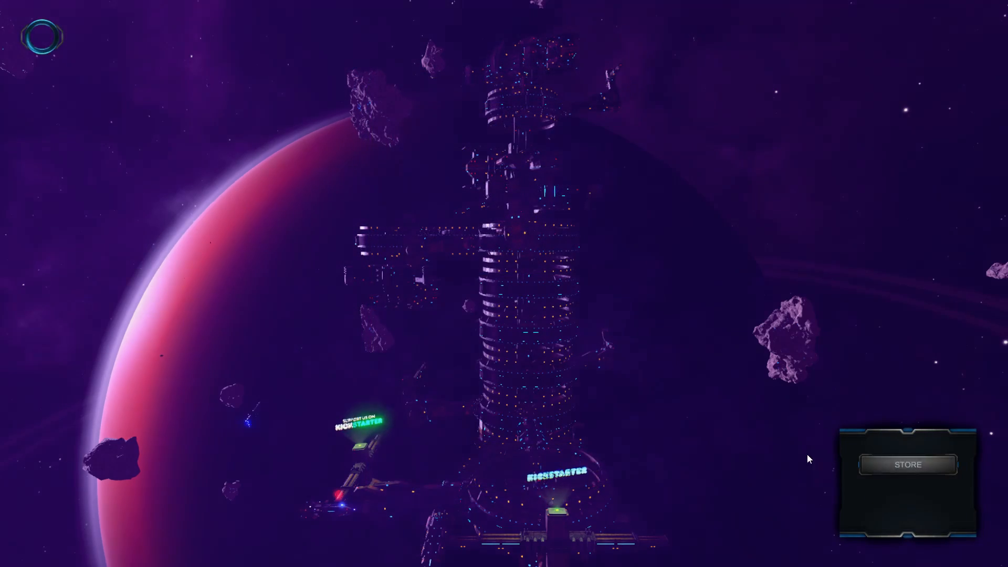
- Enter the station's services screen and view a Salvage Pod's details in the inventory
click(908, 464)
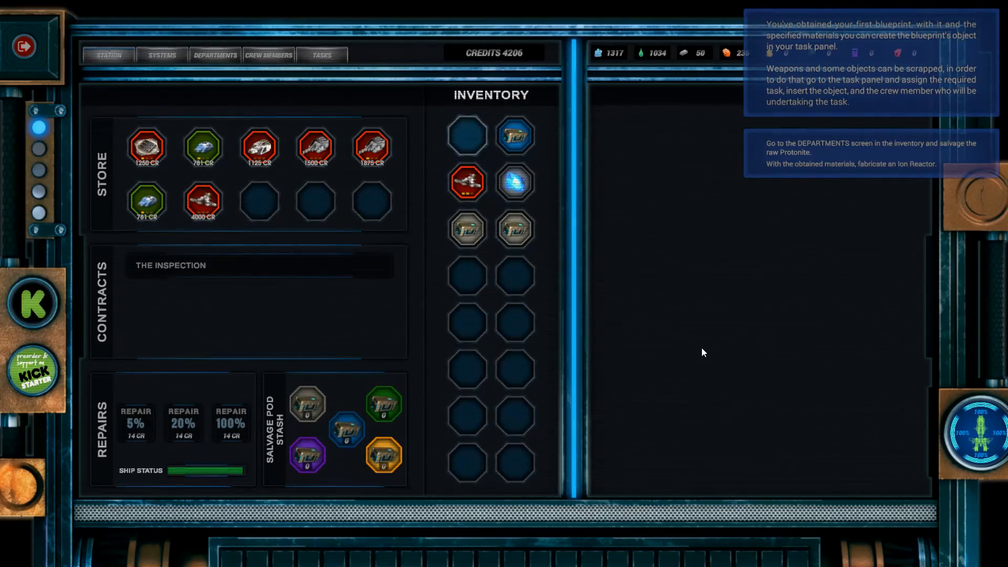
mouse_move(516, 184)
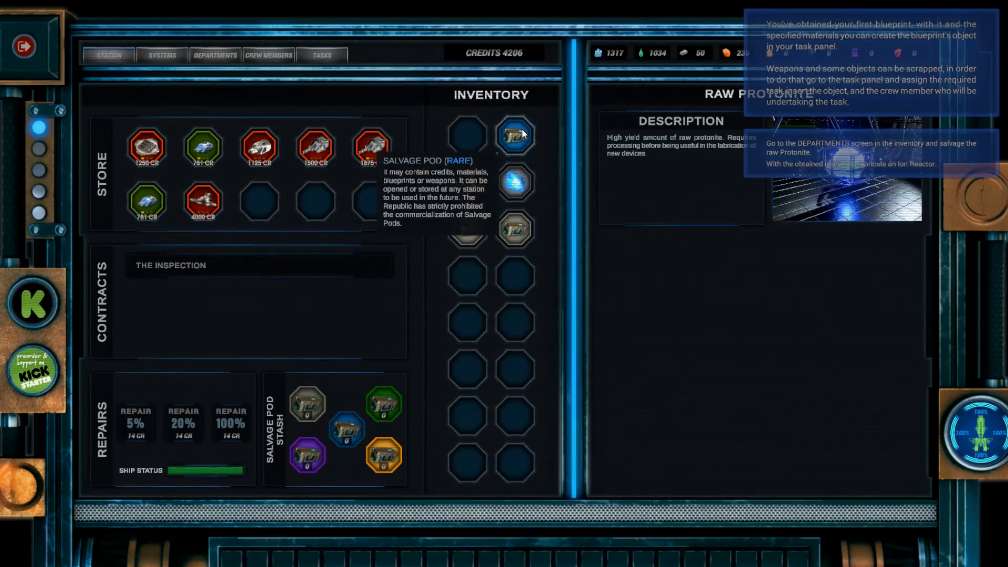
click(515, 134)
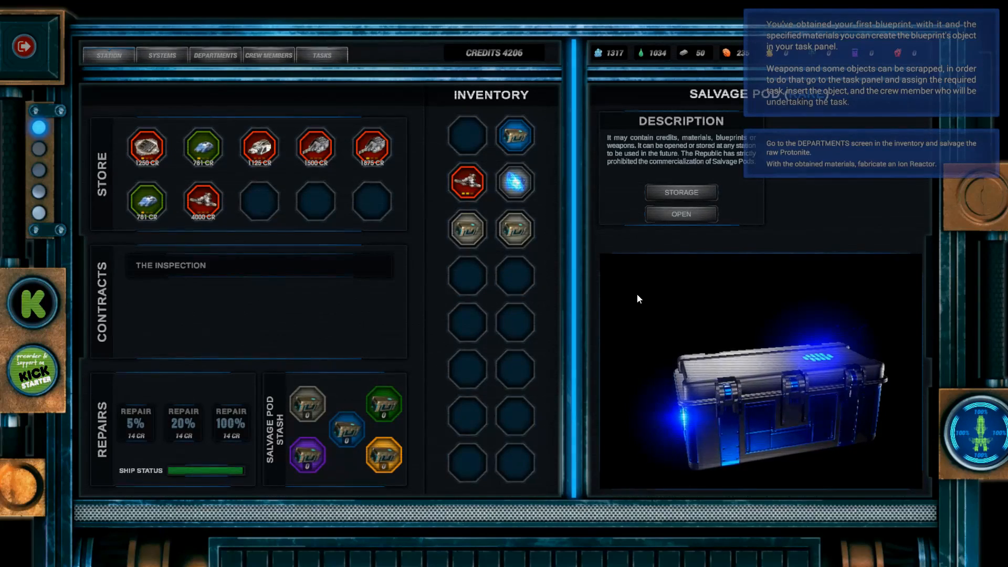
- Browse the Tasks screen, then show the Departments list with its empty crew slots
click(321, 55)
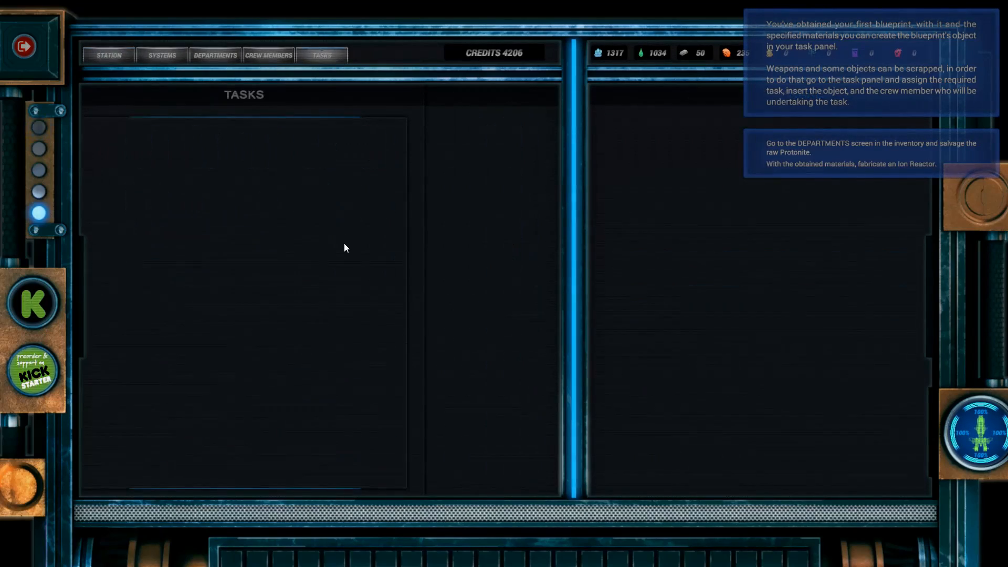
mouse_move(173, 139)
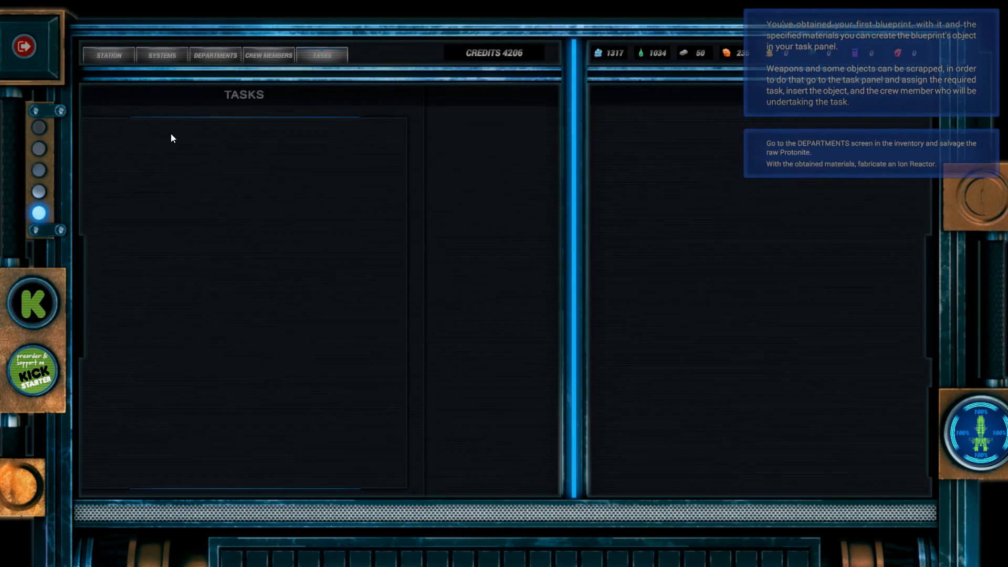
mouse_move(271, 269)
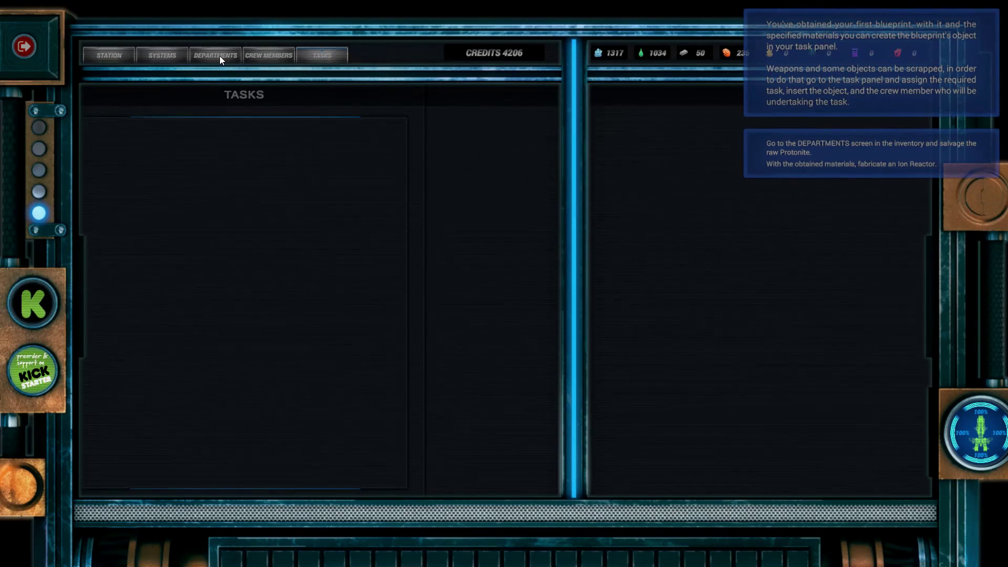
click(214, 54)
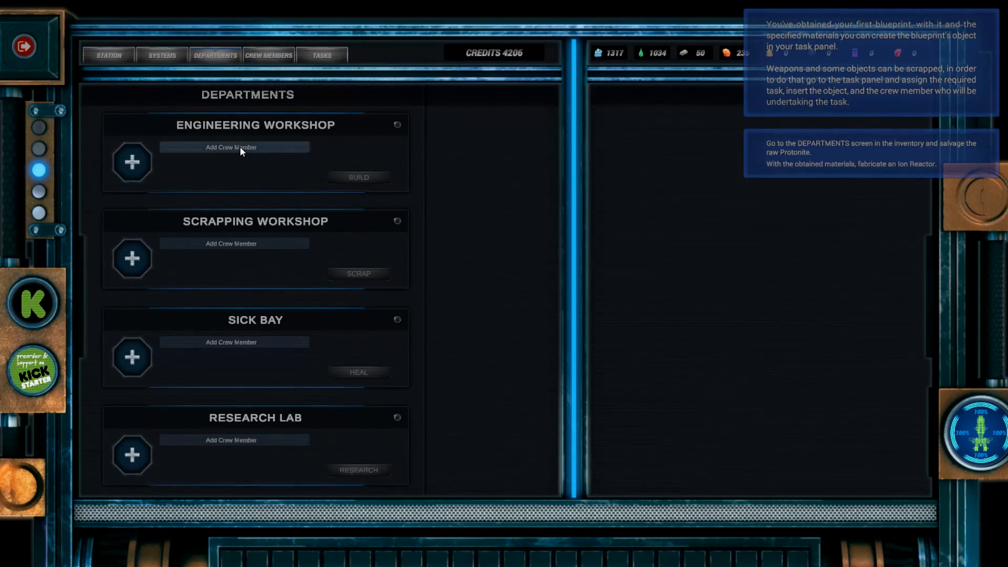
- Assign the Ion Reactor blueprint to the Engineering Workshop, add a second crew member and build it
click(234, 147)
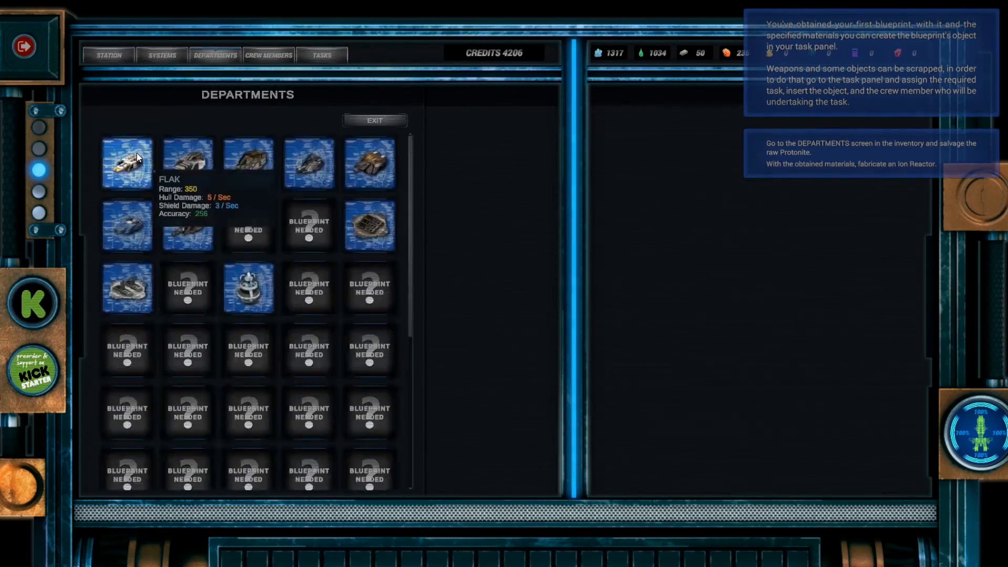
mouse_move(249, 304)
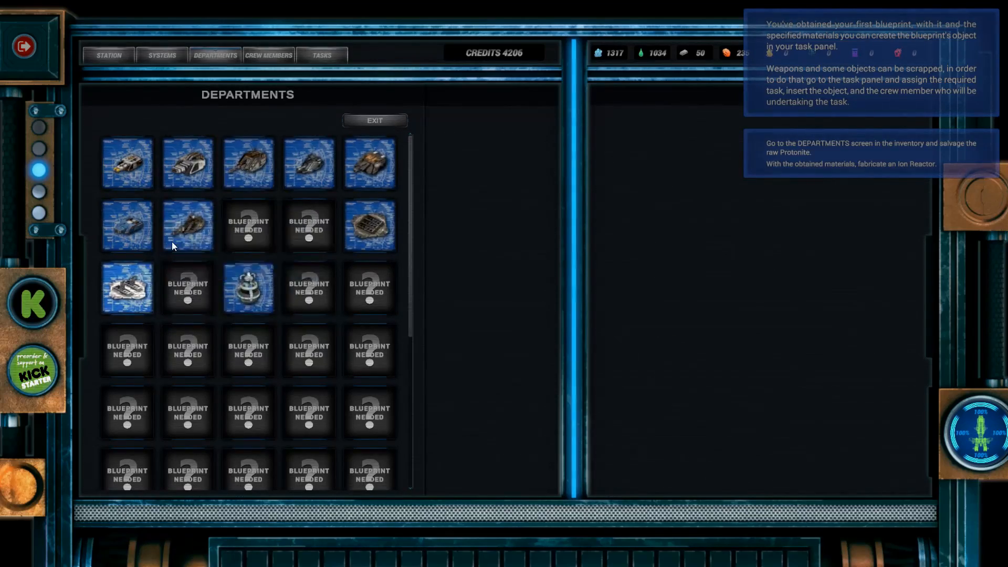
click(248, 288)
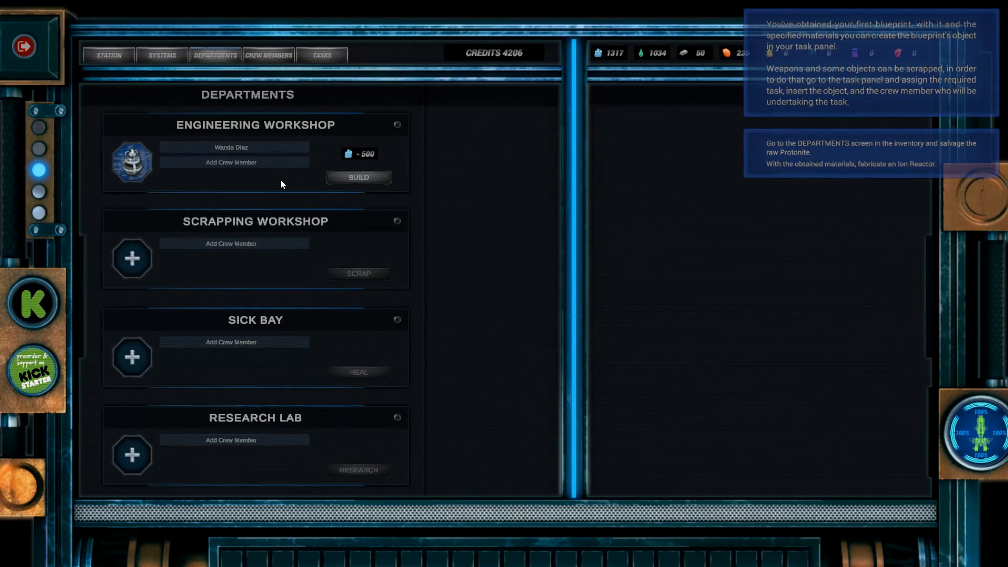
mouse_move(241, 168)
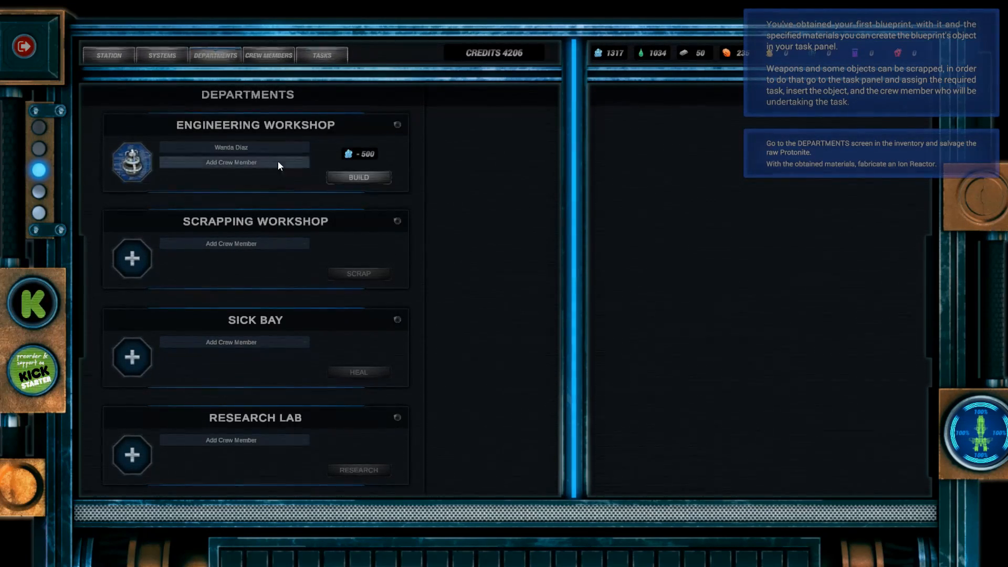
click(233, 162)
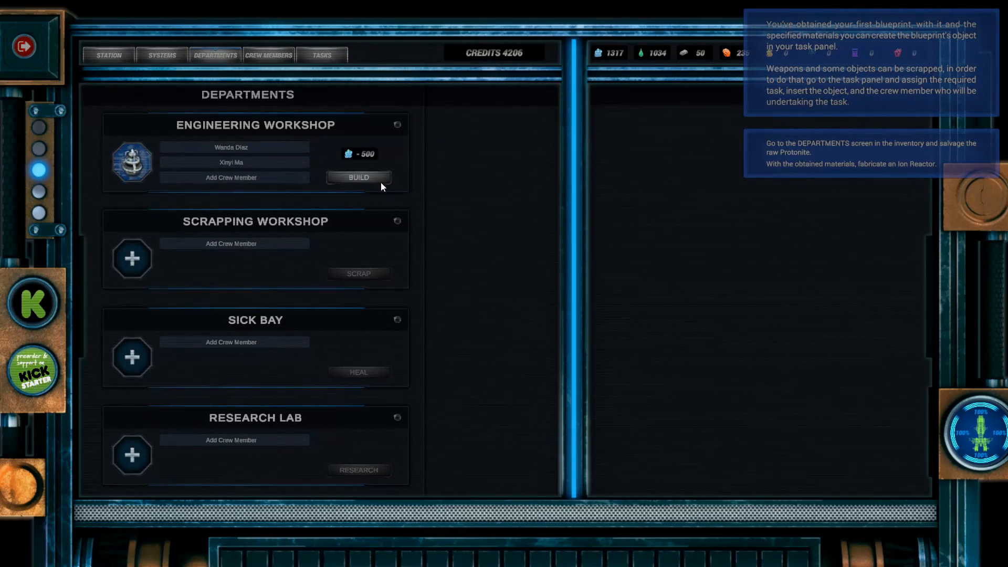
click(358, 176)
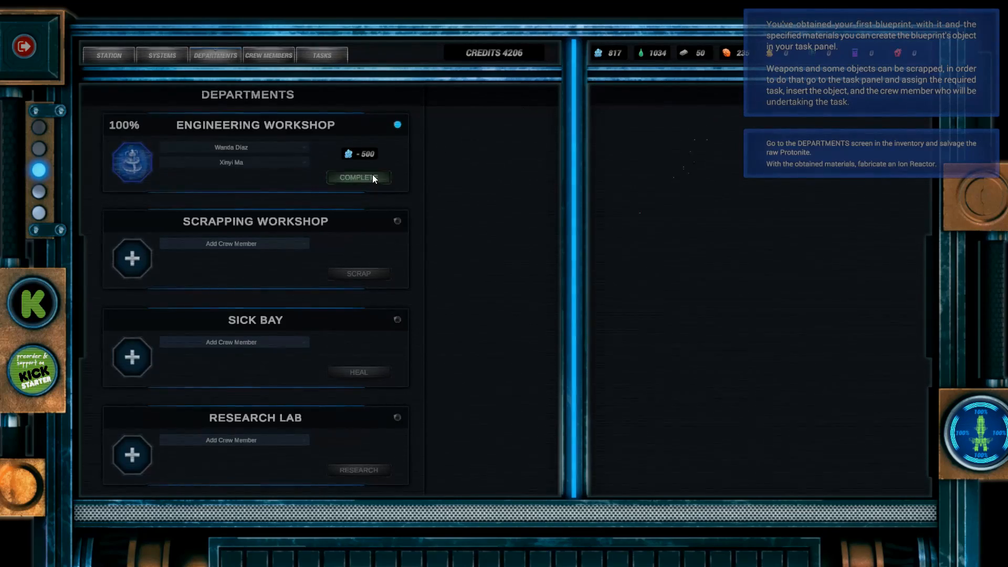
- Deliver the finished Ion Reactor to Susan, then select a Salvage Pod in the inventory
click(161, 55)
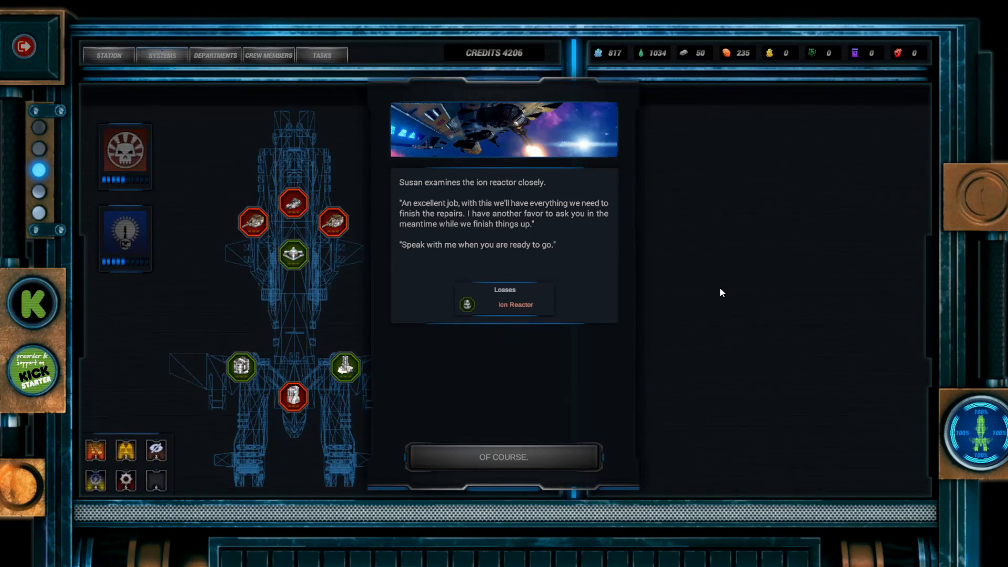
mouse_move(533, 252)
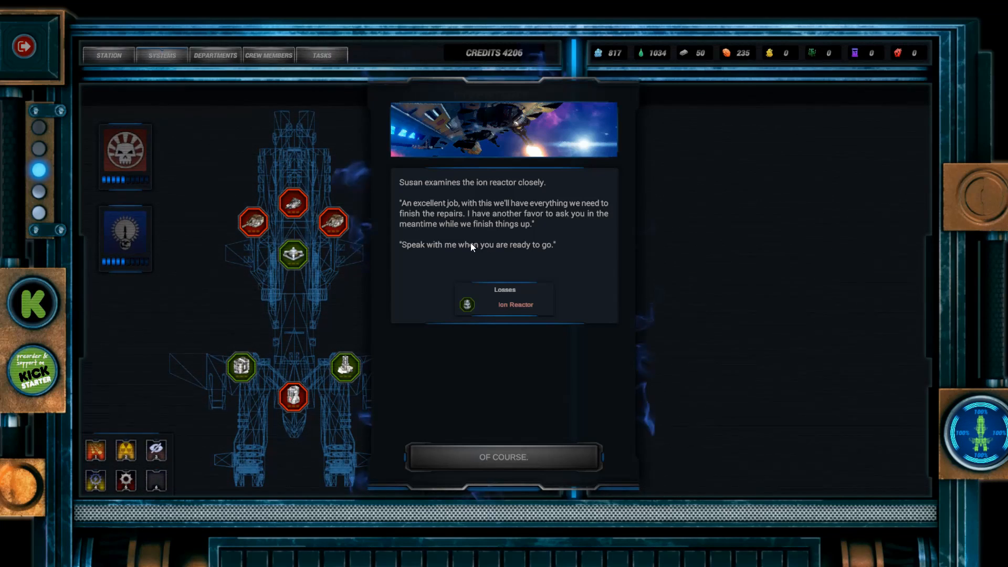
mouse_move(487, 266)
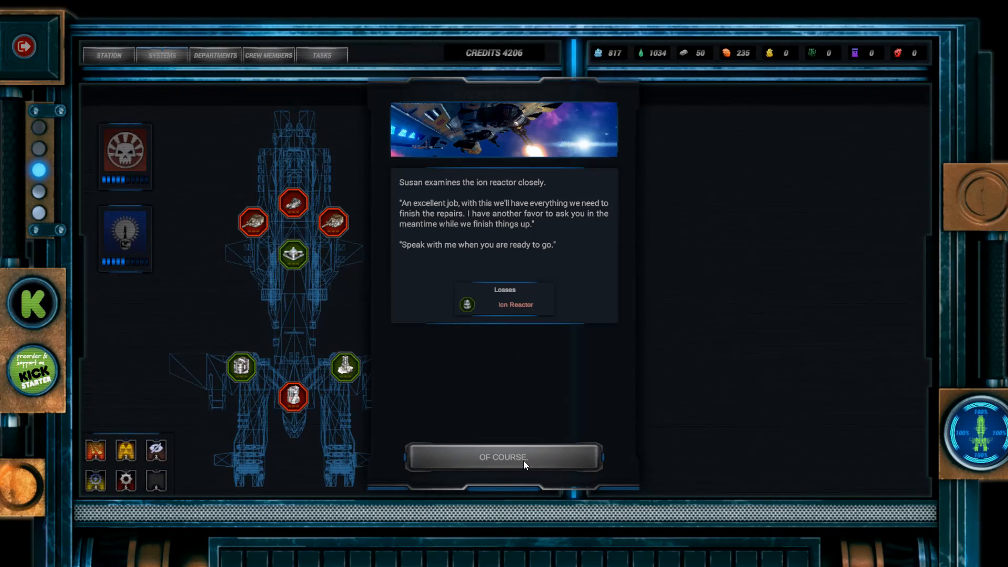
click(504, 456)
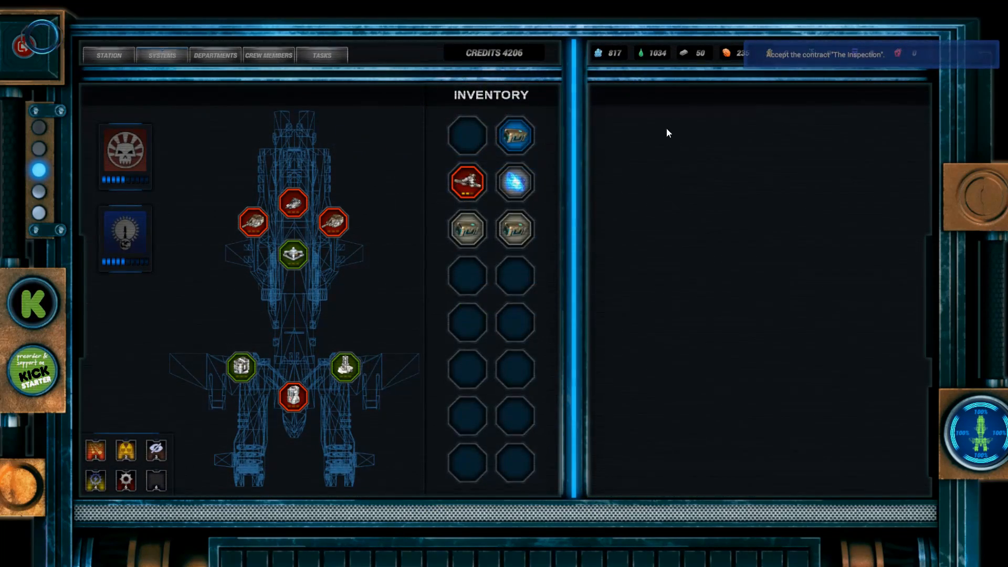
click(514, 134)
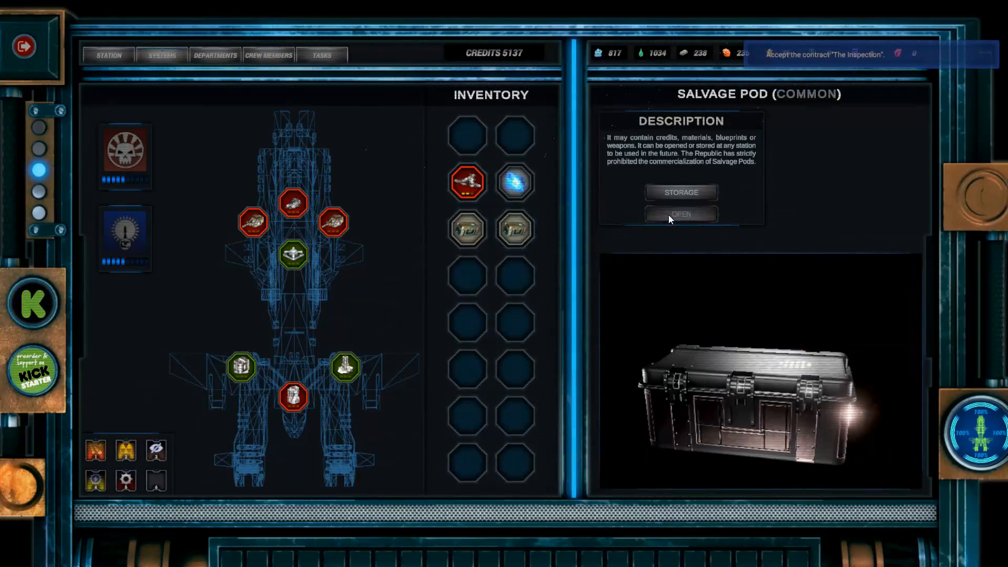
- Open the three salvage pods for credits and materials, then head to Departments with the raw Protonite
click(681, 215)
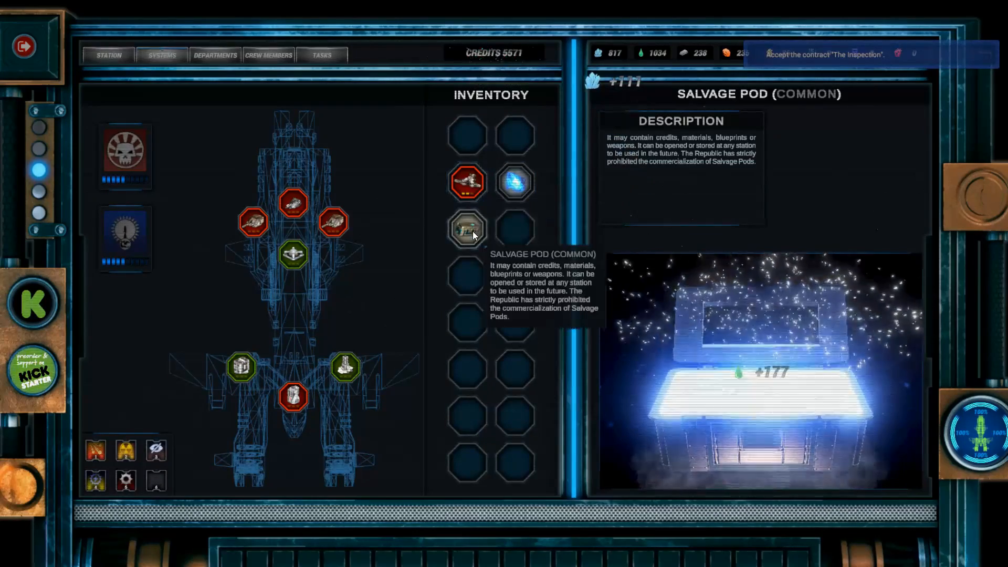
click(467, 229)
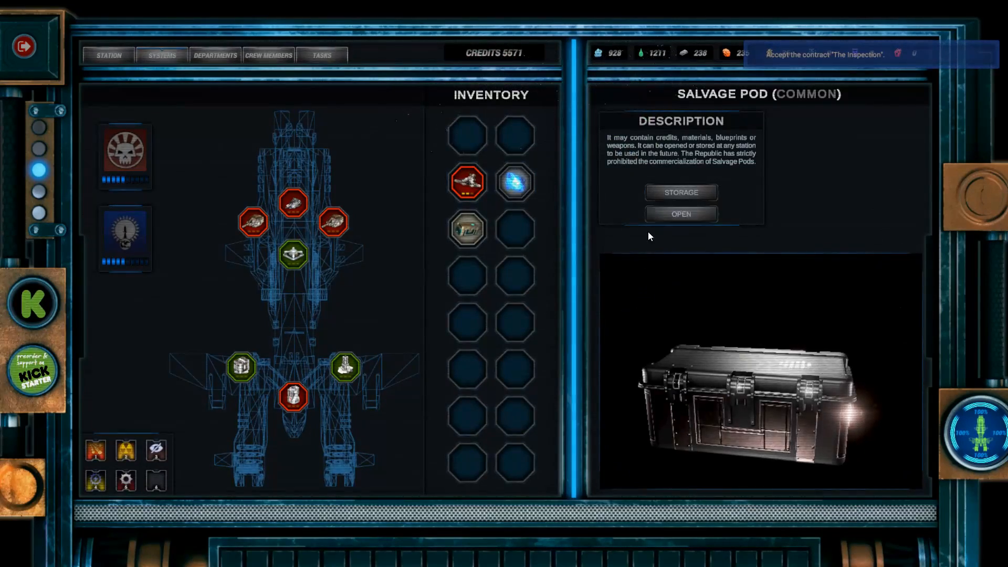
click(681, 215)
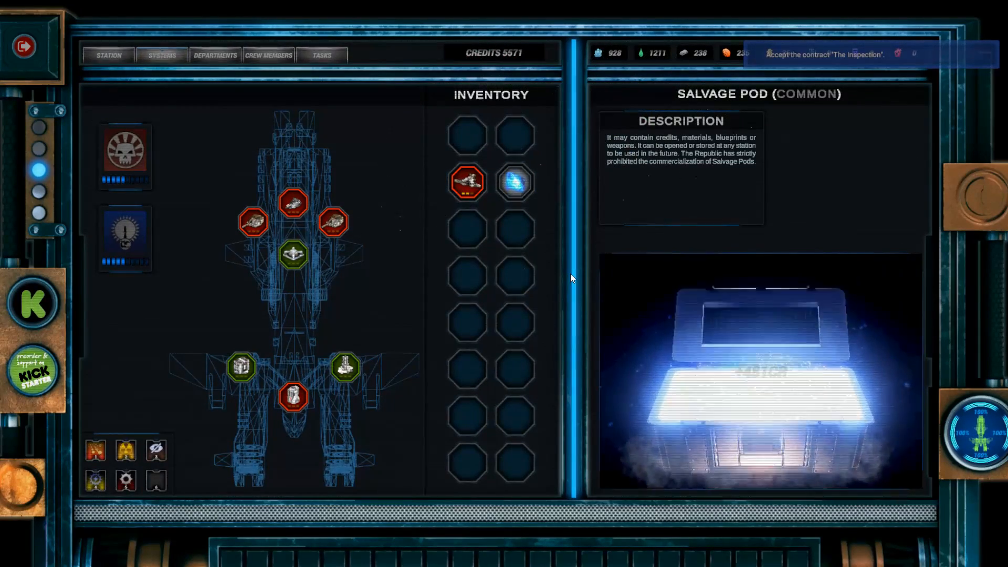
click(514, 182)
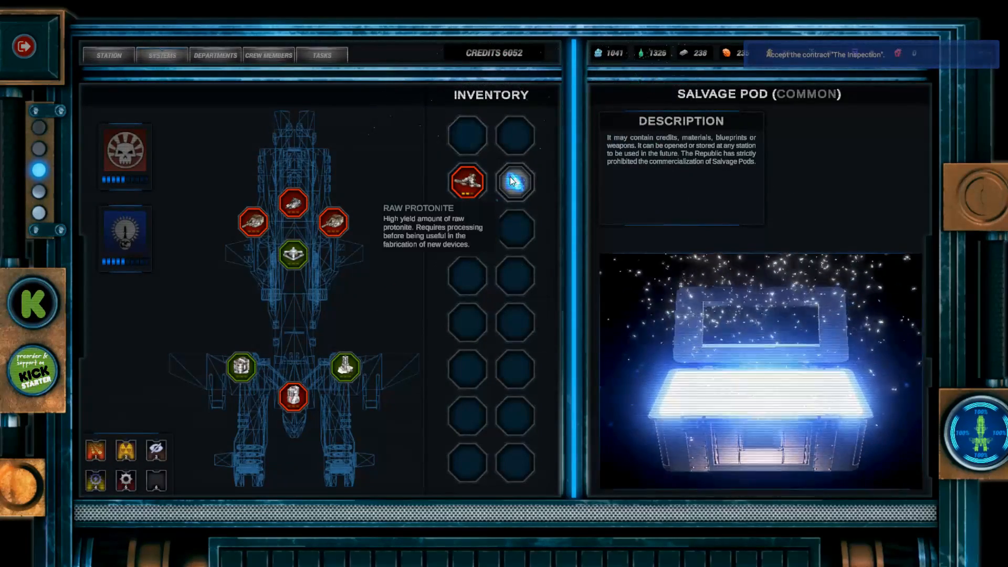
click(514, 183)
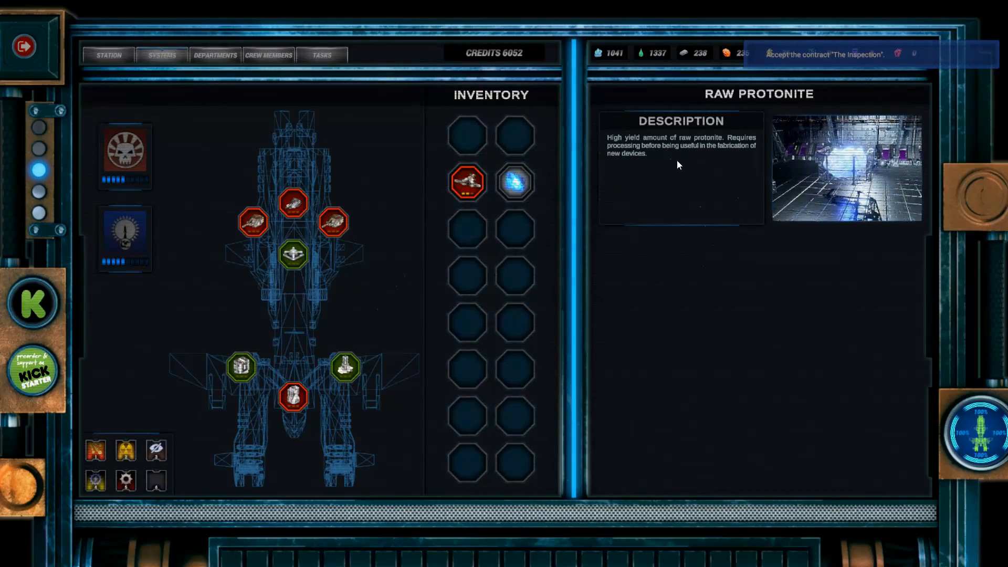
click(215, 54)
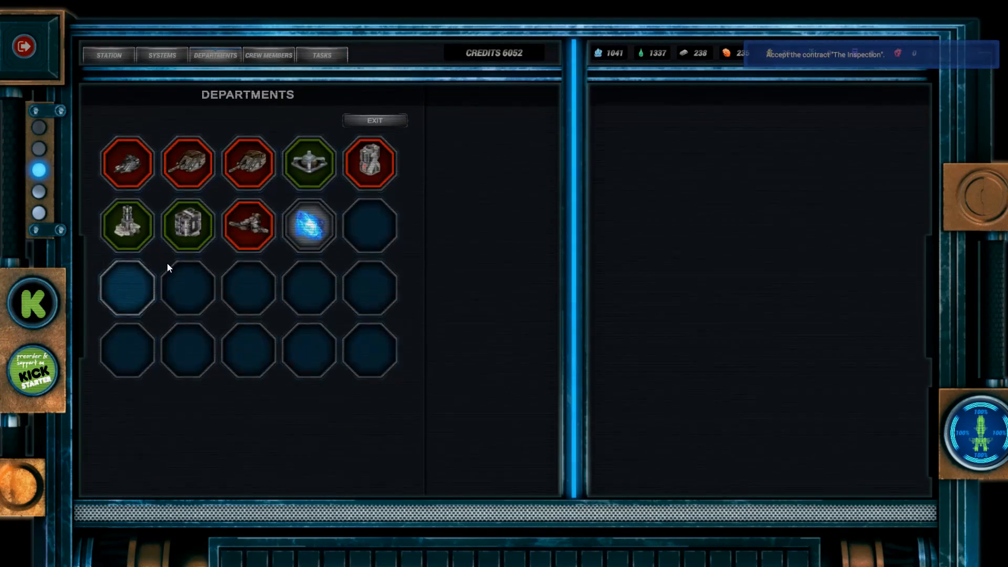
- Scrap the raw Protonite in the workshop with Wanda Diaz and Xinyi Ma, collecting protonite to 6491
click(308, 227)
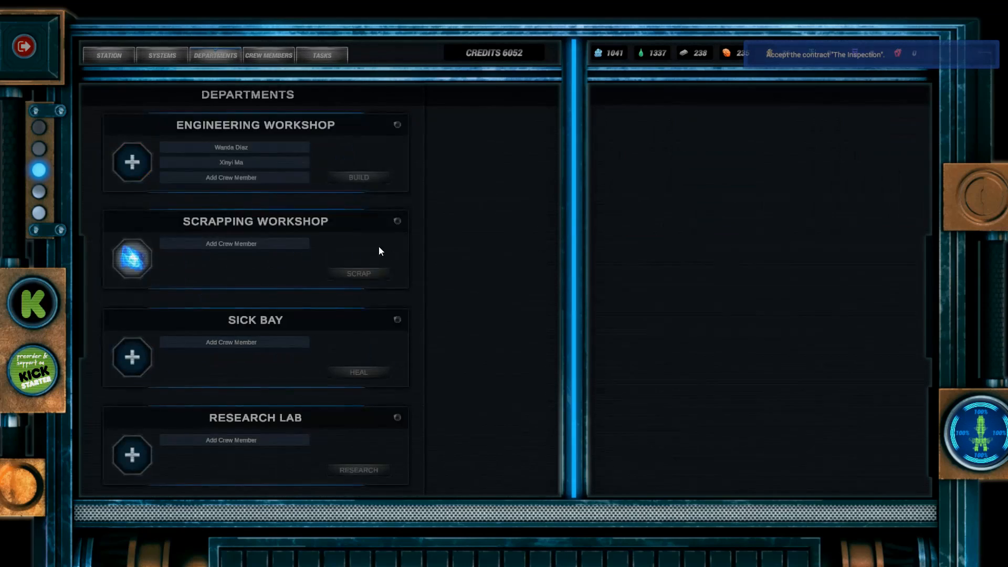
click(231, 244)
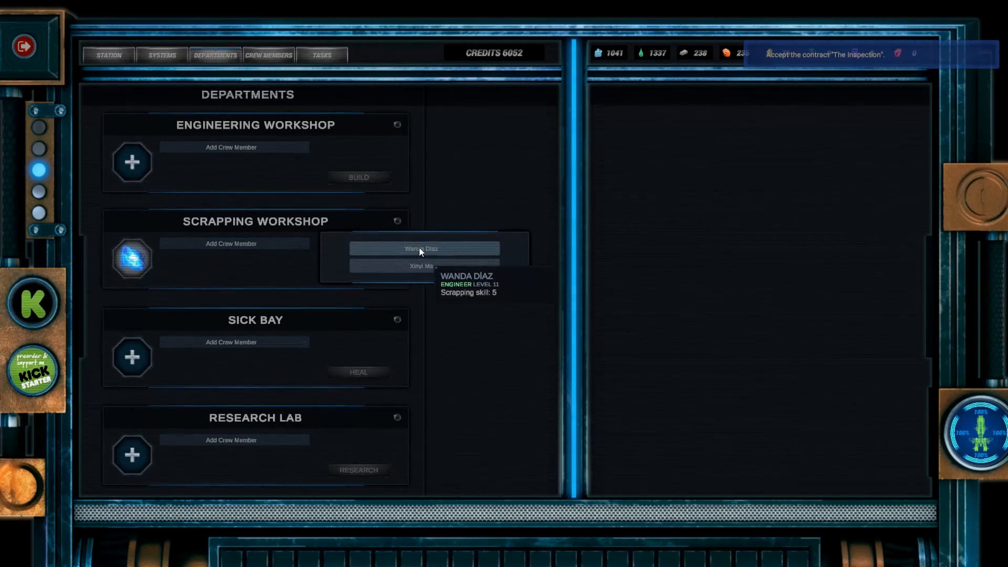
click(424, 248)
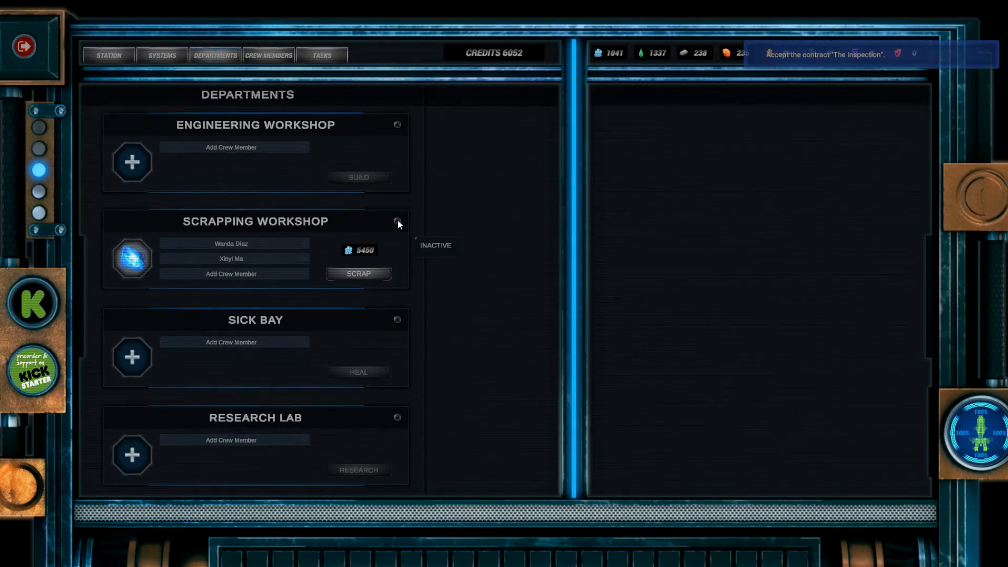
click(360, 273)
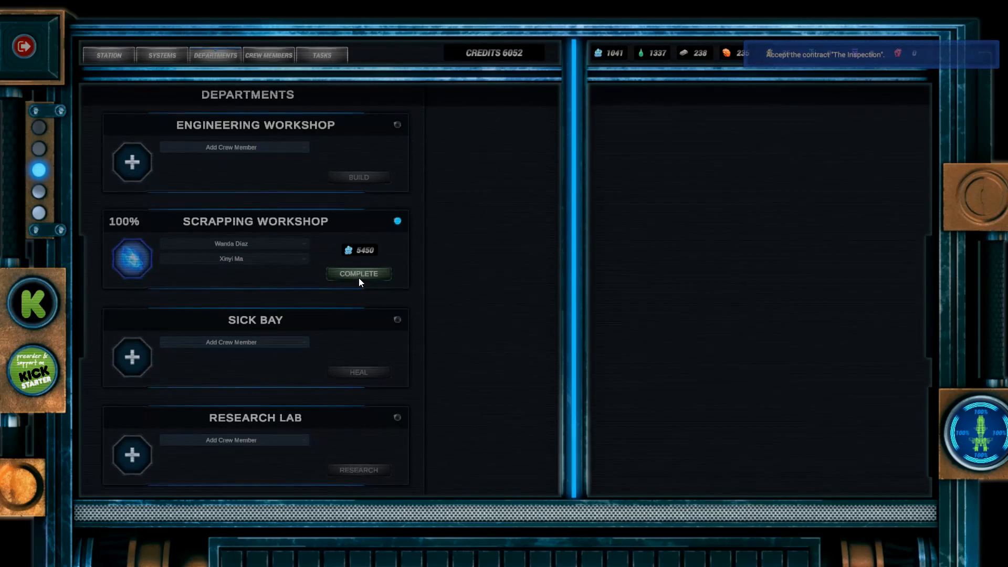
click(360, 273)
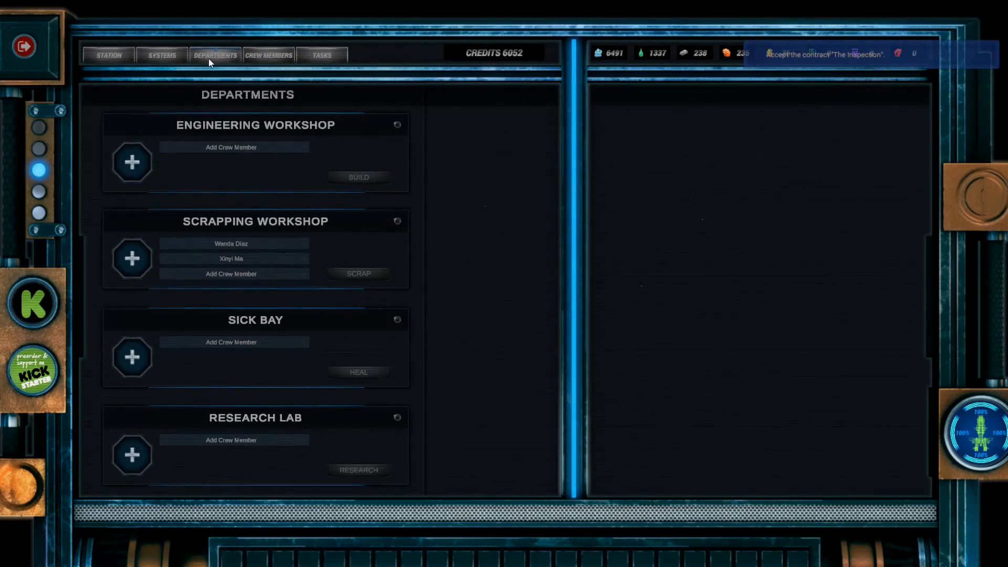
- Accept The Inspection contract on the Station screen and leave station management
click(107, 55)
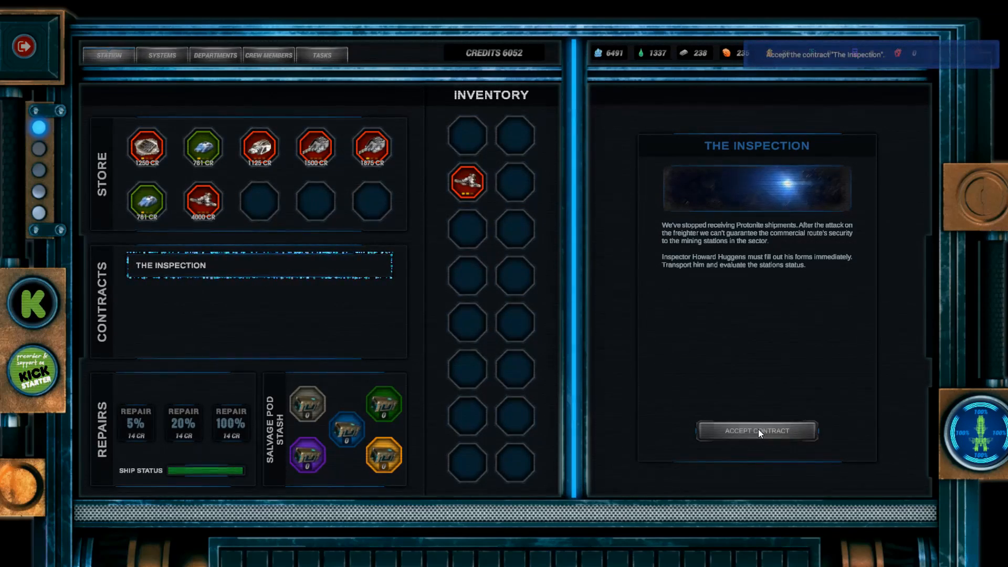
click(758, 431)
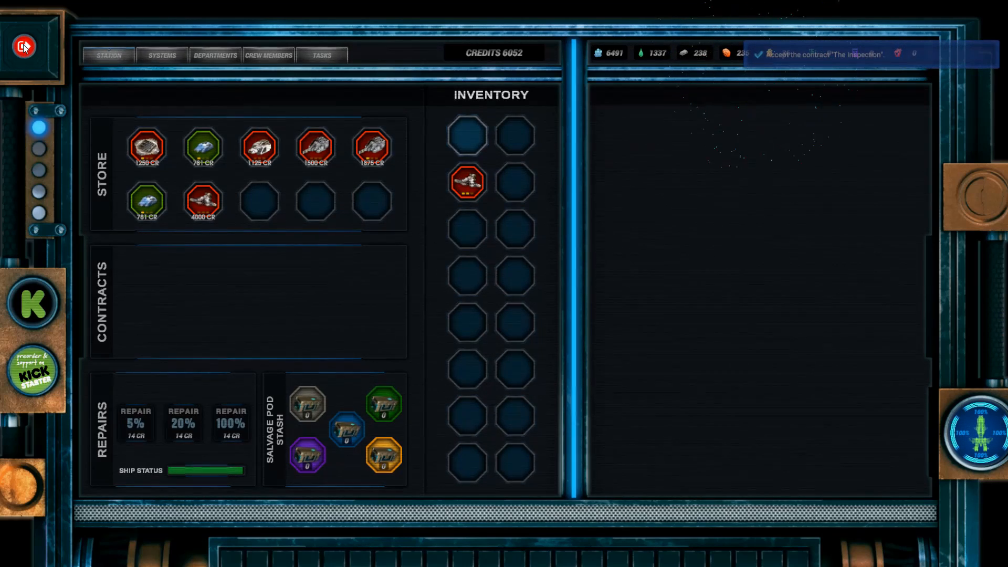
click(23, 47)
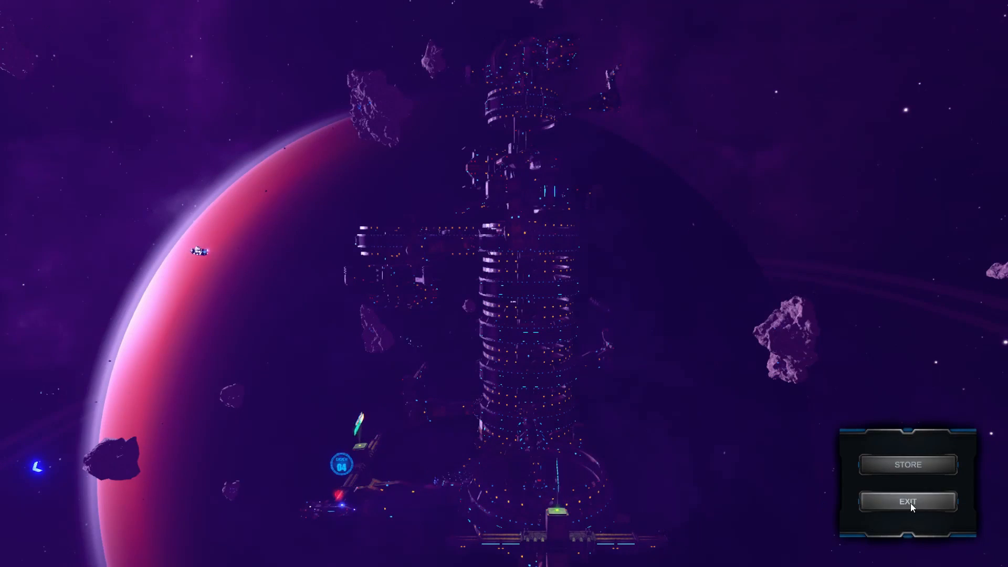
- Undock from the station and fly into the asteroid field
click(908, 501)
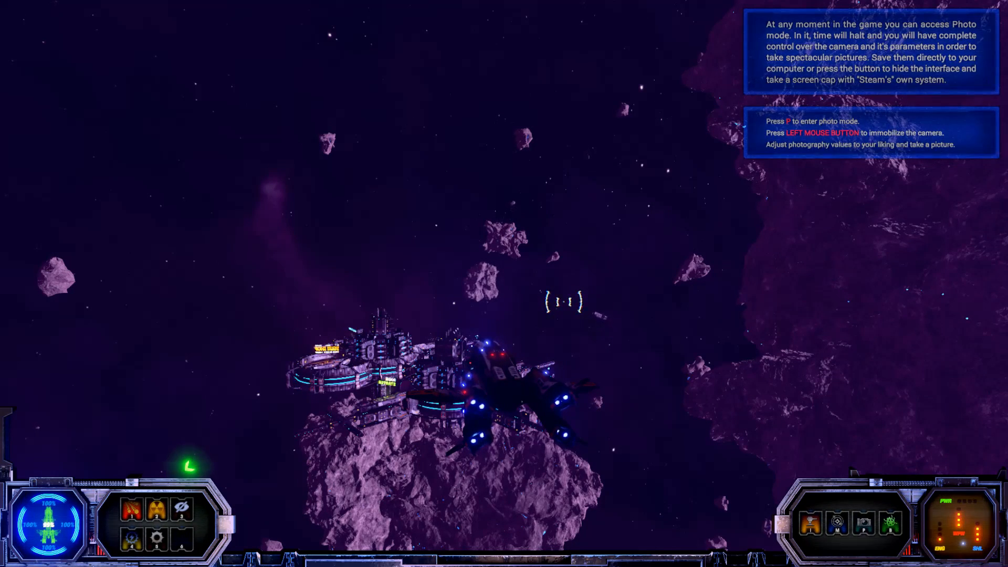
- Enter photo mode and tune the field of view to frame the whole asteroid station
key(p)
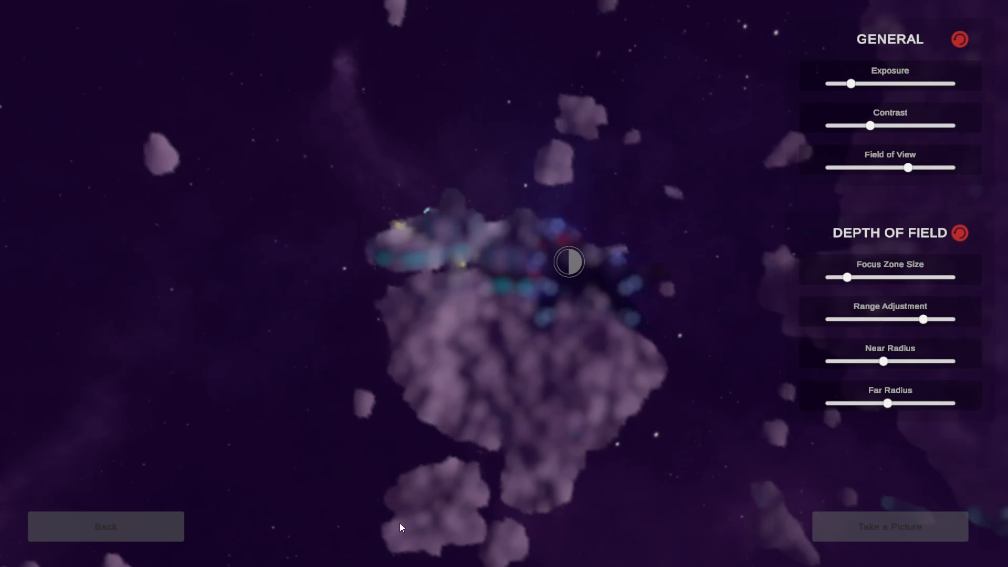
mouse_move(489, 281)
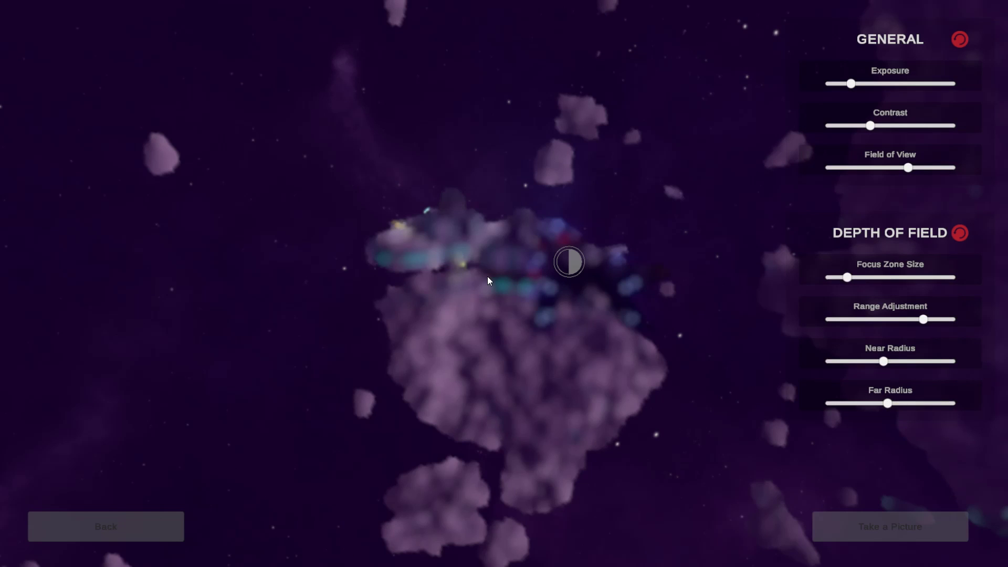
drag(850, 84, 838, 84)
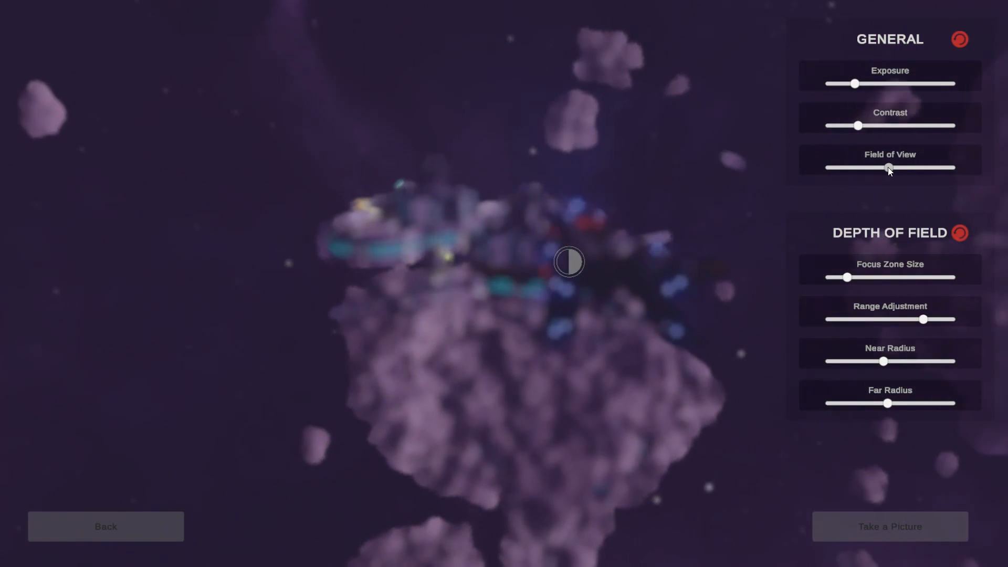
drag(889, 167, 830, 167)
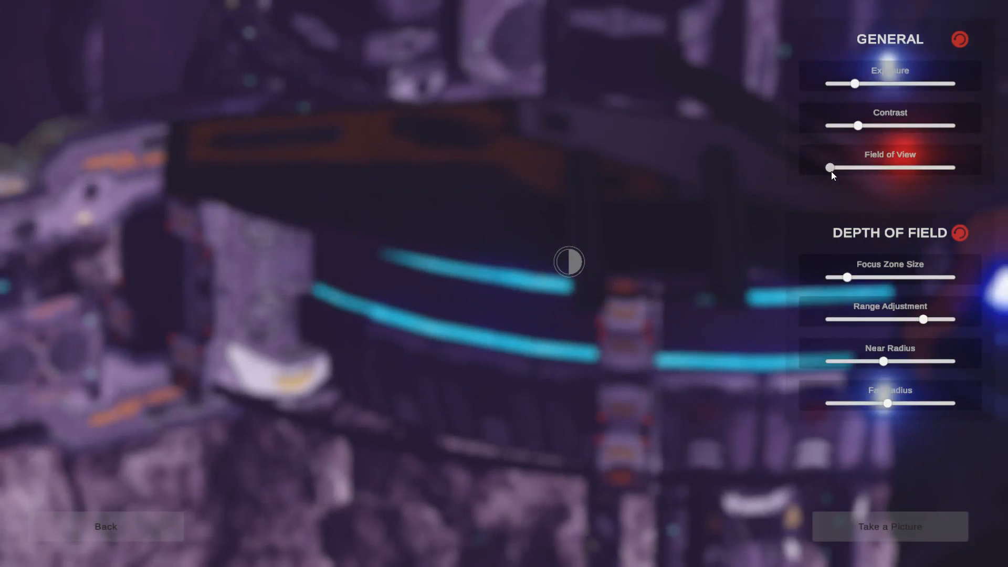
drag(831, 168, 871, 168)
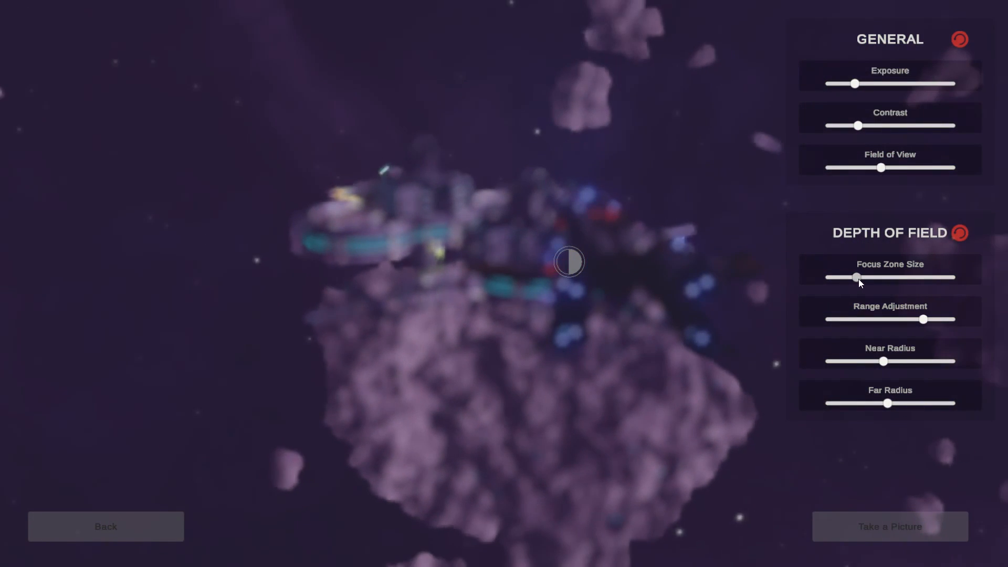
- Focus the docked ship, remove the background blur and take the picture
drag(855, 277, 862, 277)
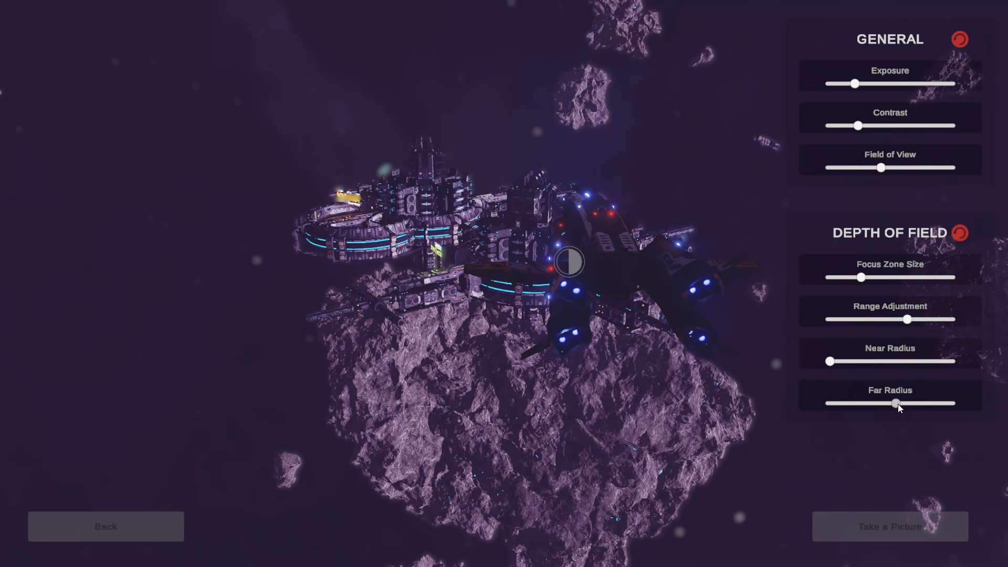
drag(897, 403, 830, 404)
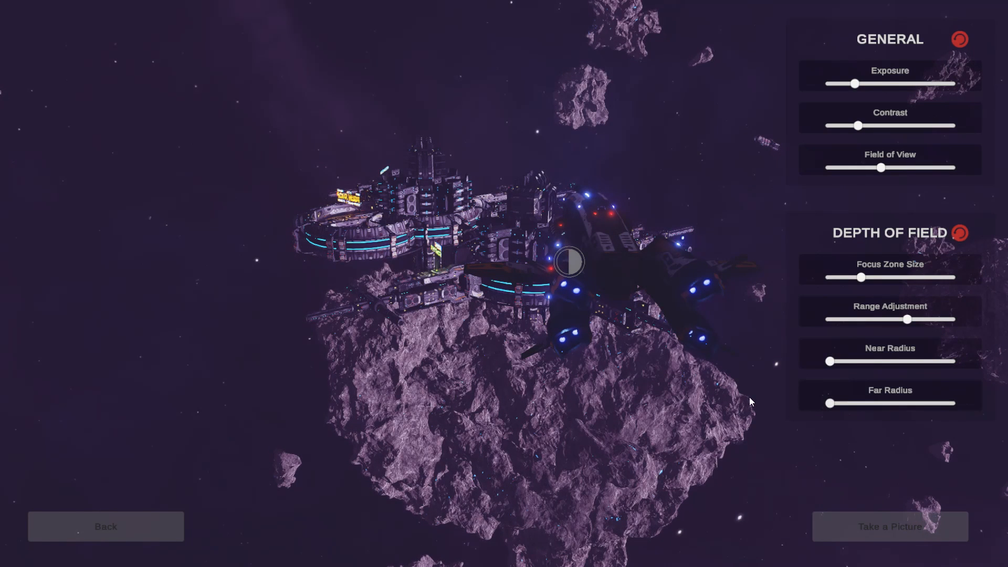
click(891, 528)
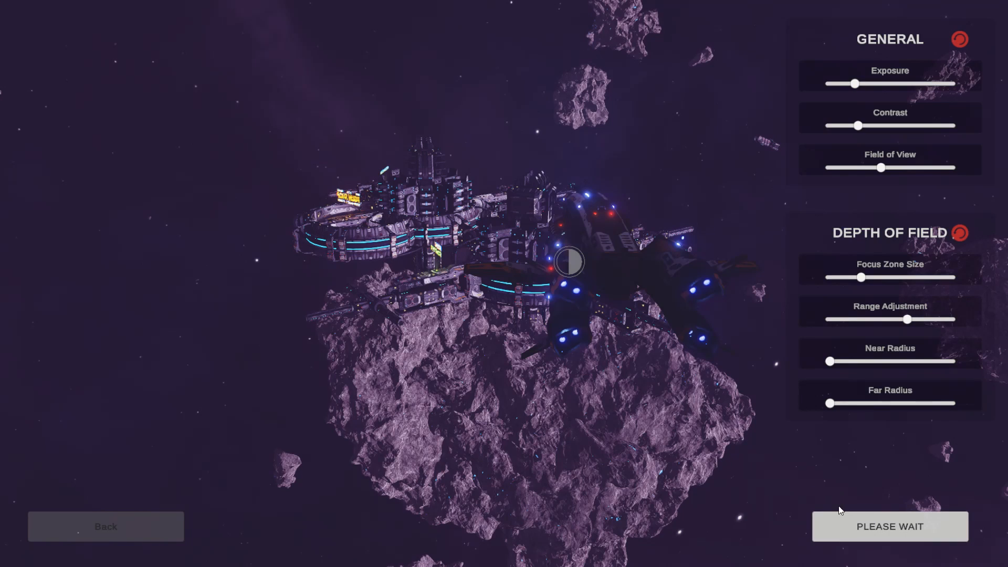
mouse_move(628, 393)
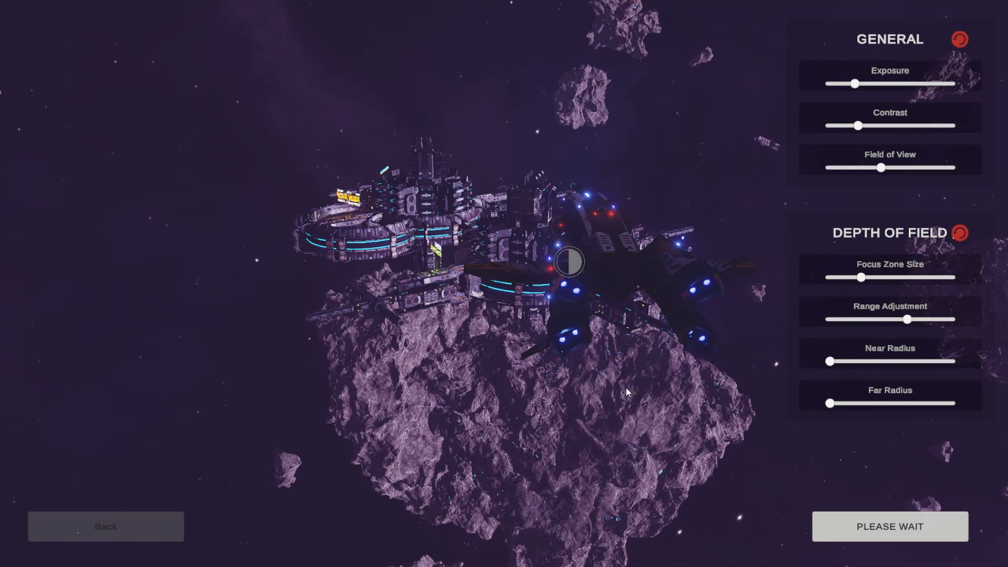
mouse_move(478, 260)
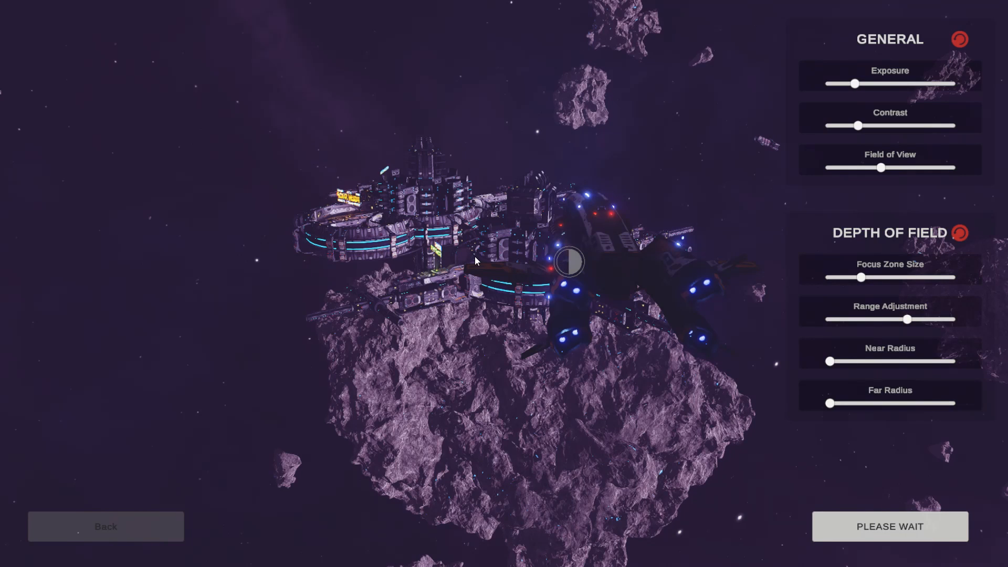
click(891, 527)
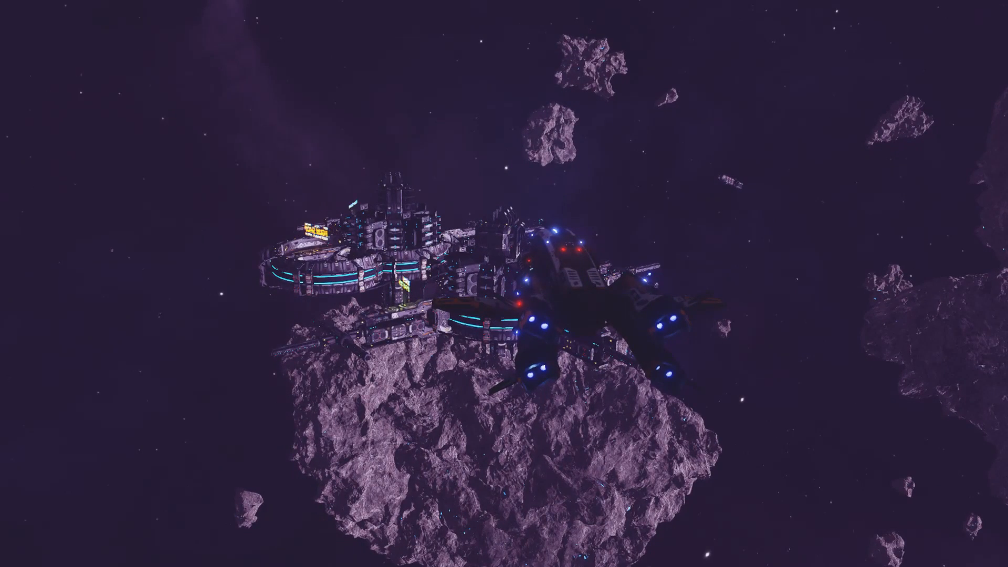
- Pause and resume the game, then board the station to reach the dark reception hall
key(Escape)
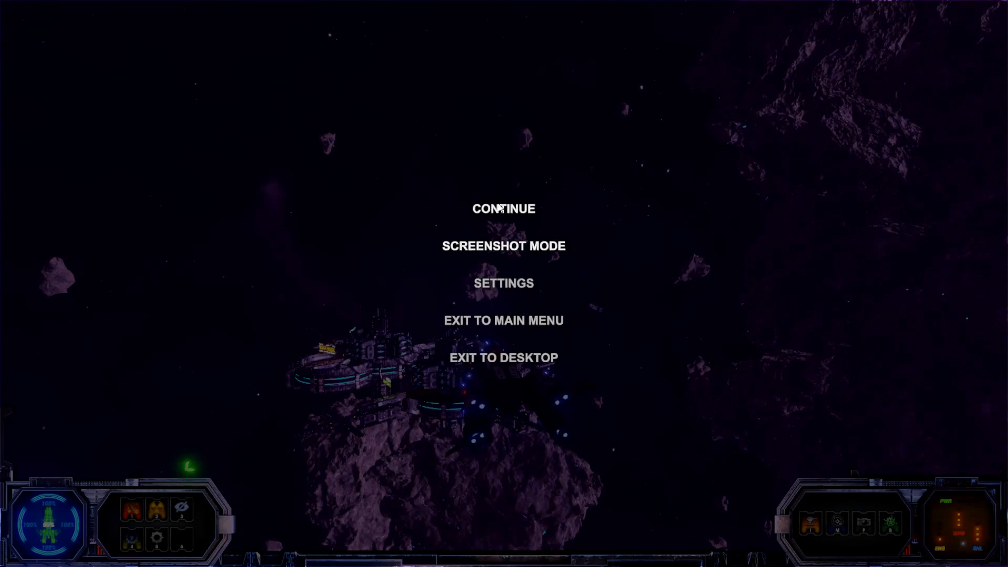
click(505, 208)
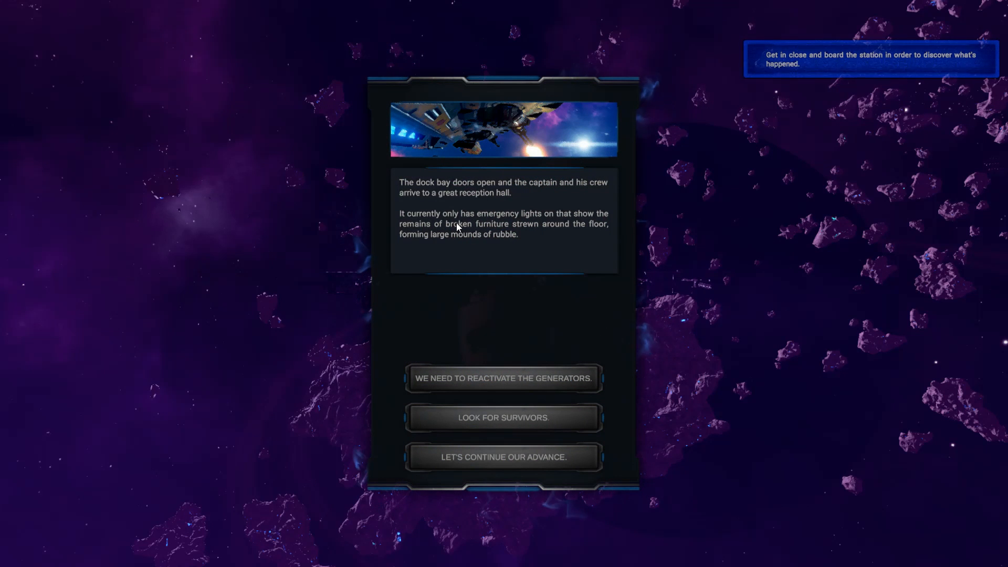
mouse_move(513, 212)
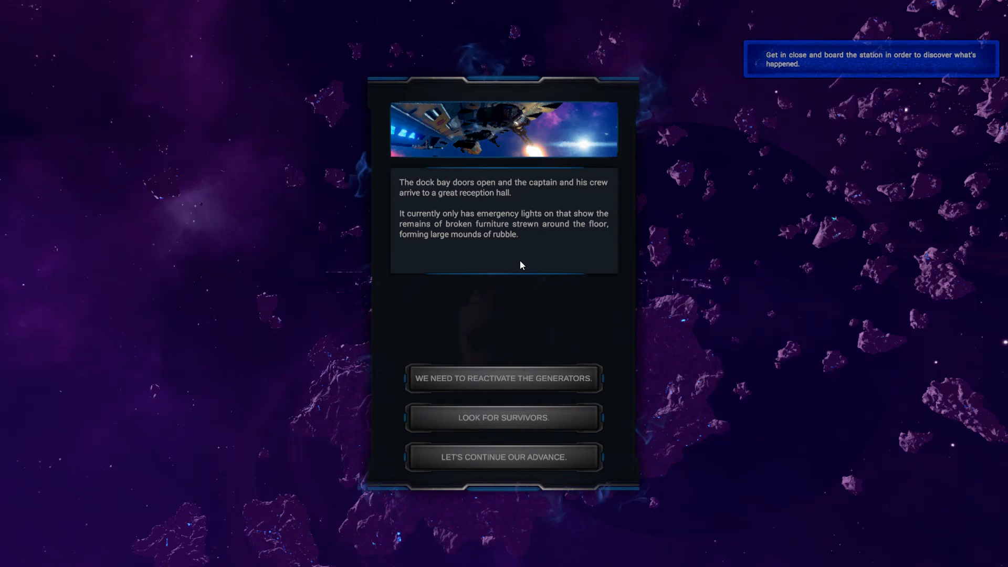
mouse_move(495, 261)
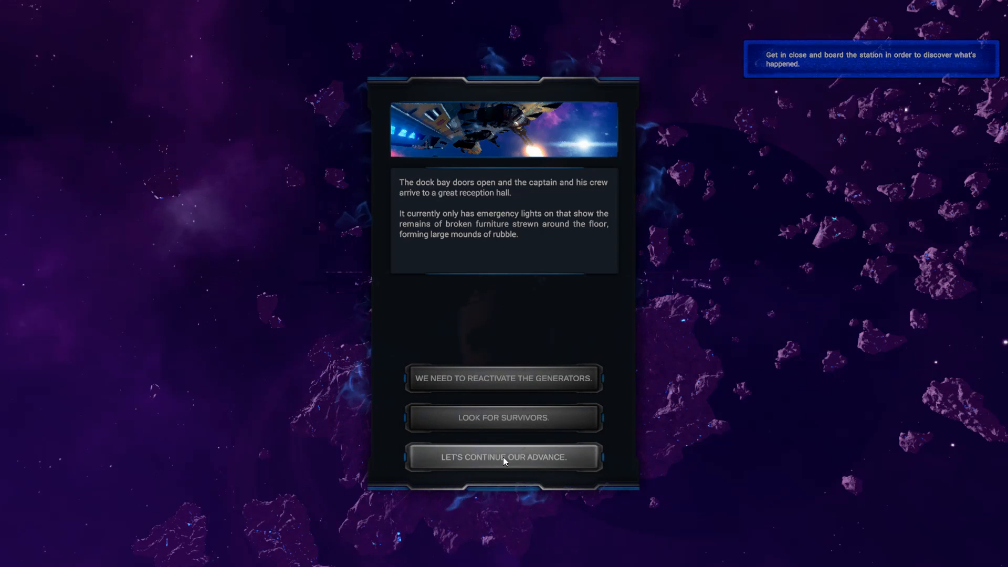
mouse_move(502, 425)
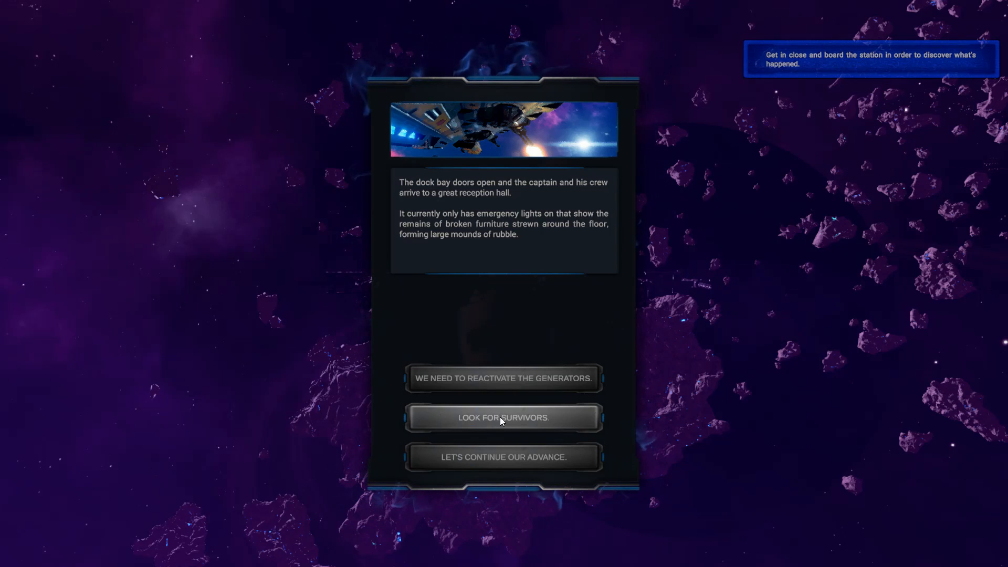
- Have the crew look for survivors in the hall
click(504, 418)
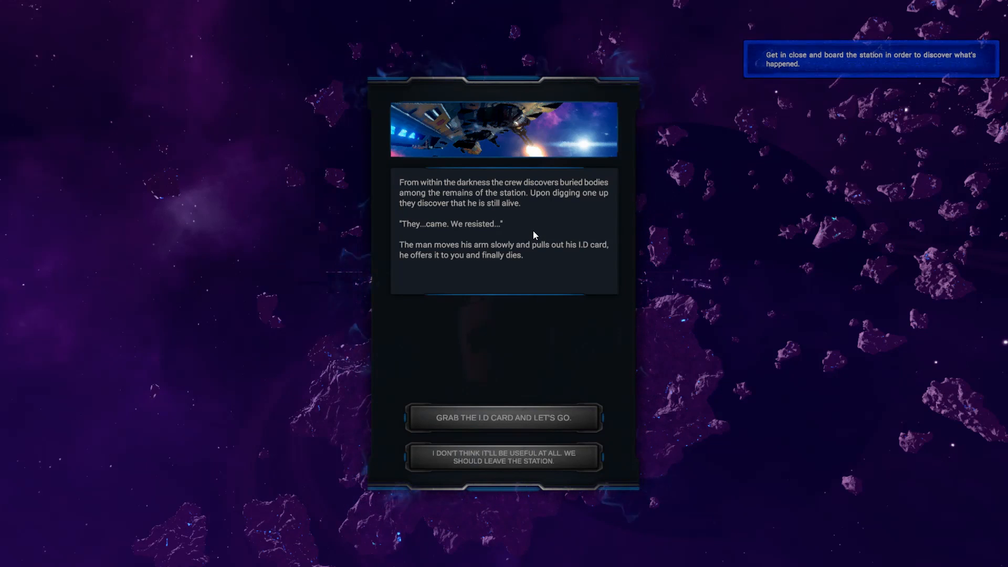
mouse_move(513, 248)
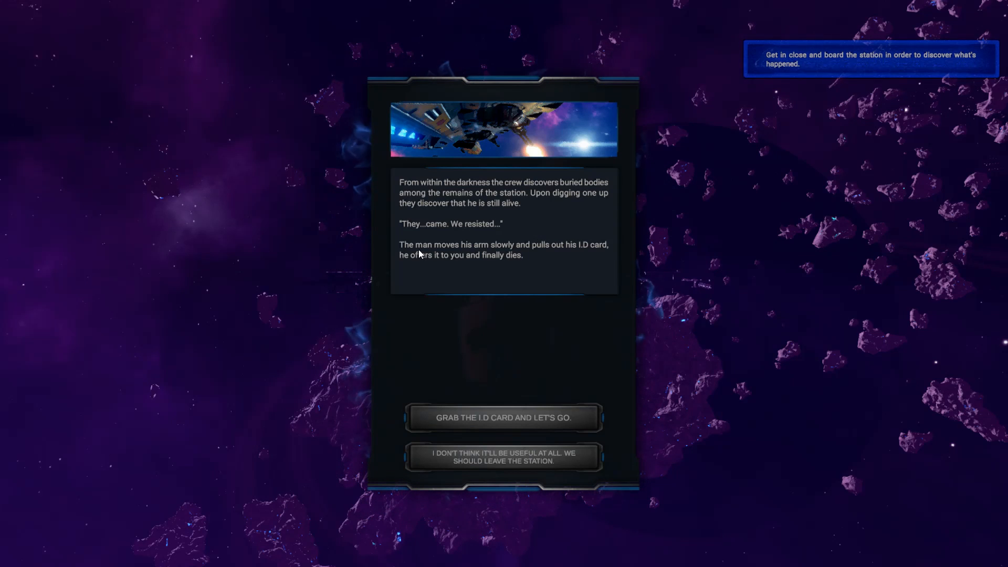
mouse_move(484, 253)
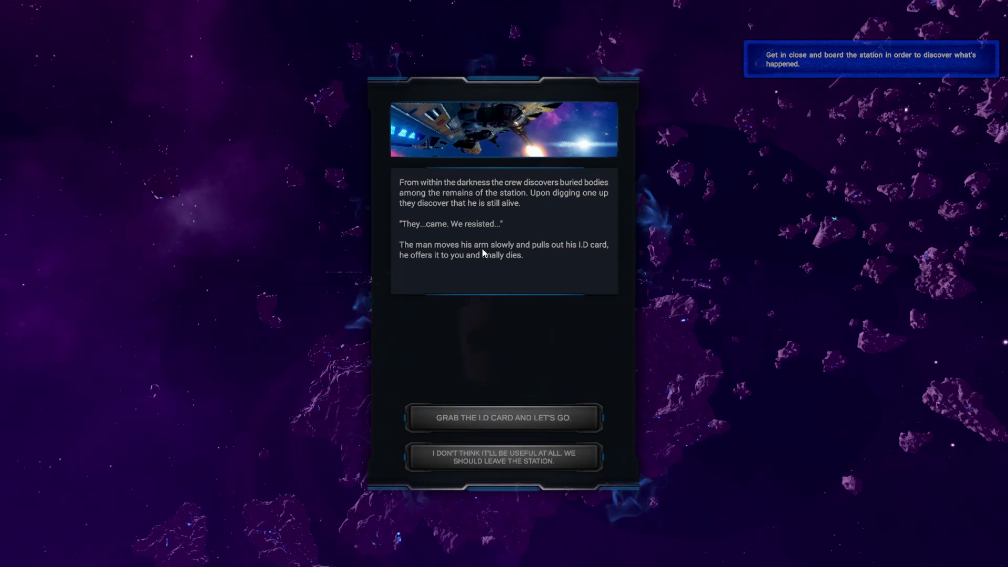
mouse_move(579, 260)
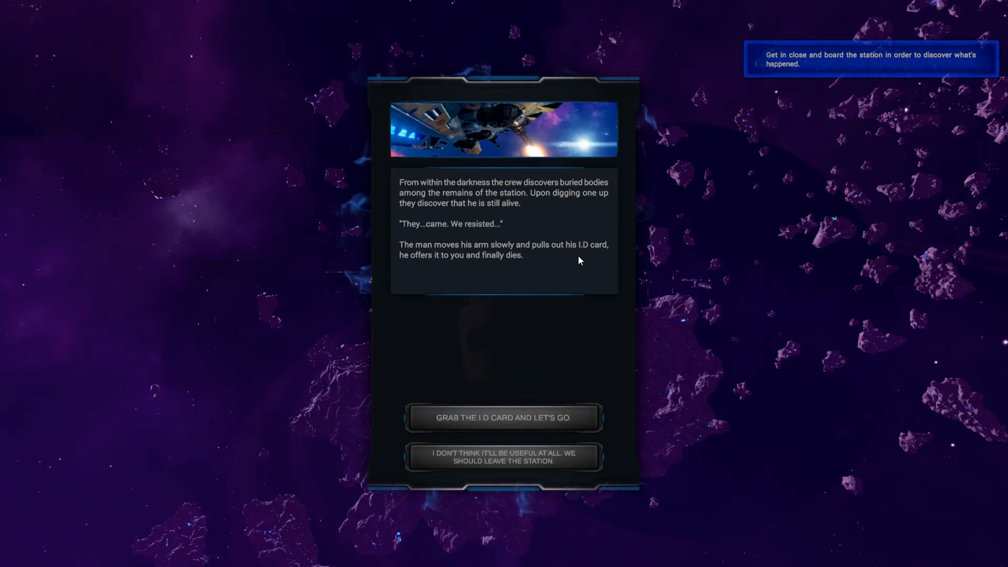
mouse_move(504, 274)
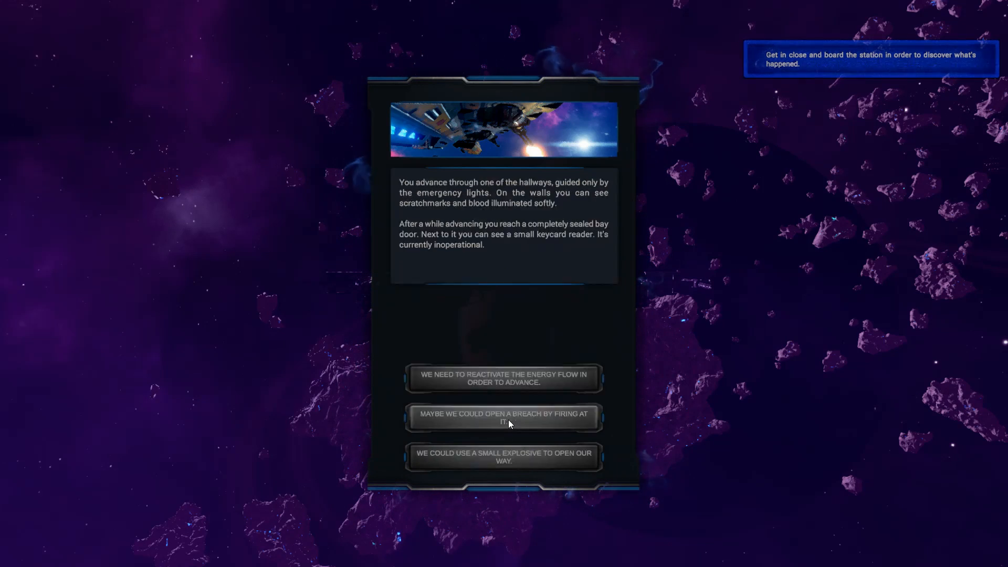
mouse_move(504, 271)
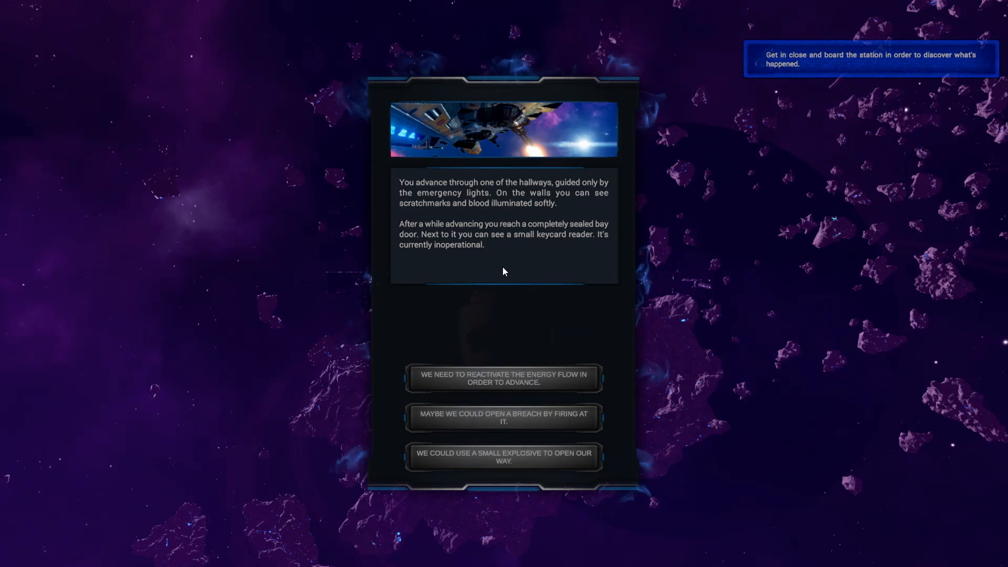
mouse_move(493, 274)
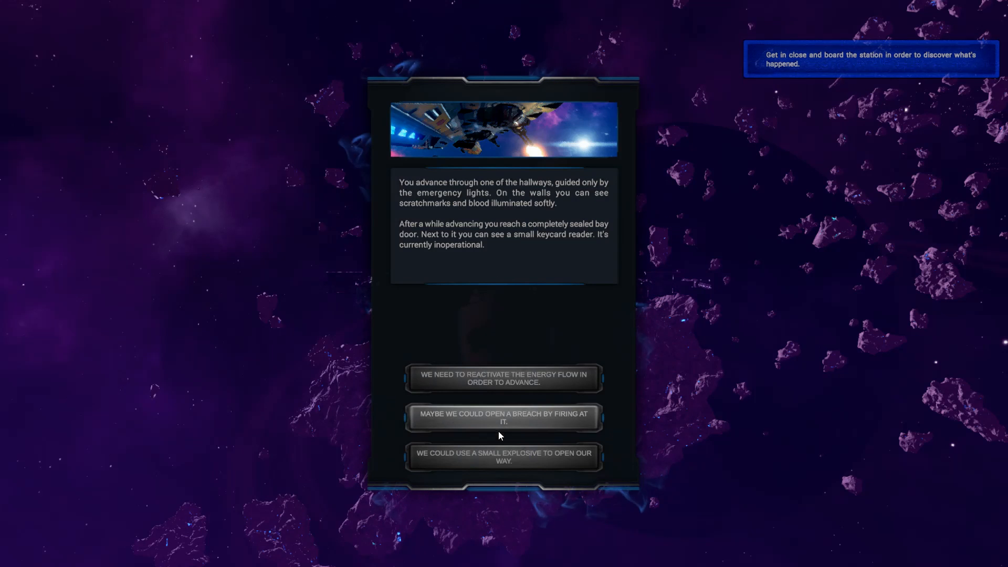
mouse_move(548, 385)
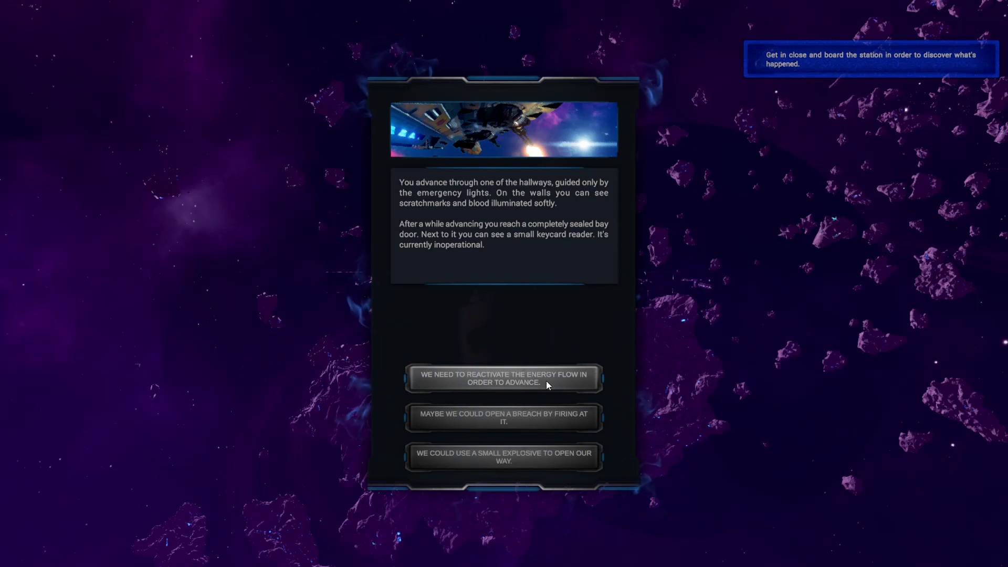
mouse_move(558, 426)
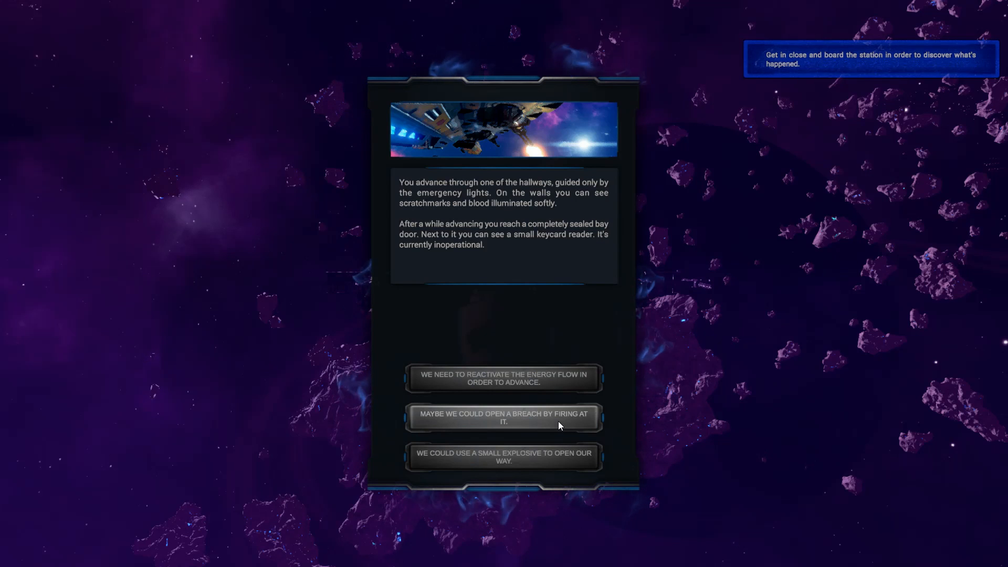
mouse_move(548, 466)
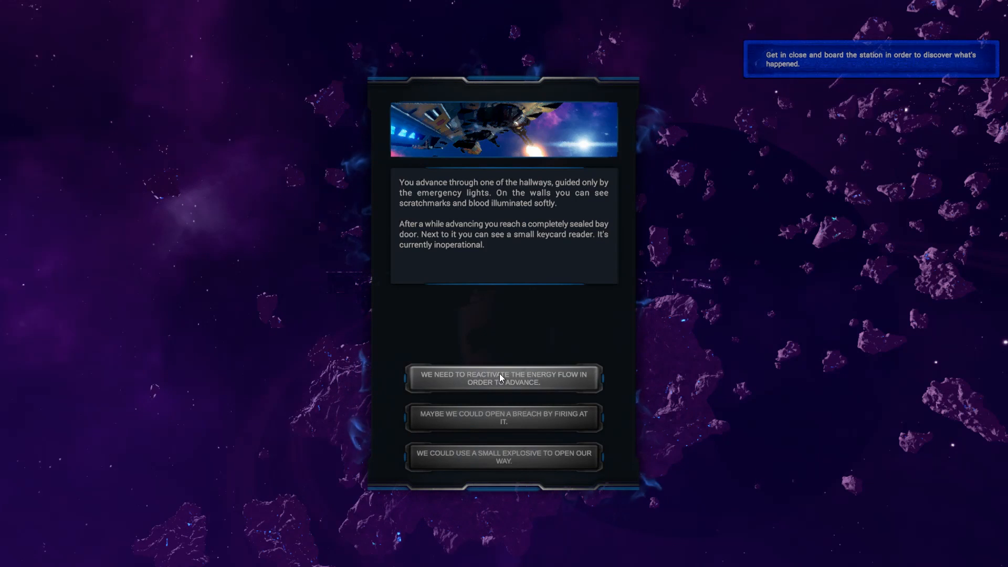
- Choose to reactivate the station's energy flow, reaching the generator room
click(504, 378)
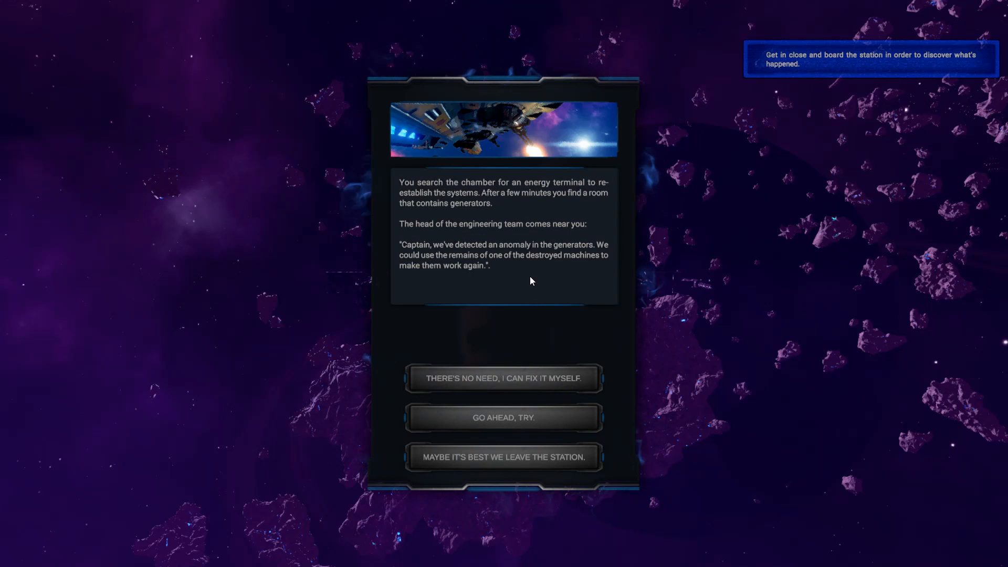
mouse_move(525, 299)
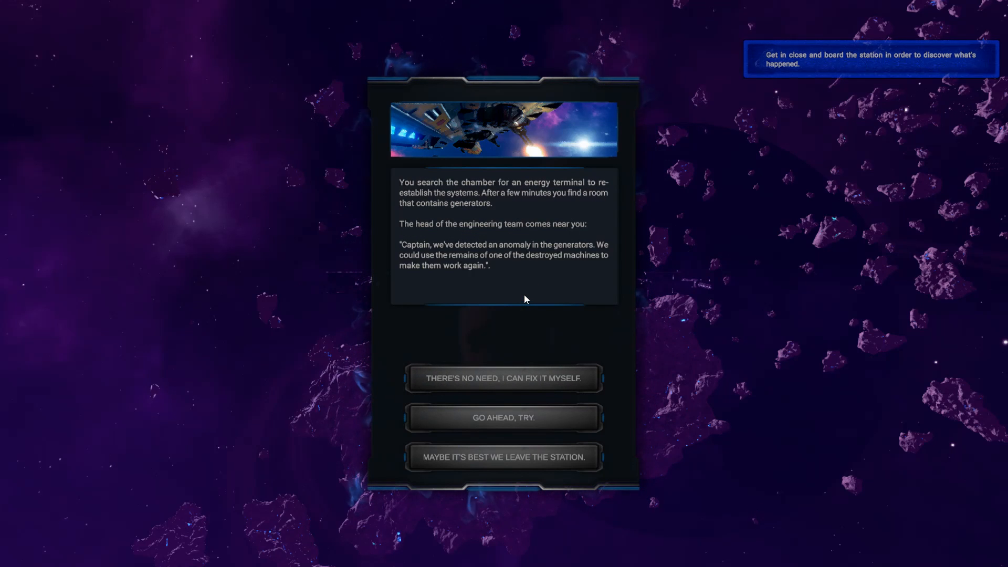
mouse_move(524, 292)
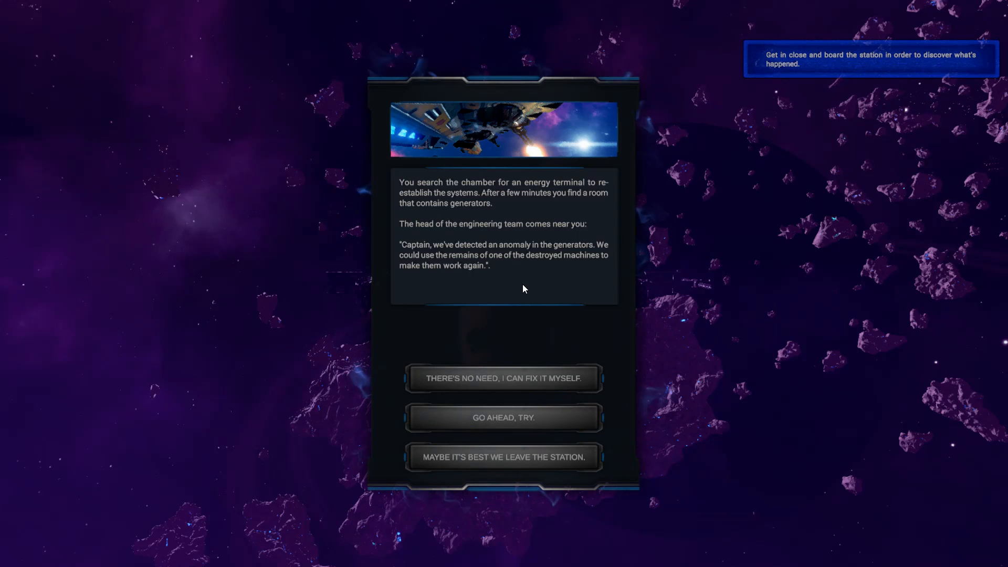
mouse_move(500, 286)
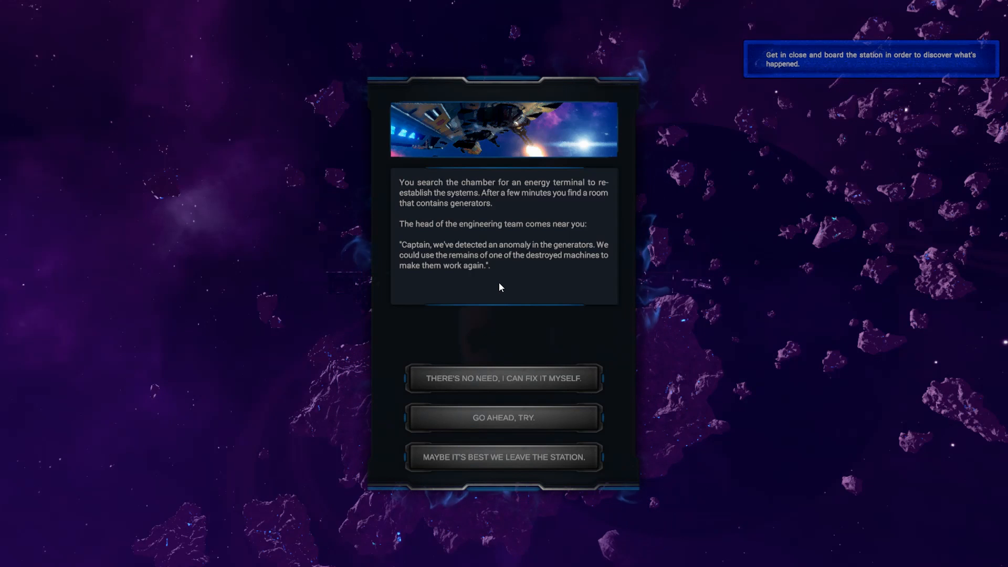
mouse_move(516, 288)
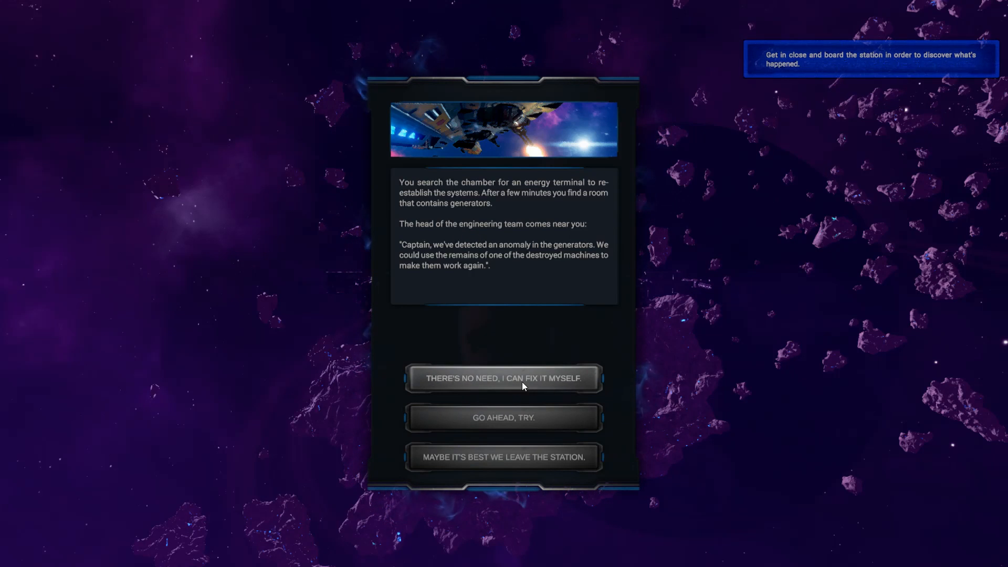
mouse_move(504, 430)
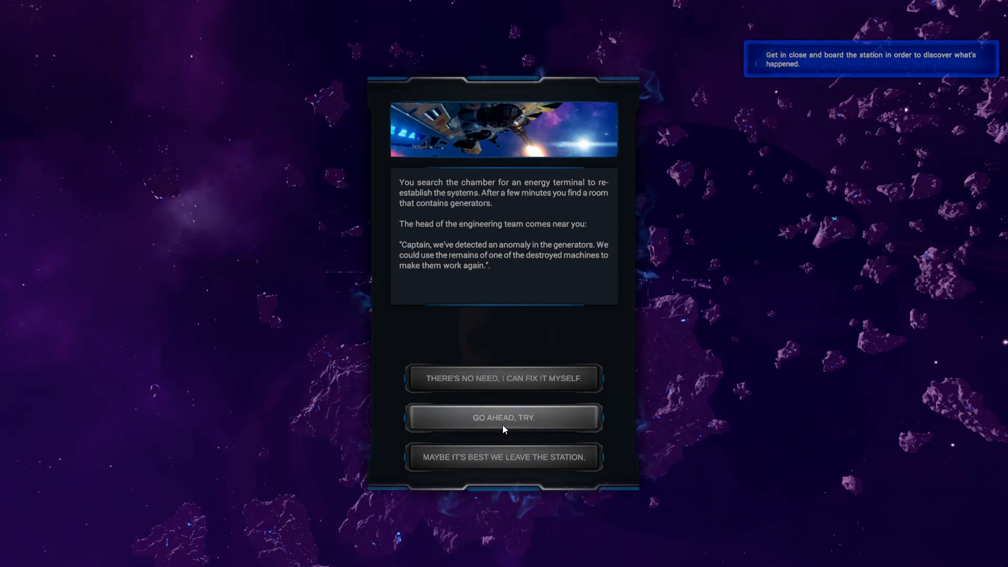
- Let the engineers attempt the generator repair, which fails
click(504, 418)
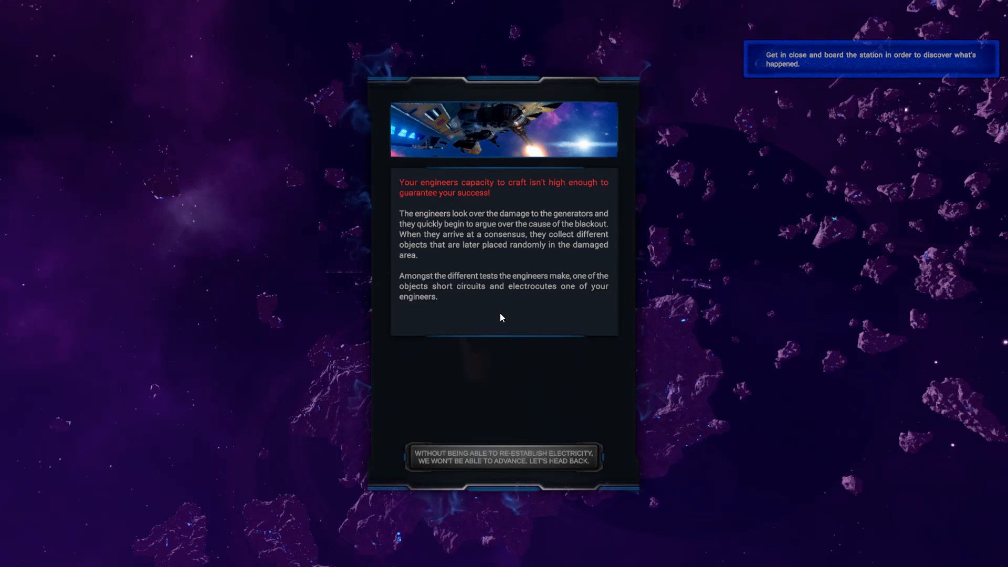
mouse_move(503, 272)
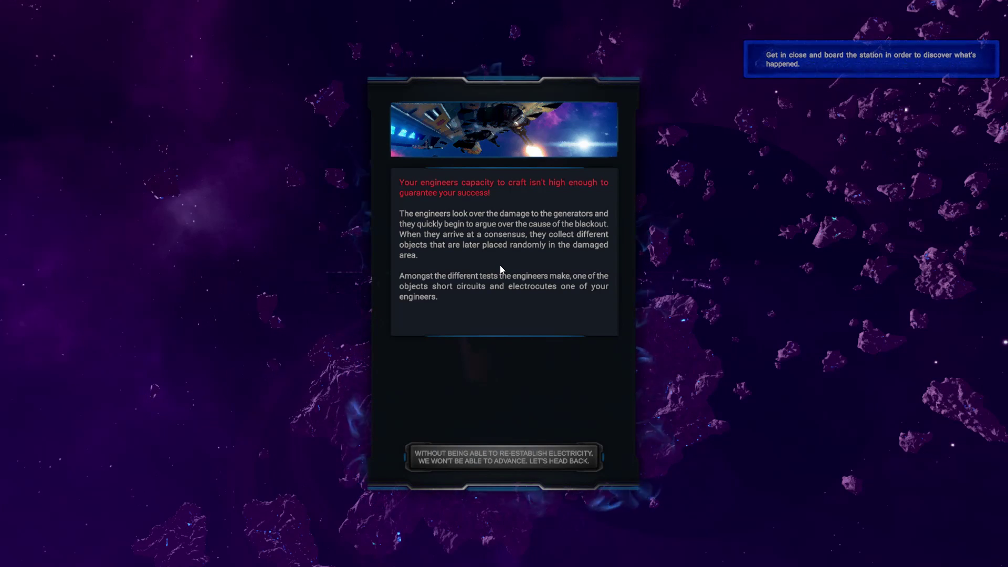
mouse_move(502, 263)
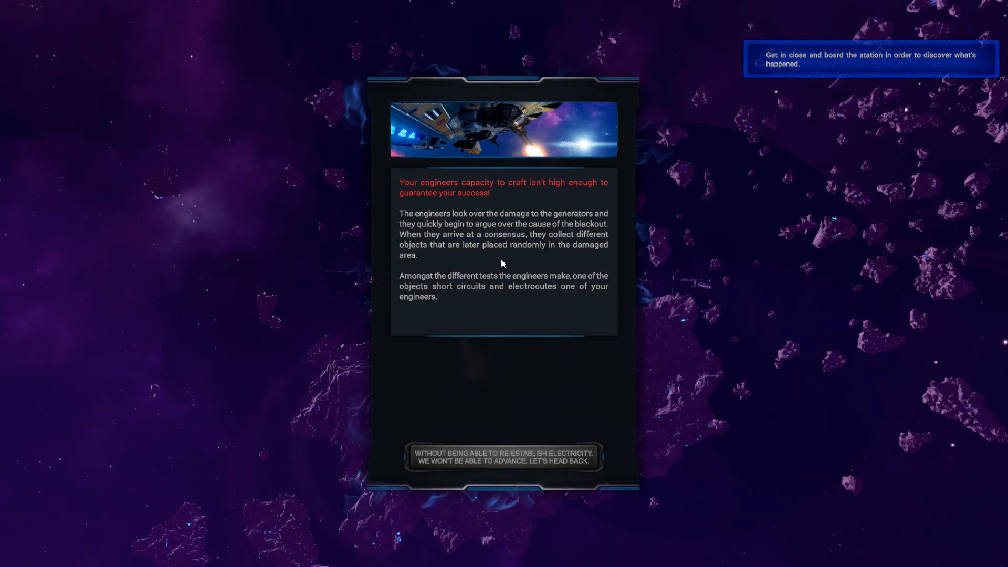
mouse_move(502, 257)
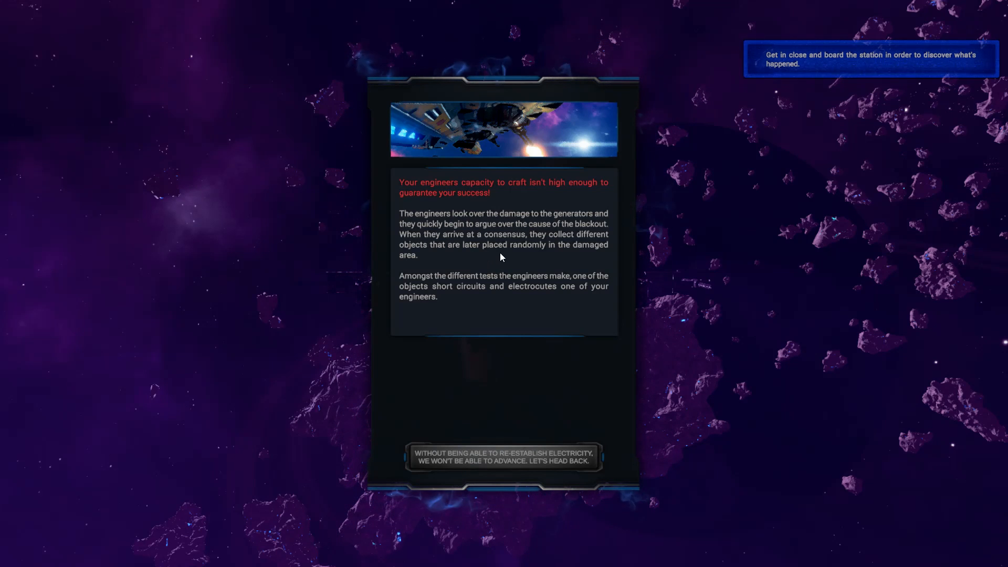
mouse_move(485, 273)
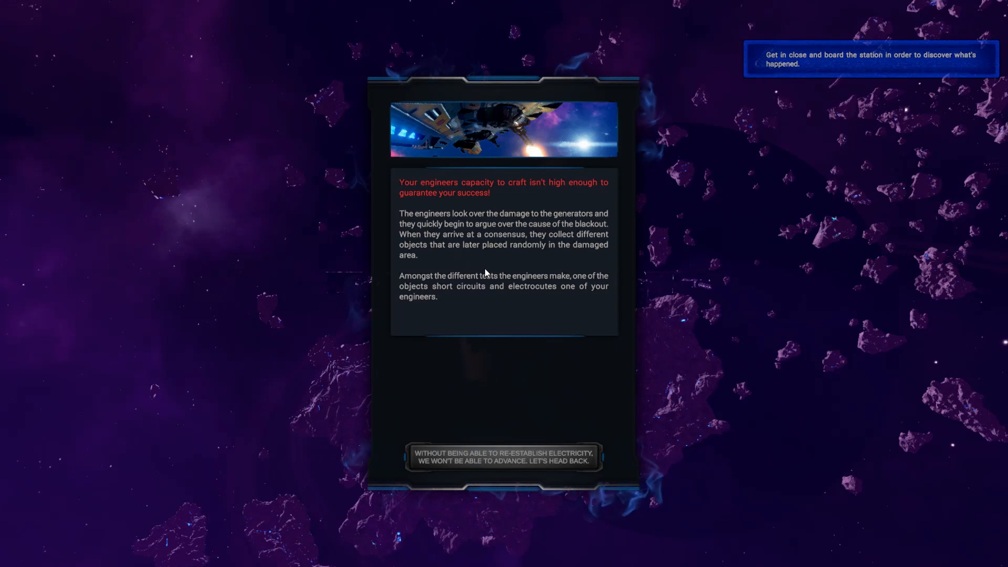
mouse_move(508, 313)
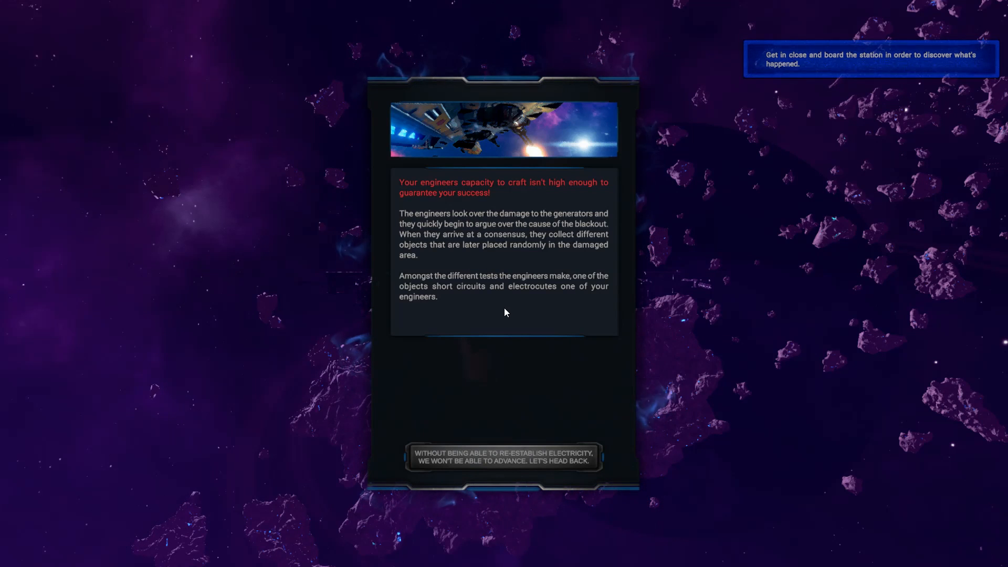
mouse_move(518, 315)
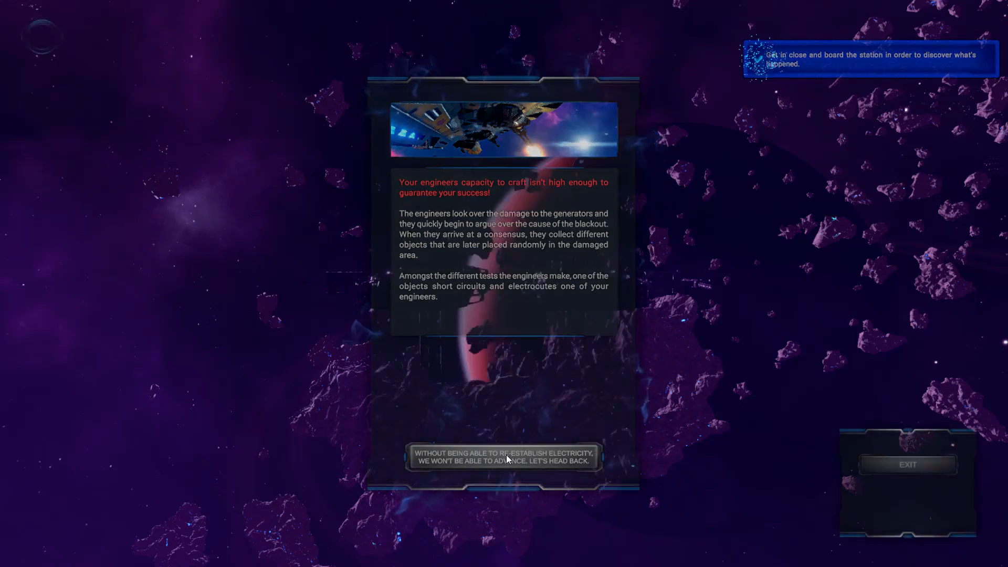
- Head back without restoring electricity, closing the station dialogue
click(504, 460)
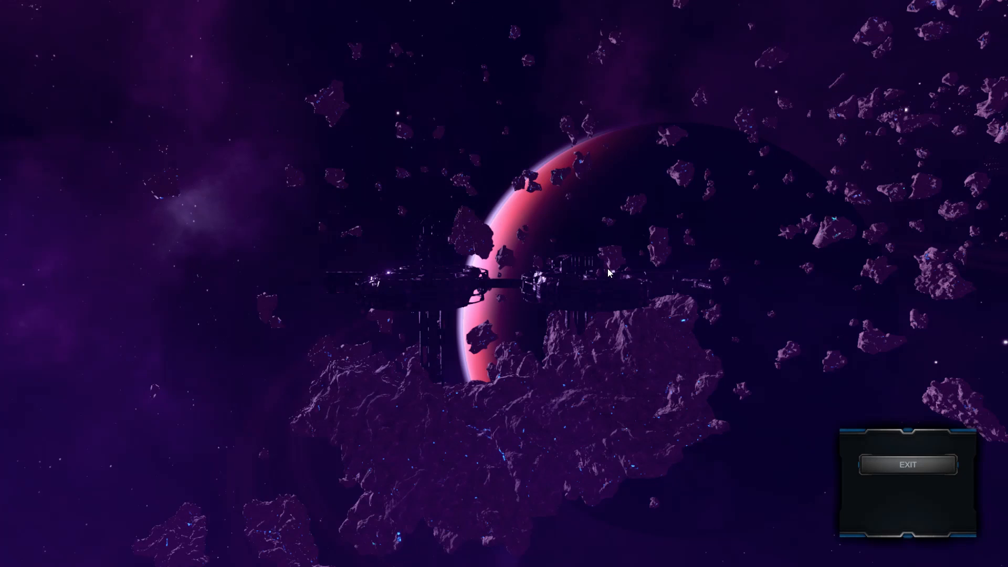
mouse_move(280, 181)
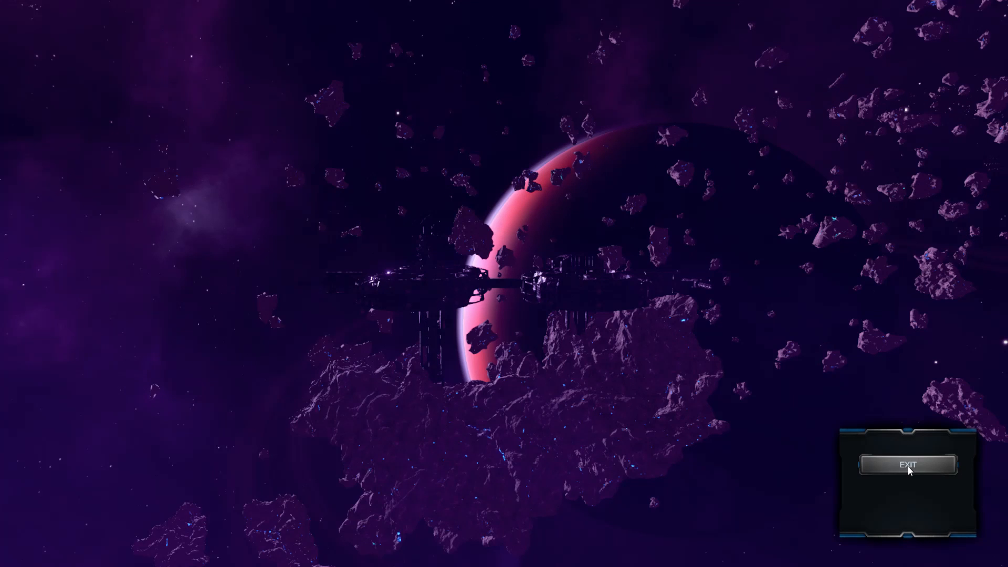
click(907, 464)
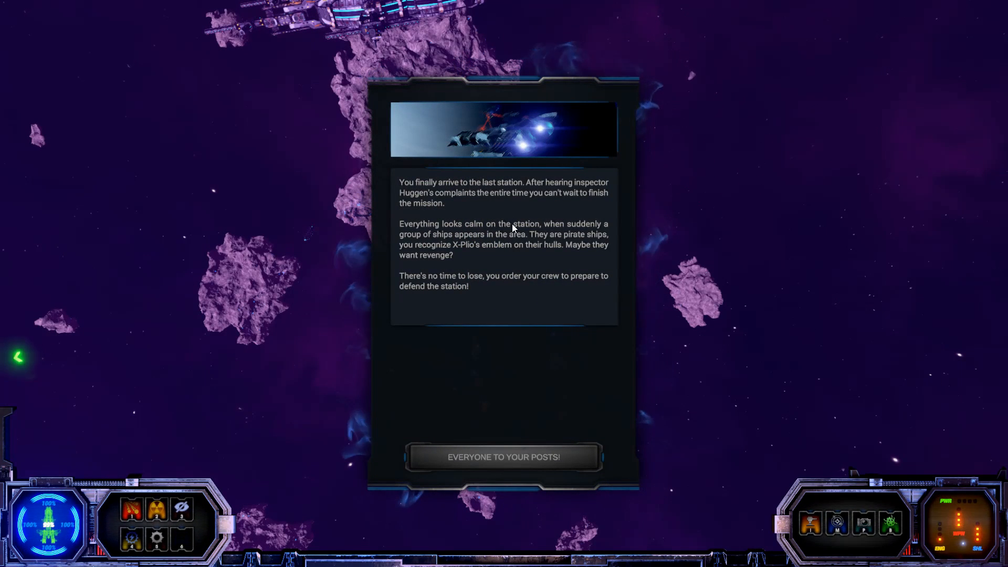
mouse_move(496, 210)
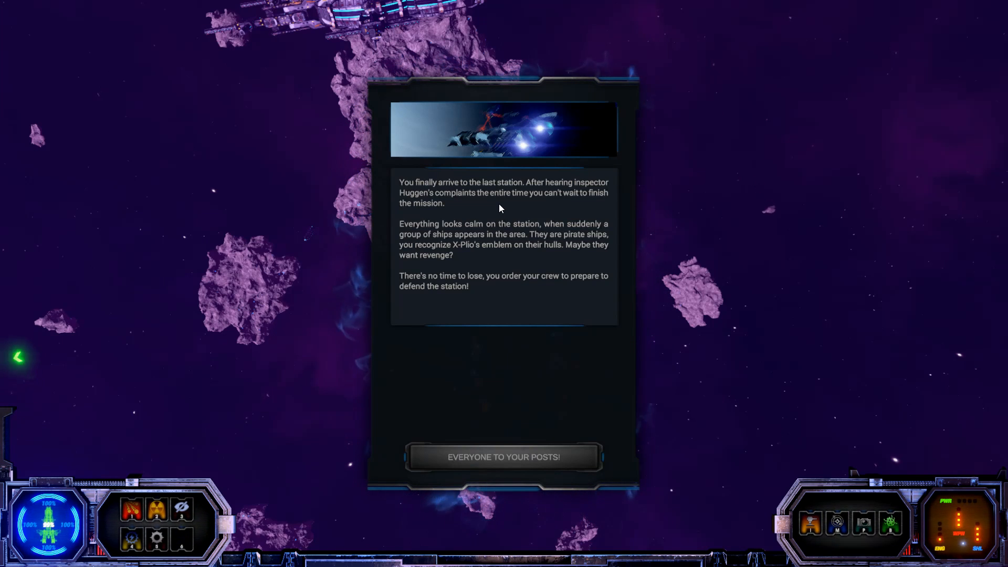
mouse_move(492, 207)
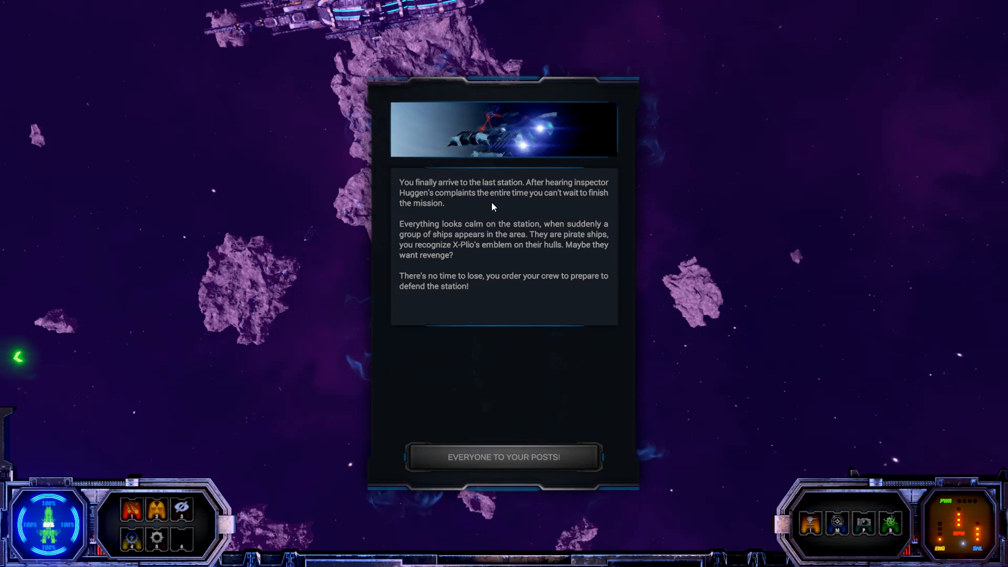
mouse_move(507, 260)
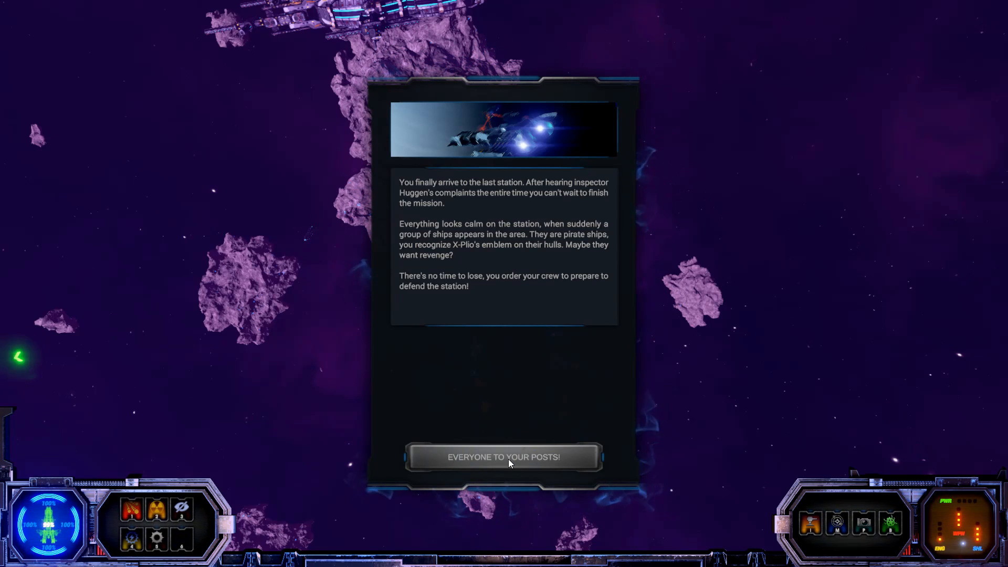
click(504, 457)
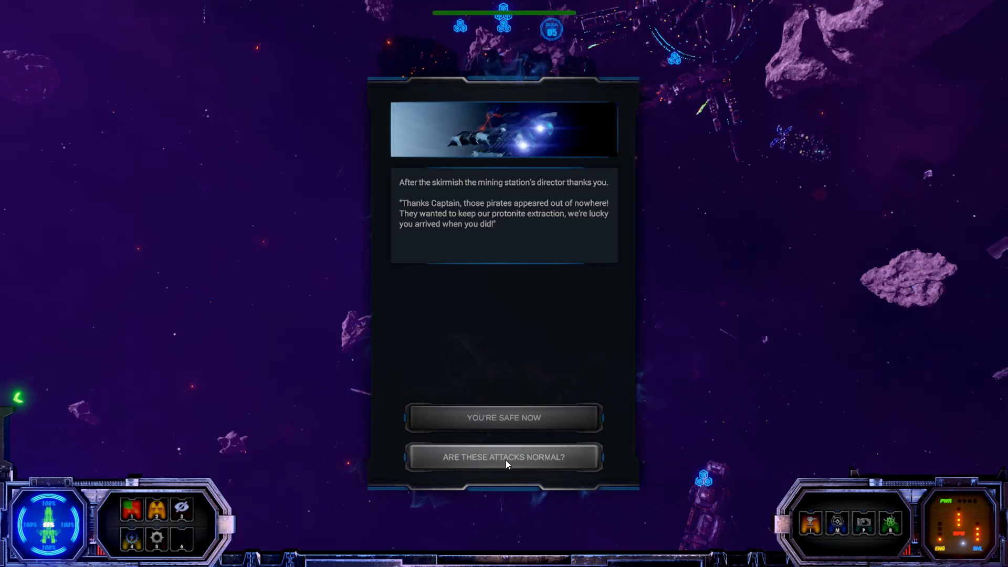
- Ask the mining director whether these pirate attacks are normal
click(505, 457)
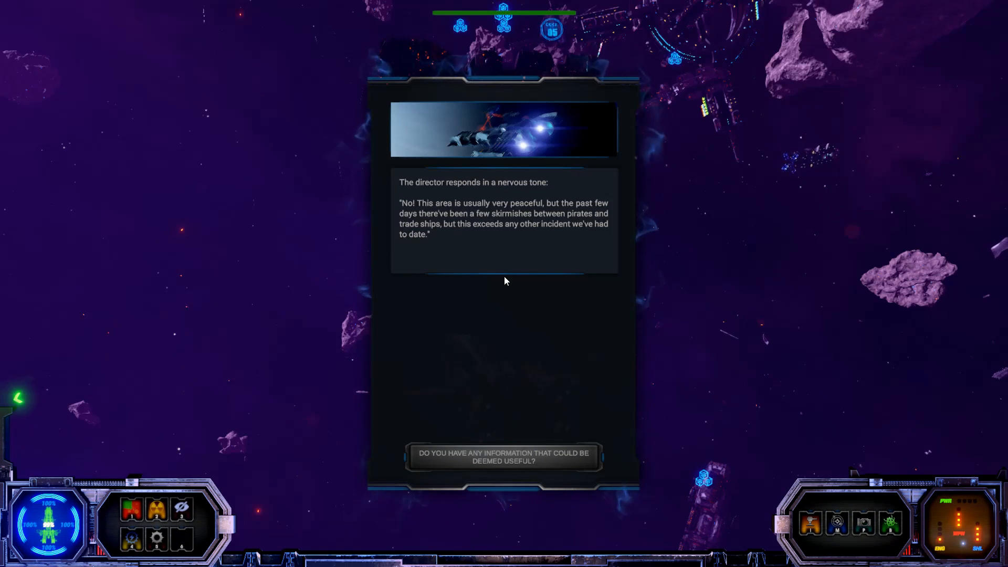
mouse_move(510, 262)
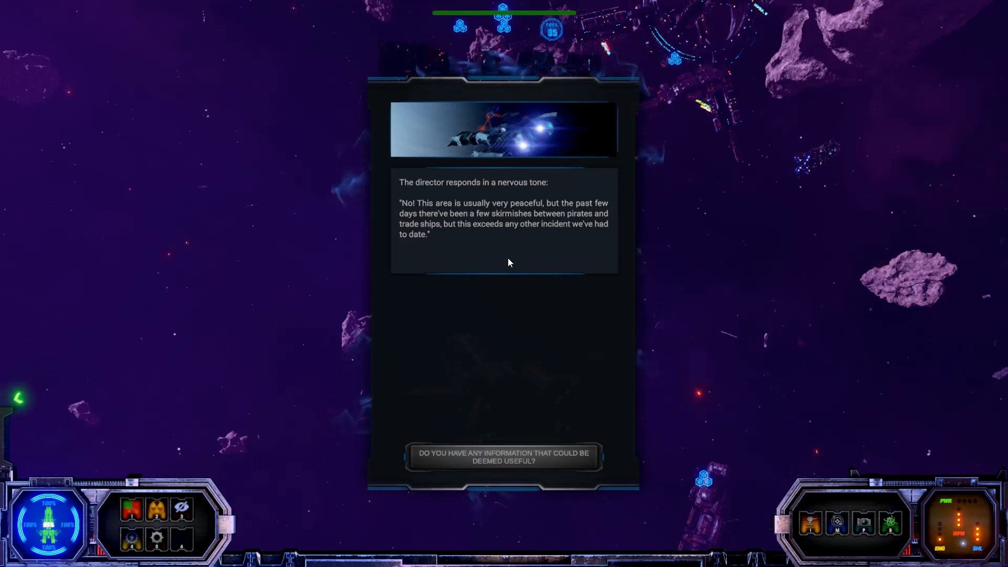
mouse_move(517, 255)
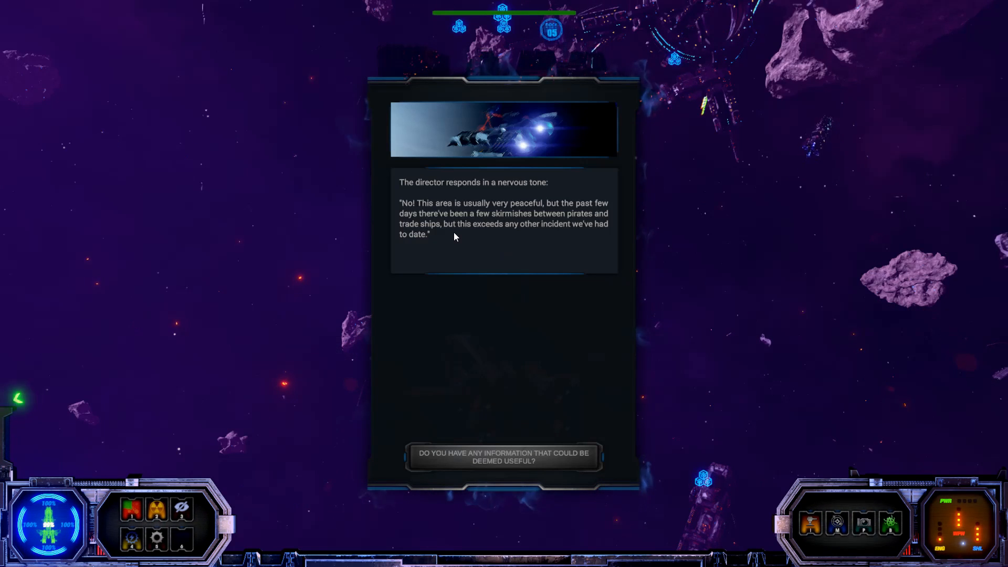
mouse_move(537, 336)
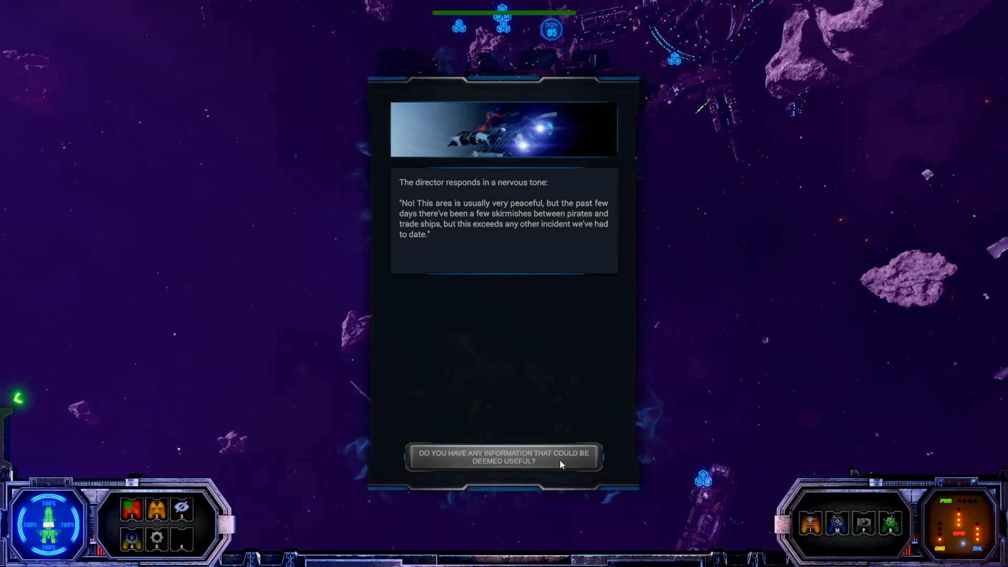
- Ask the director for useful information, receive the corrupt data, then thank him and end the talk
click(504, 457)
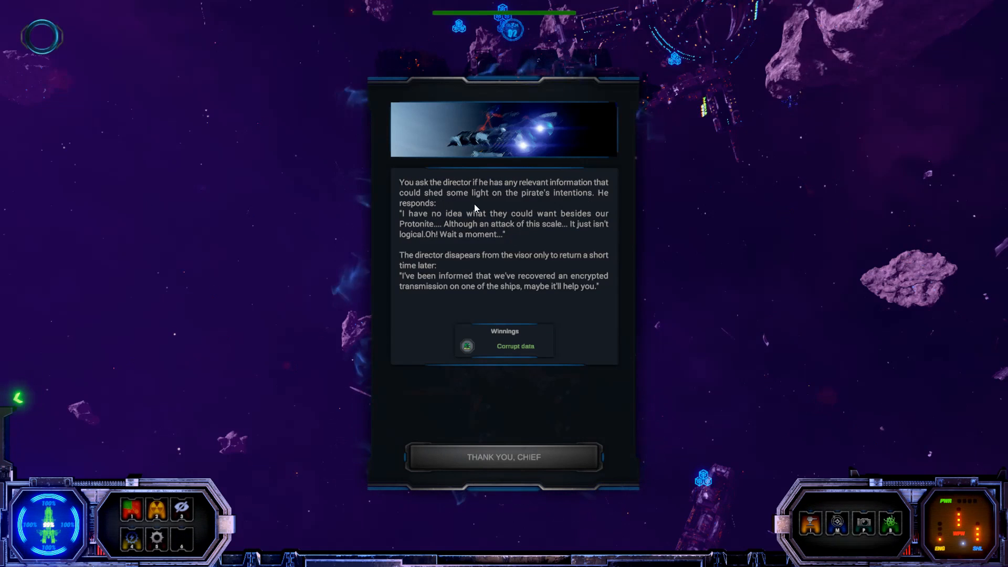
mouse_move(513, 210)
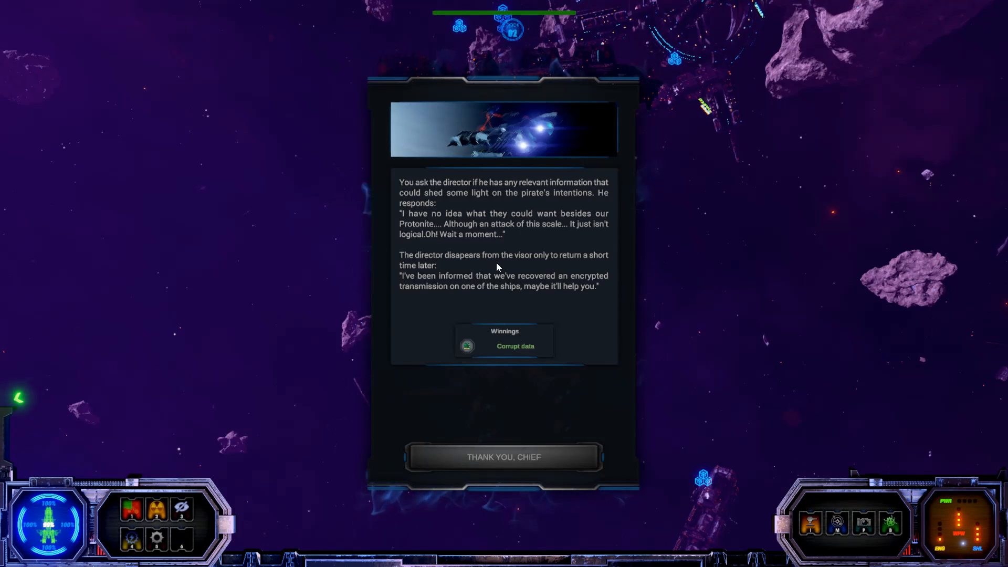
mouse_move(521, 301)
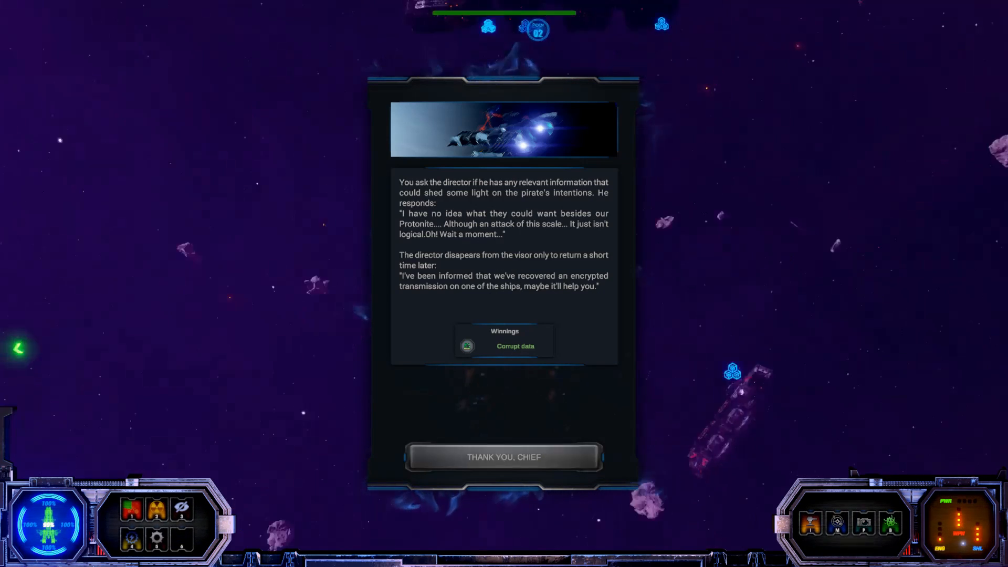
click(504, 457)
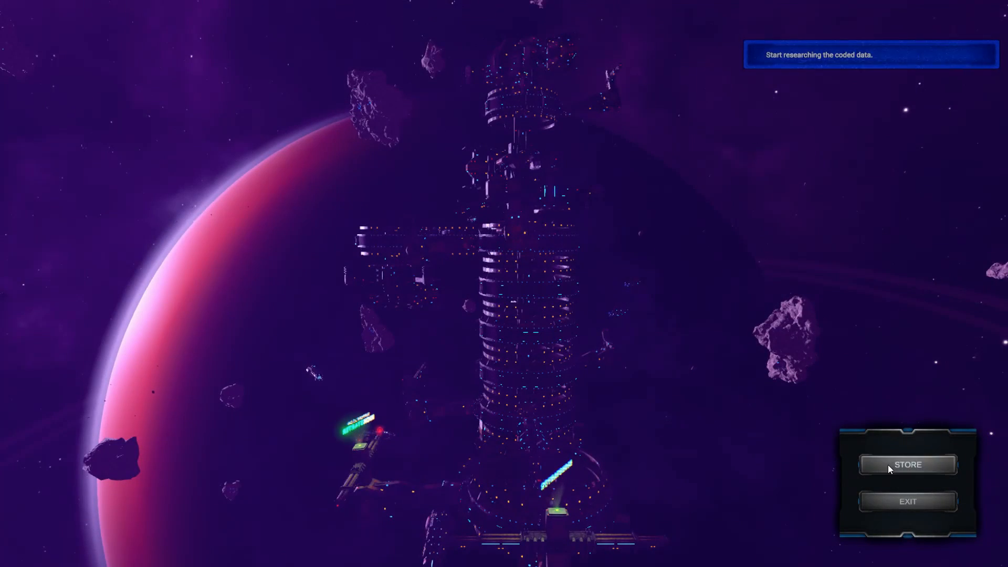
- Enter the docked station's store and inventory screen showing 6052 credits
click(908, 466)
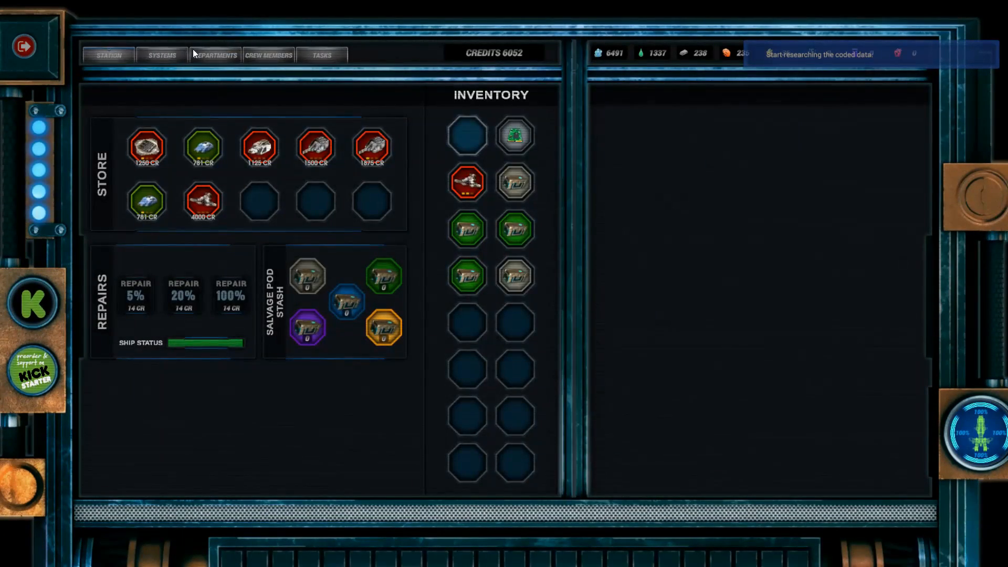
- Leave the store so Susan's greeting dialogue about the crew's return appears
click(215, 55)
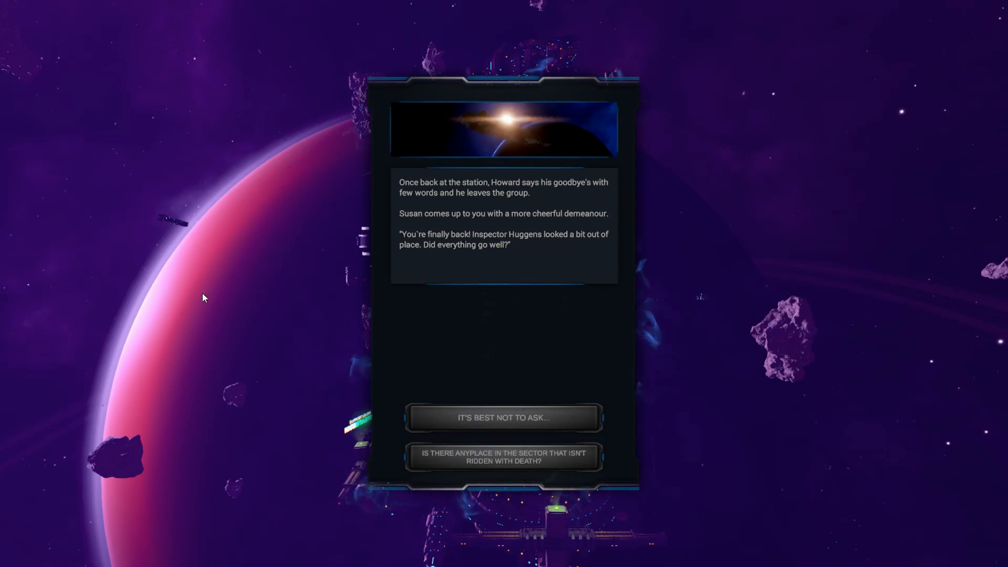
mouse_move(200, 124)
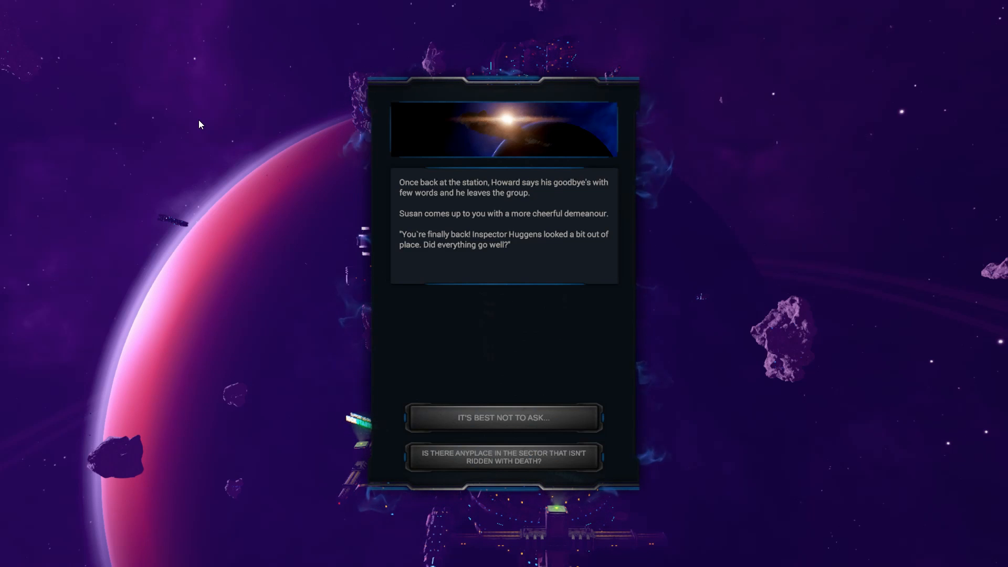
mouse_move(212, 128)
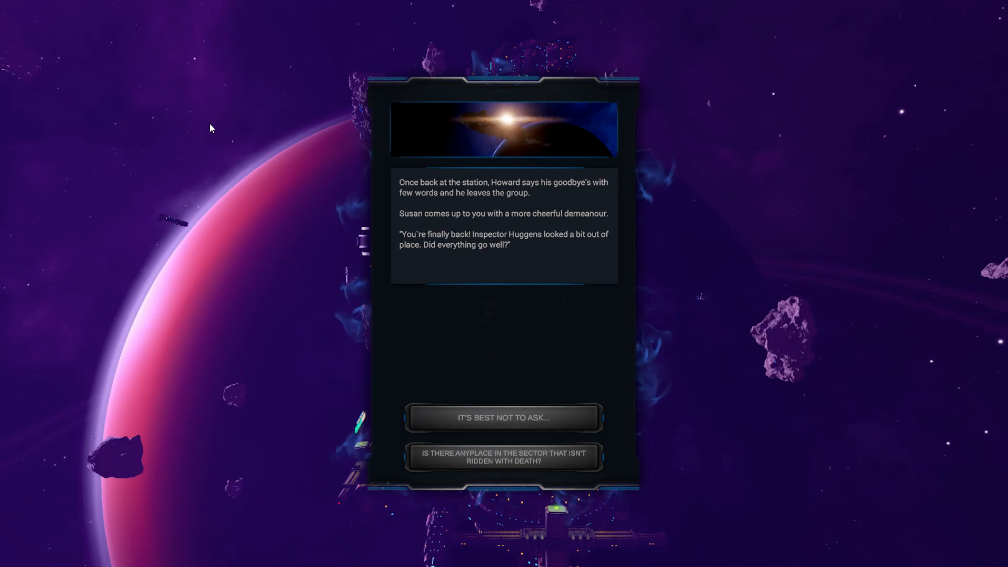
mouse_move(137, 147)
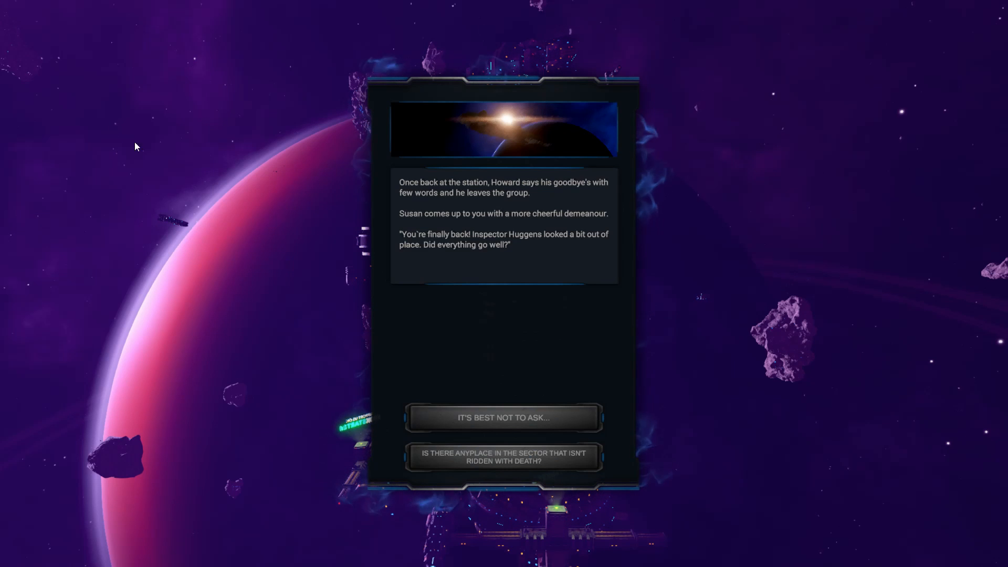
mouse_move(511, 222)
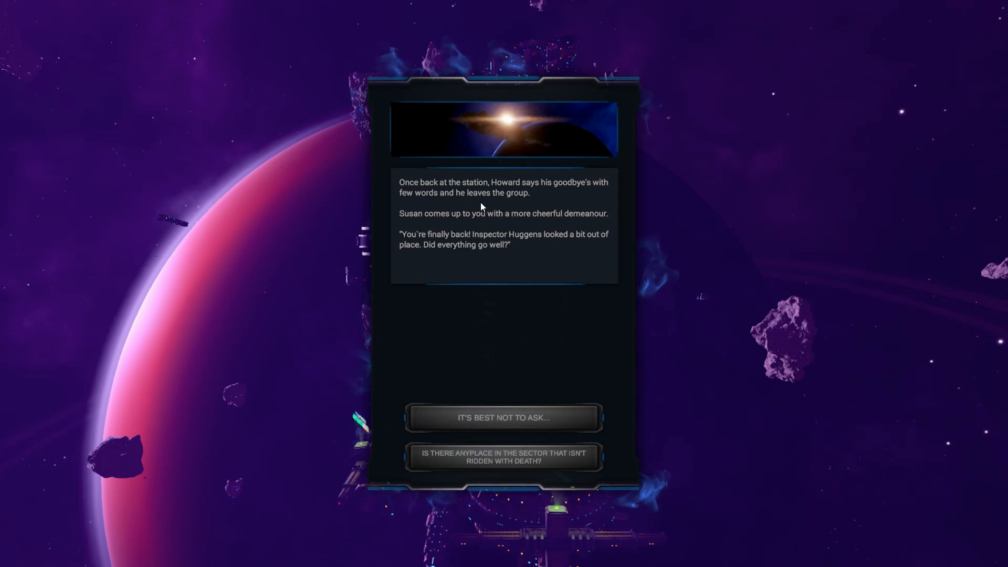
mouse_move(508, 206)
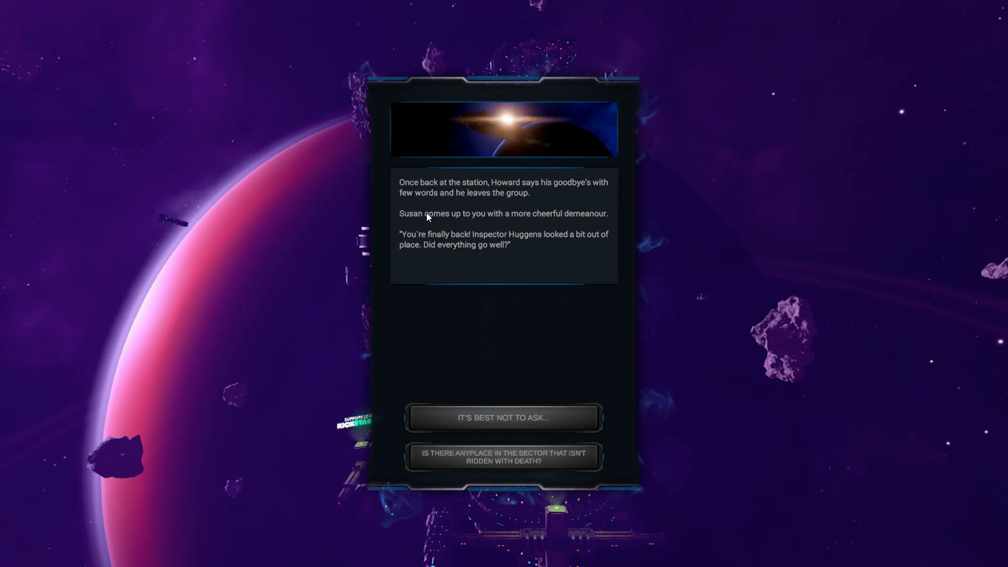
mouse_move(492, 237)
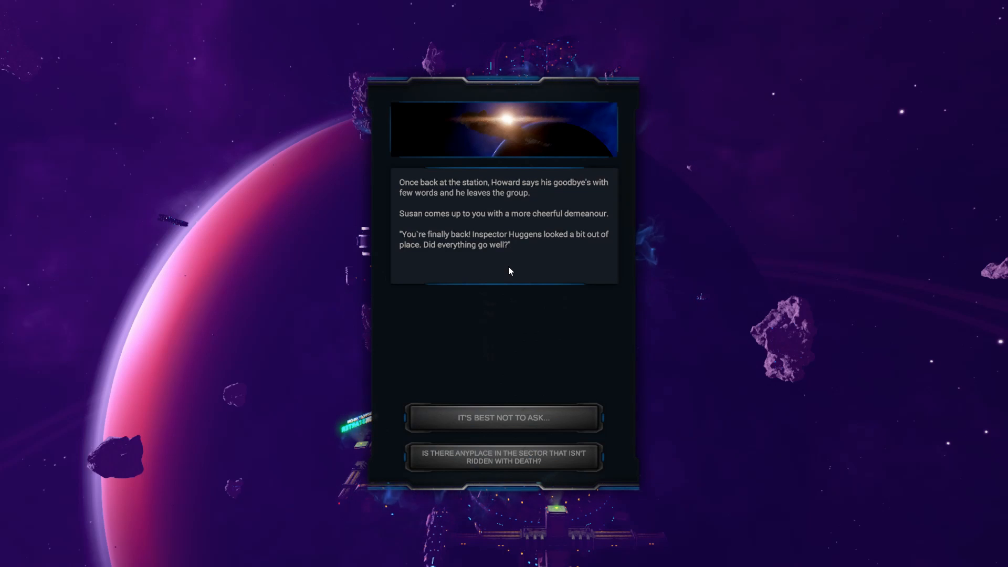
mouse_move(498, 465)
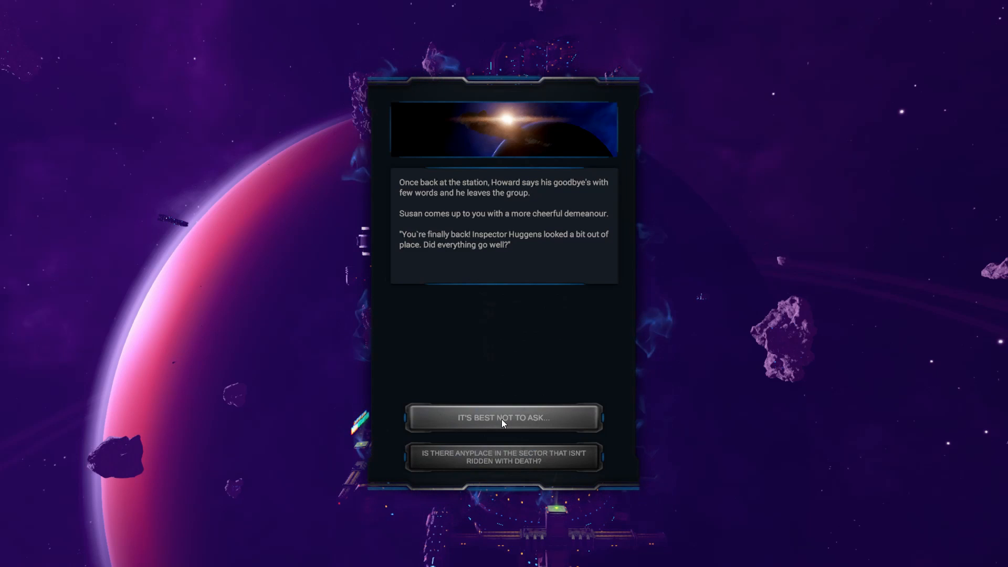
- Answer Susan evasively with 'It's best not to ask...', then say a friendly goodbye to close the dialogue
click(504, 418)
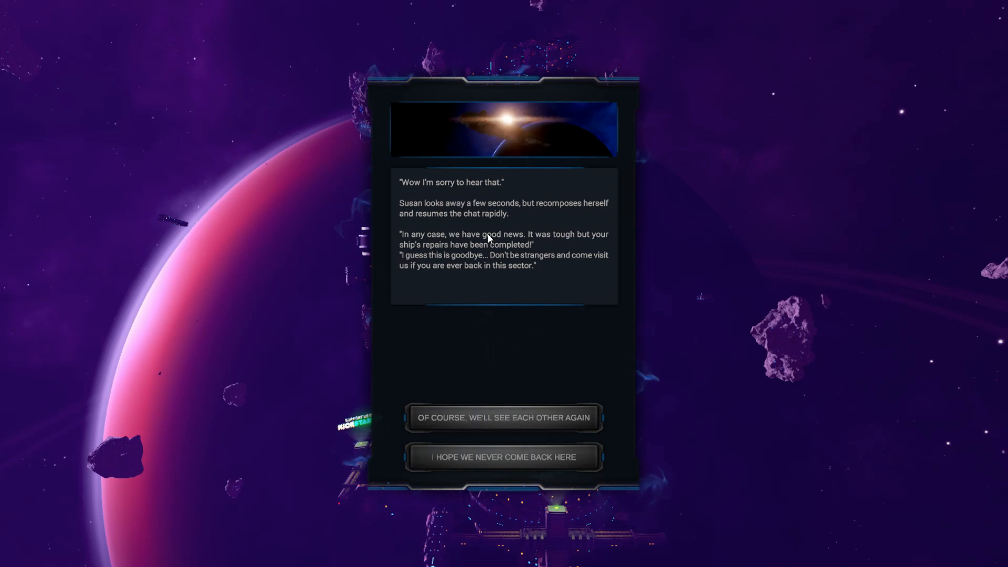
mouse_move(488, 224)
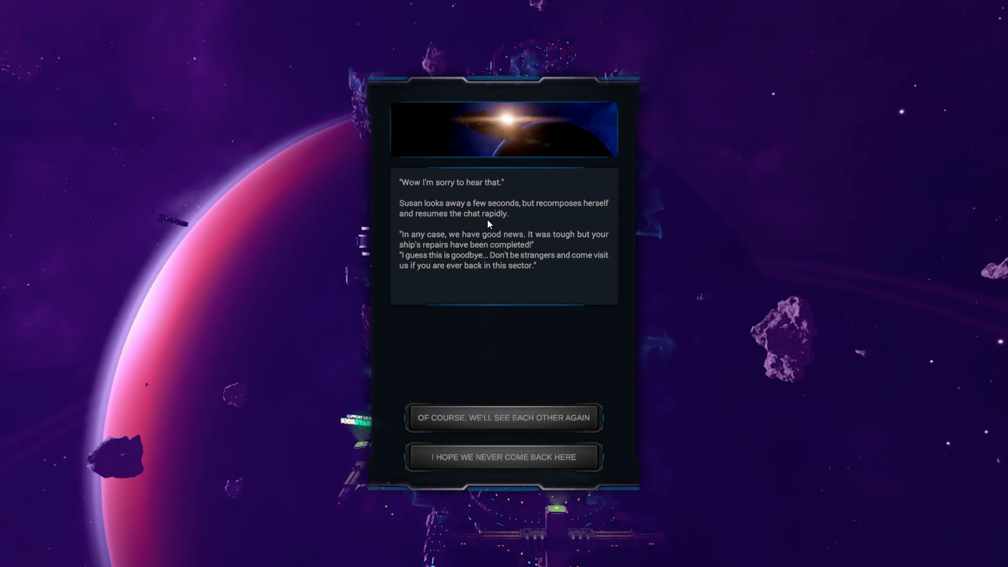
mouse_move(519, 219)
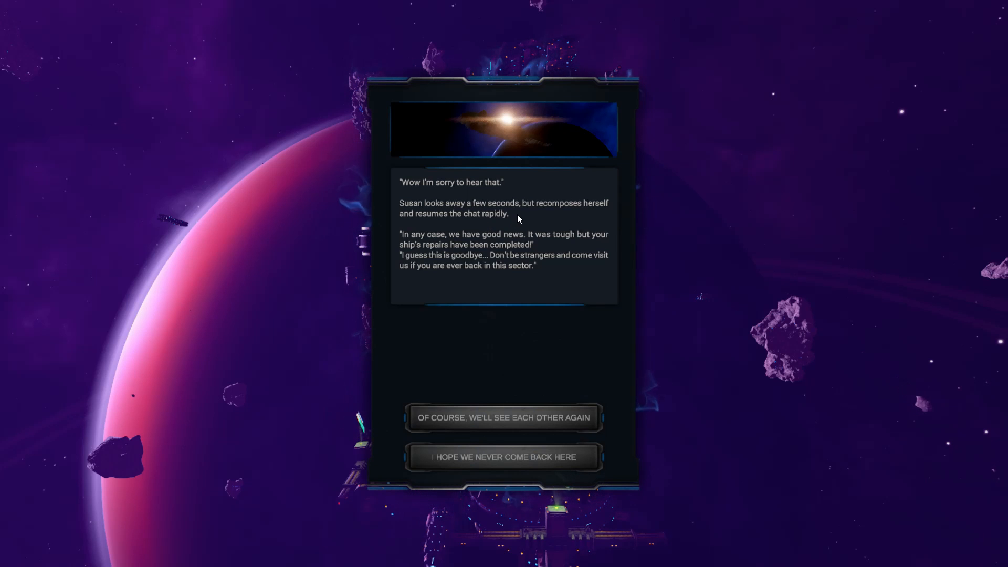
mouse_move(501, 252)
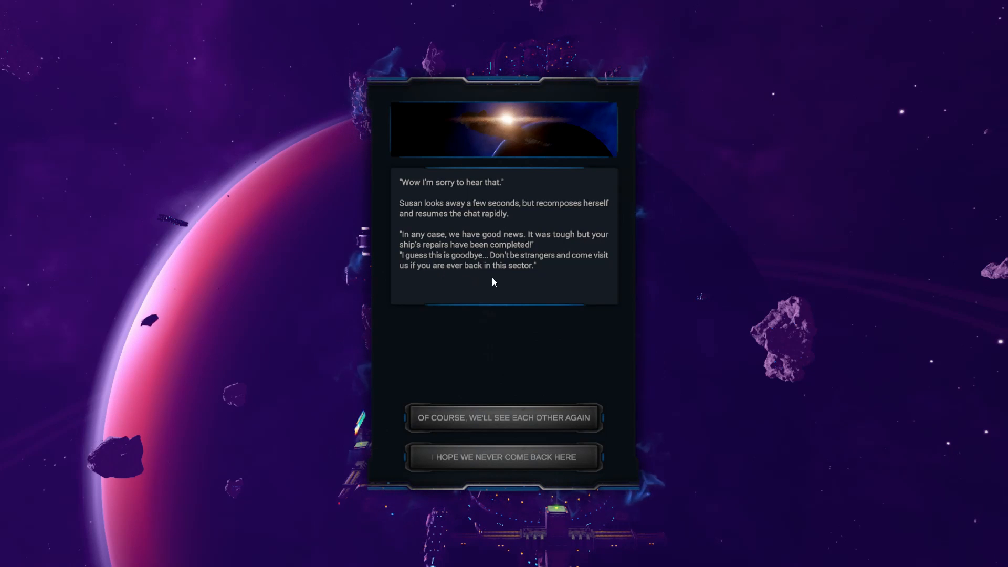
mouse_move(517, 294)
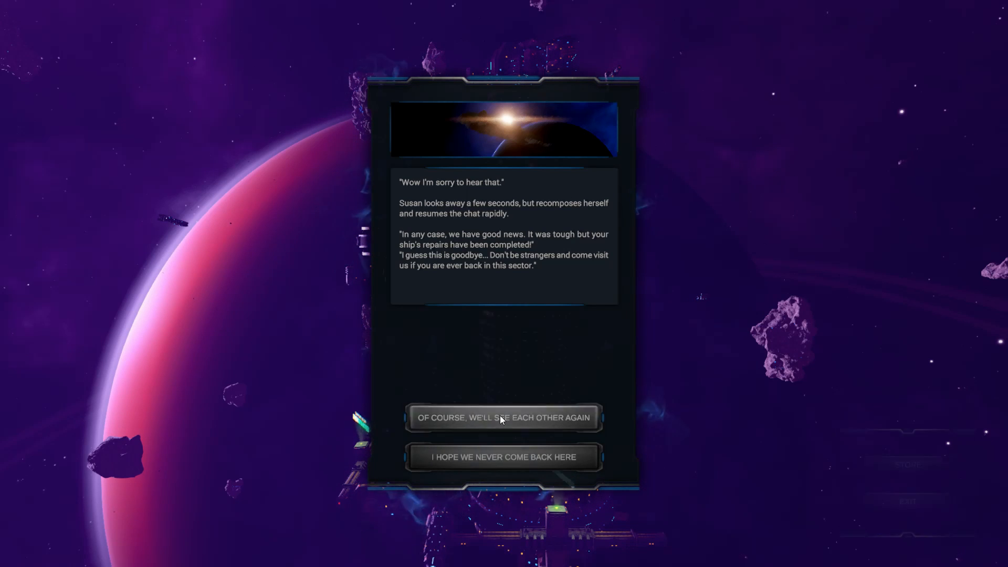
click(504, 418)
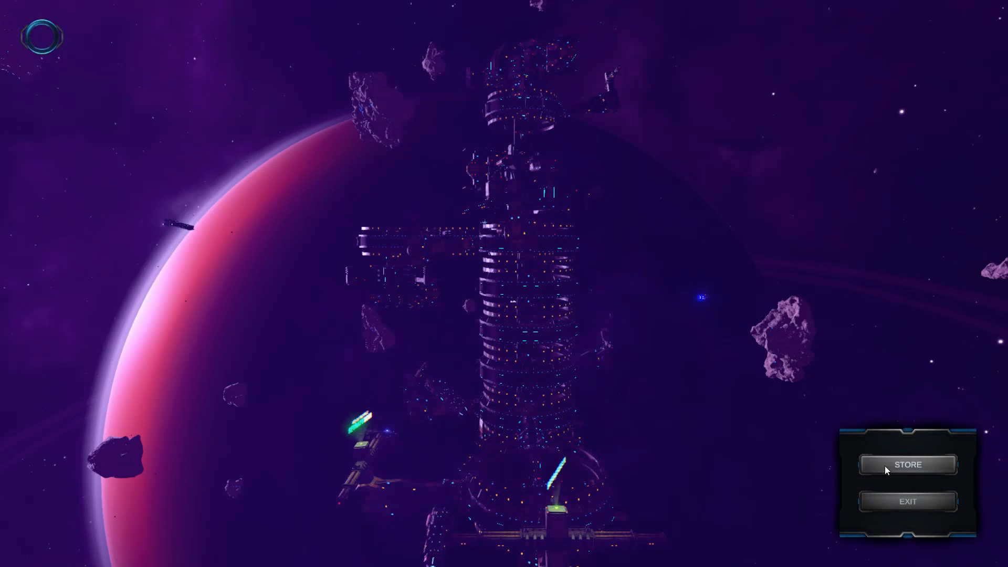
- Inspect the Light Plasma Cannon and Nuclear Missile Launcher in the store, then show the ship's weapon loadout
click(909, 465)
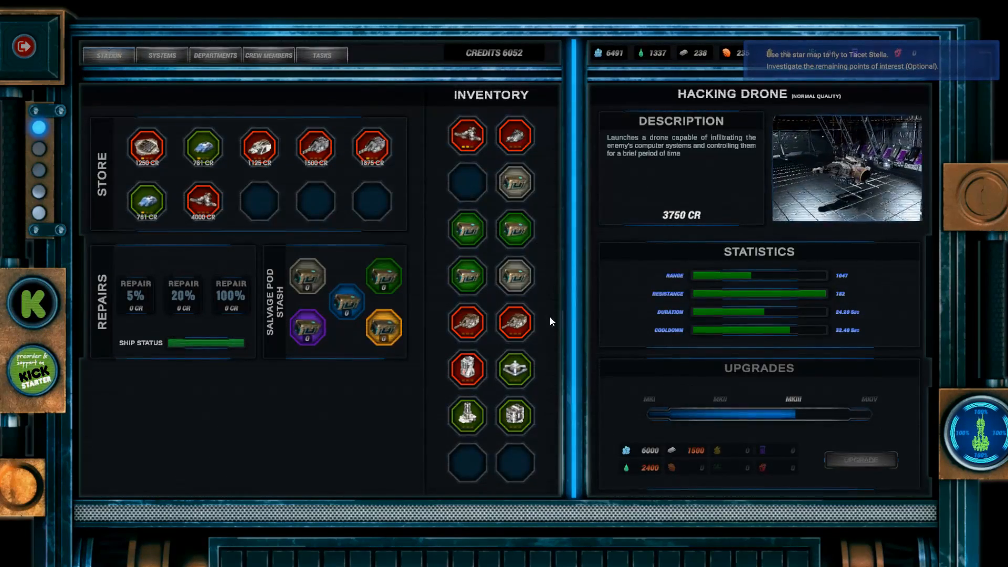
click(515, 323)
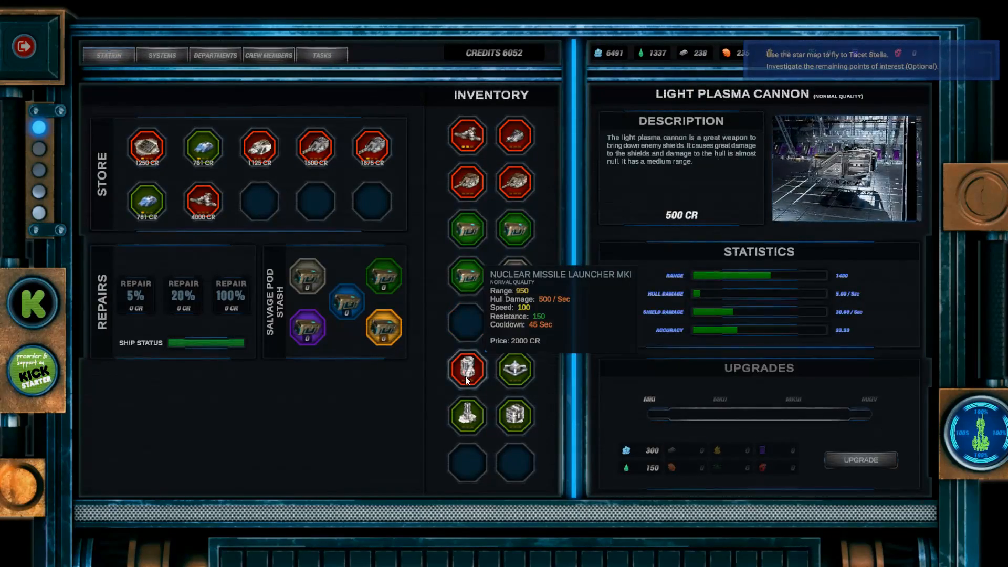
click(467, 370)
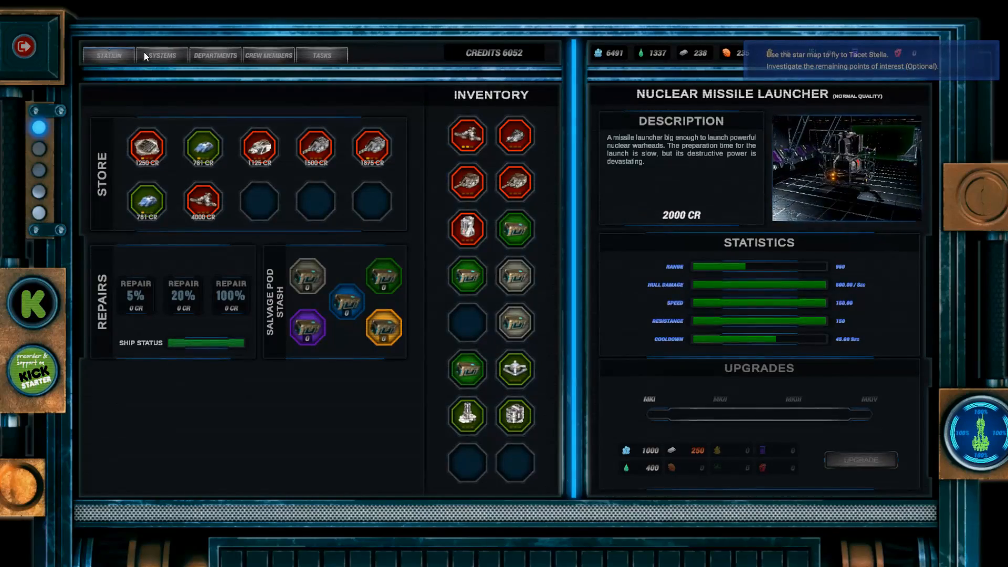
click(162, 55)
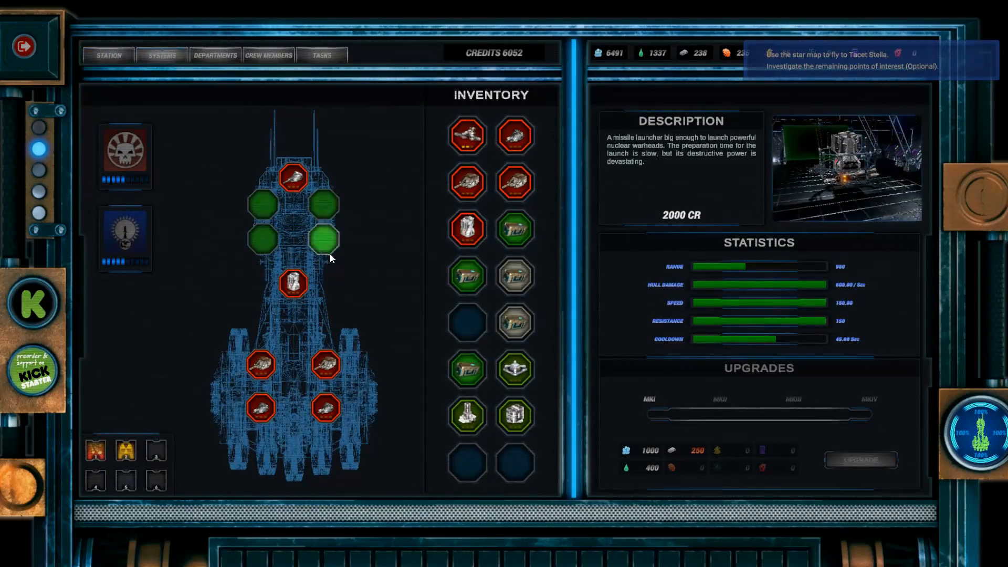
mouse_move(294, 296)
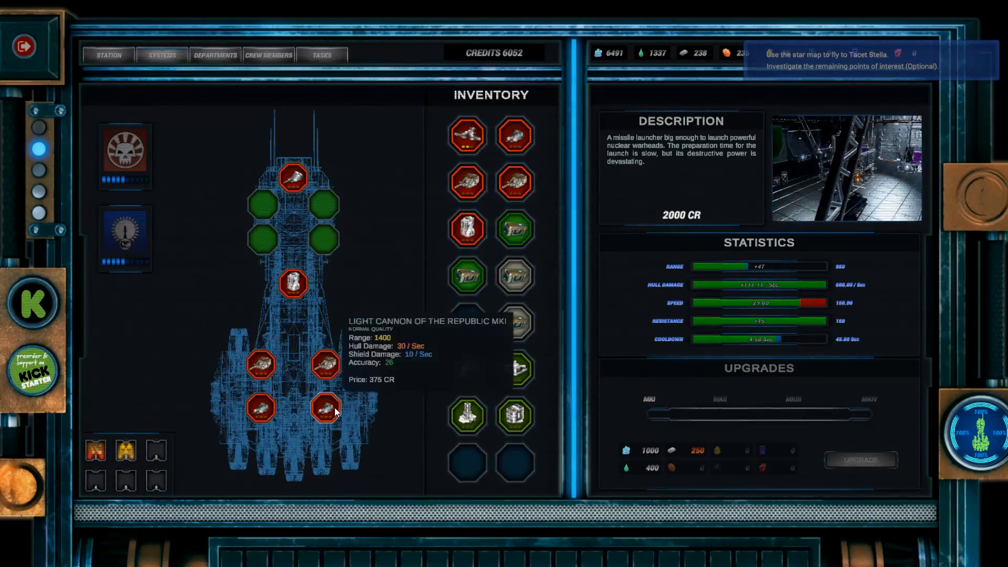
mouse_move(466, 136)
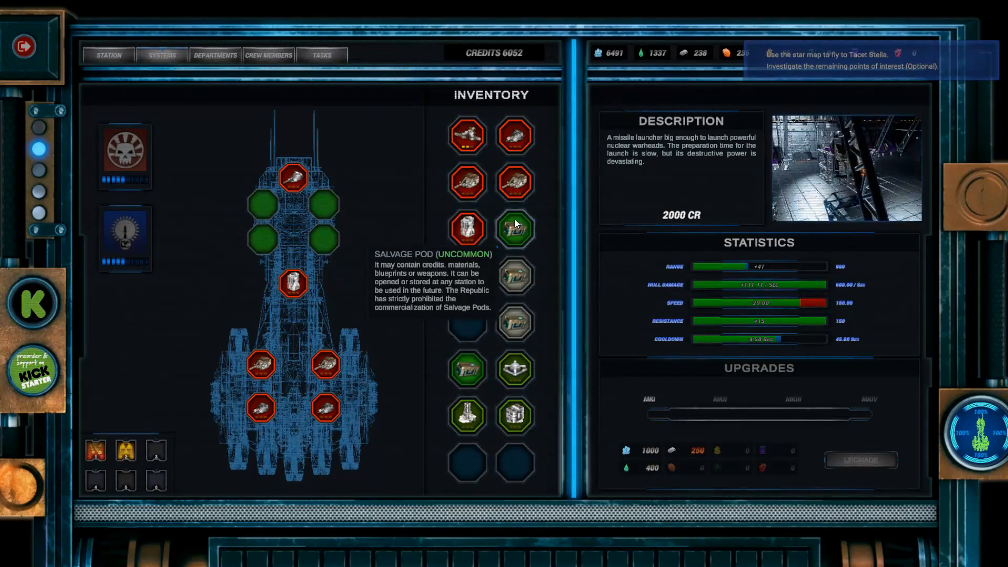
- Open the uncommon salvage pod and another pod, gaining a Light Plasma Cannon and raising credits to 7095
click(515, 229)
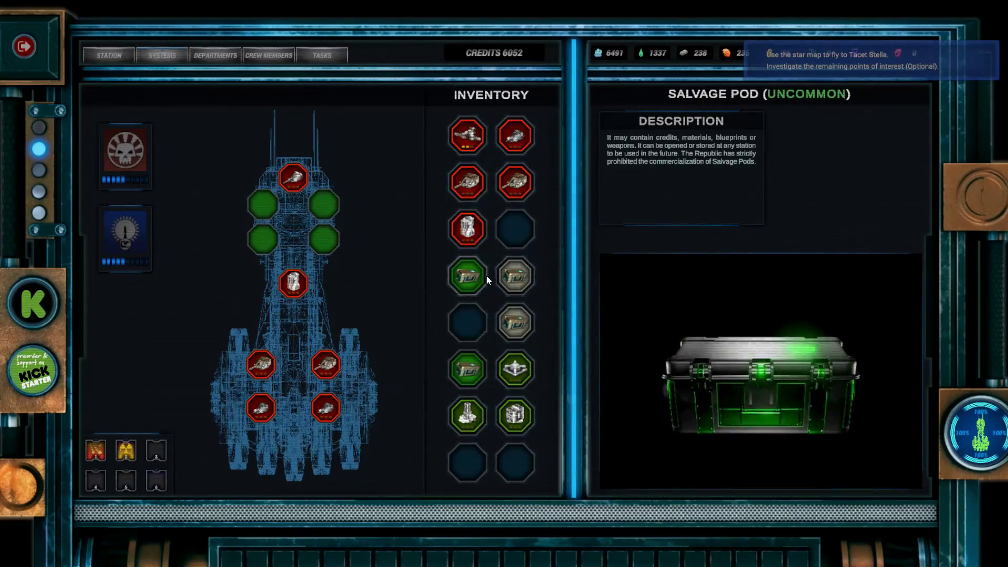
click(468, 277)
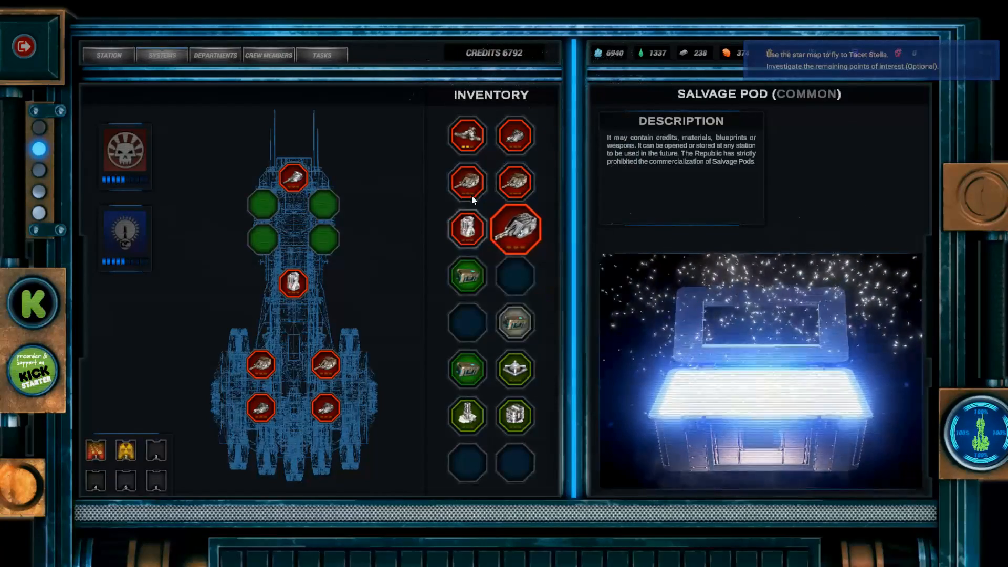
mouse_move(517, 233)
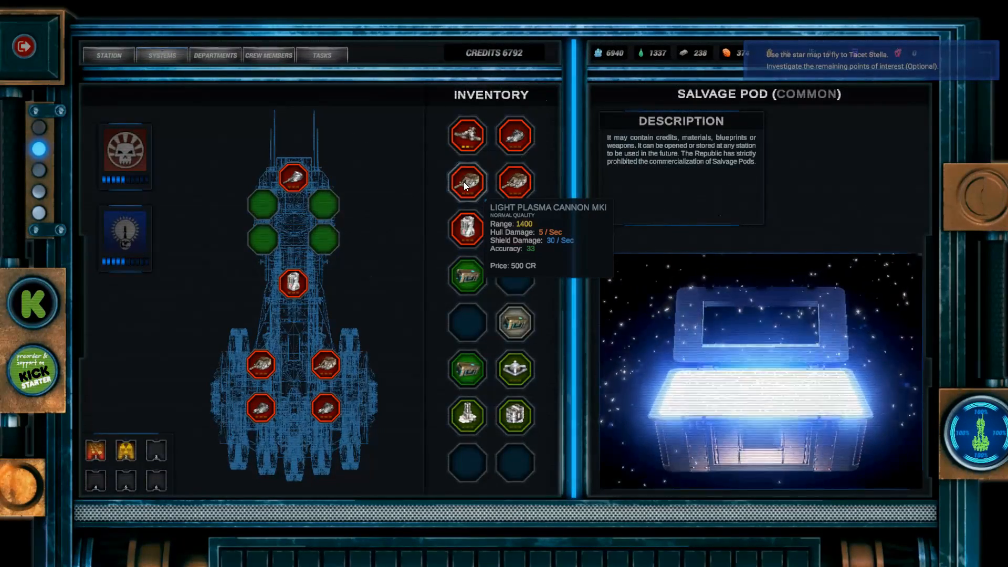
mouse_move(504, 230)
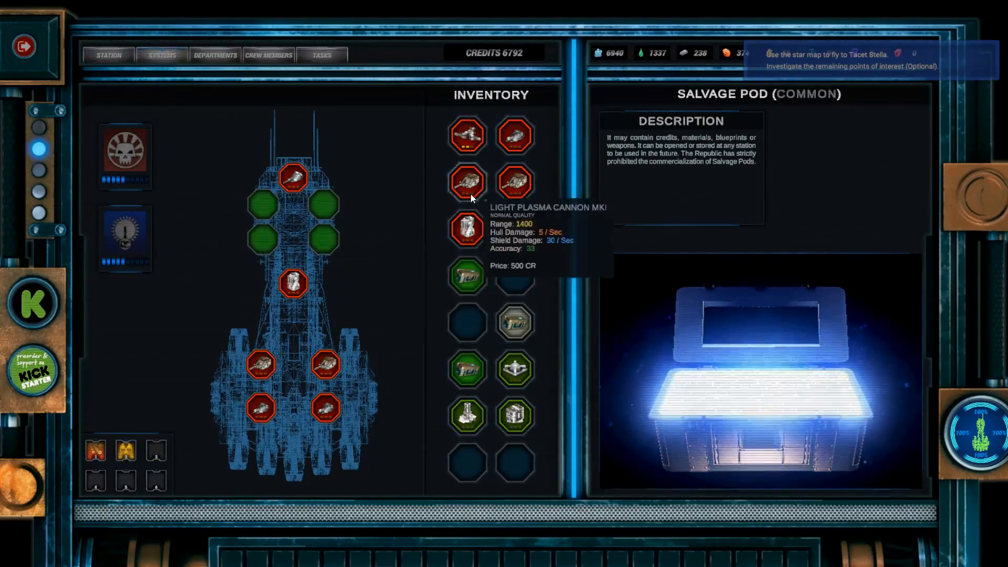
mouse_move(484, 203)
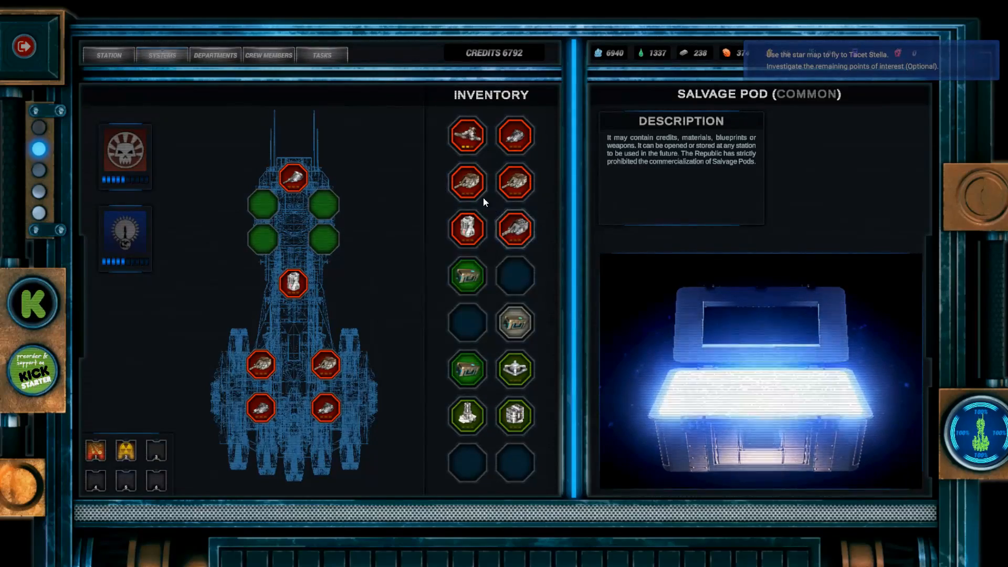
mouse_move(468, 184)
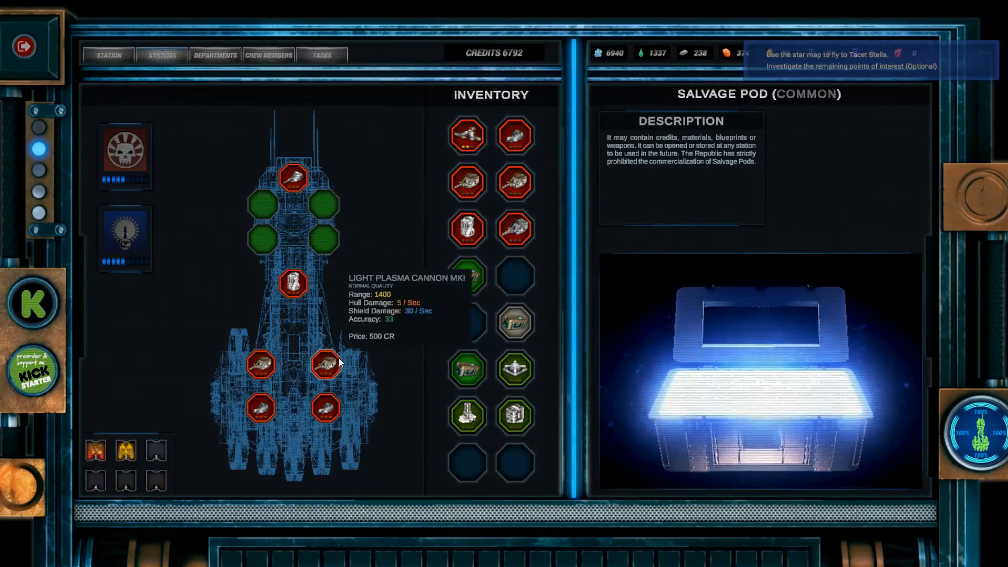
click(330, 365)
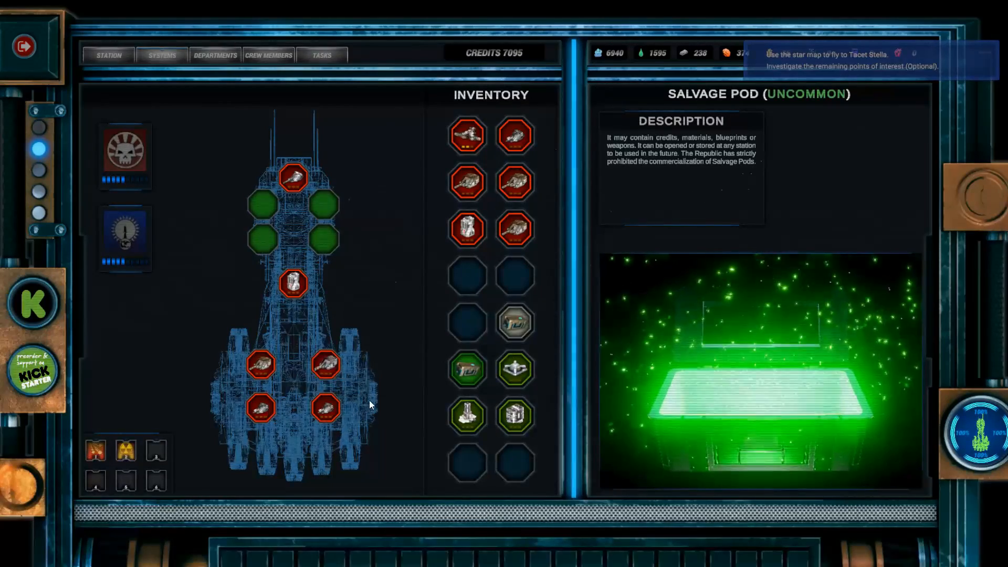
mouse_move(522, 136)
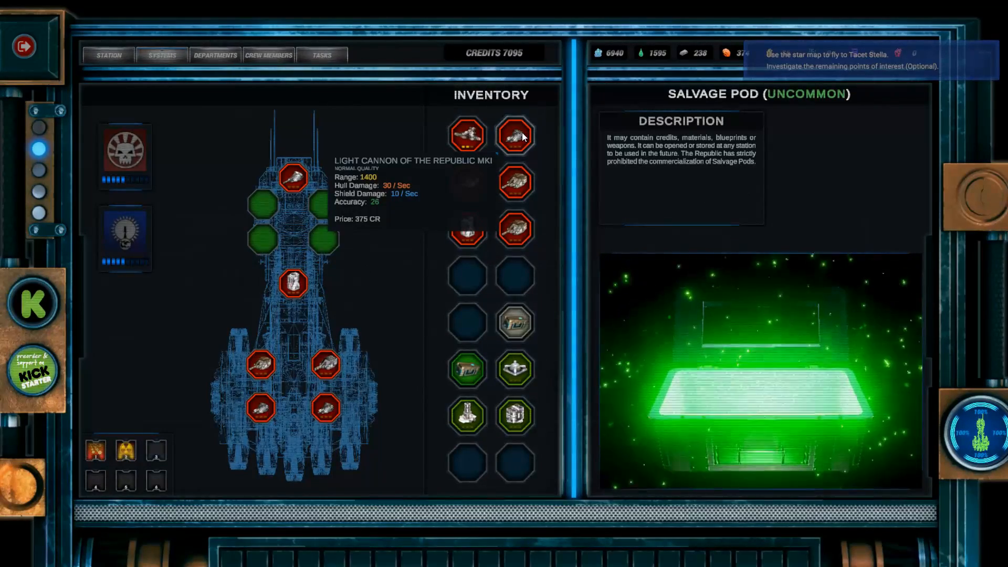
mouse_move(517, 184)
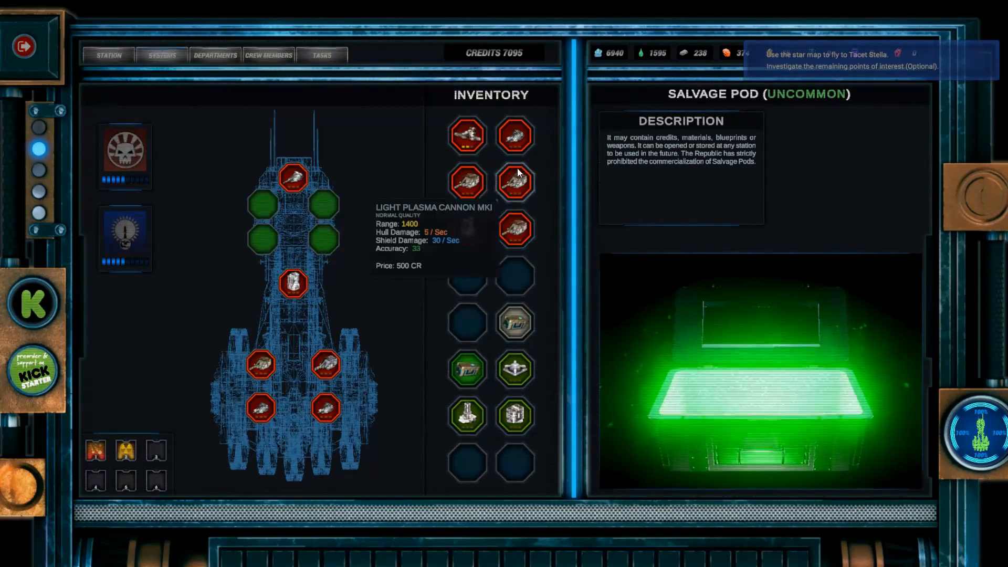
mouse_move(526, 187)
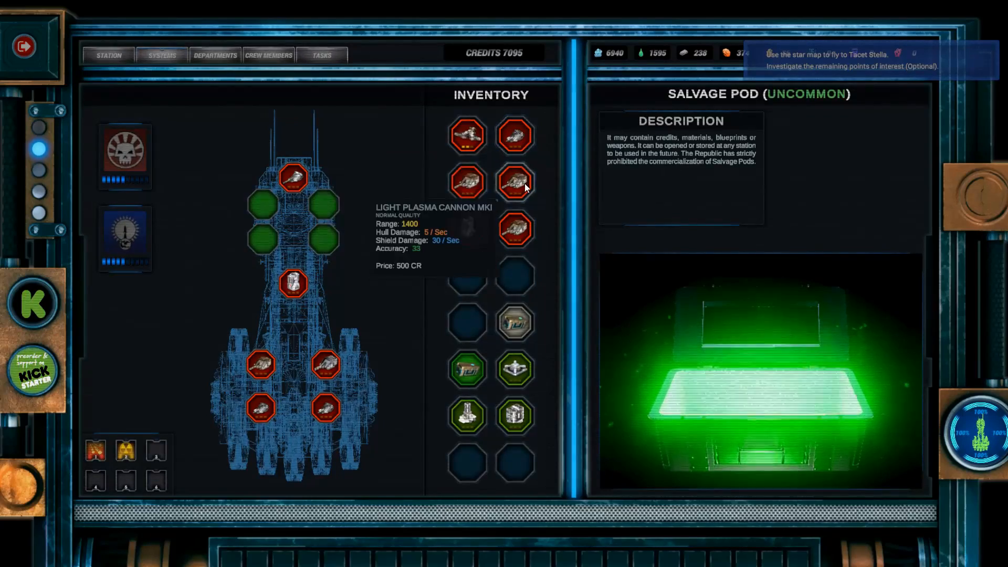